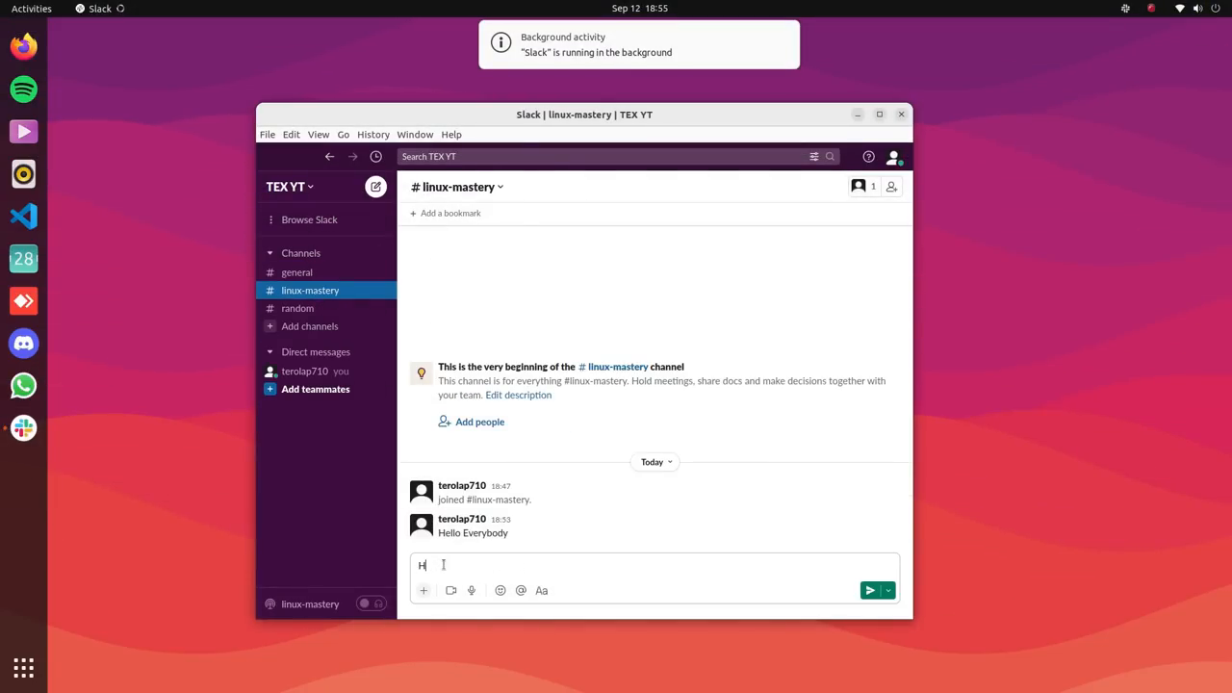
# Post 'How are you doing today?' in the #linux-mastery channel
pyautogui.write('ow are you doin')
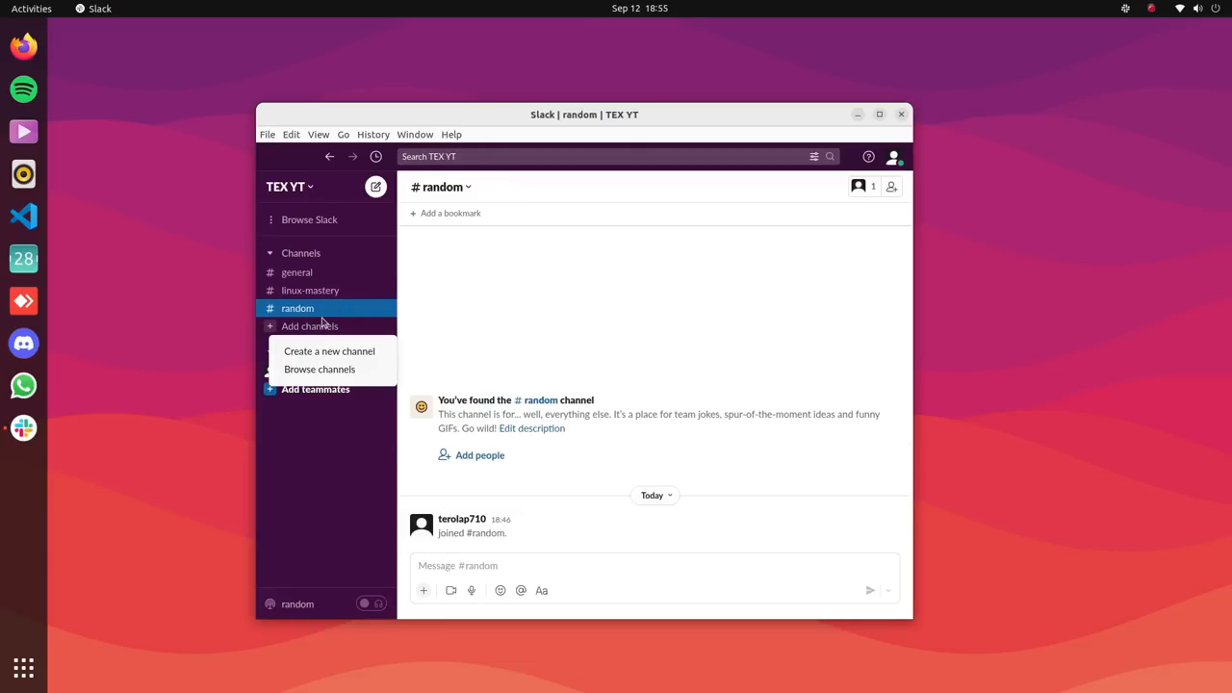
pyautogui.click(310, 289)
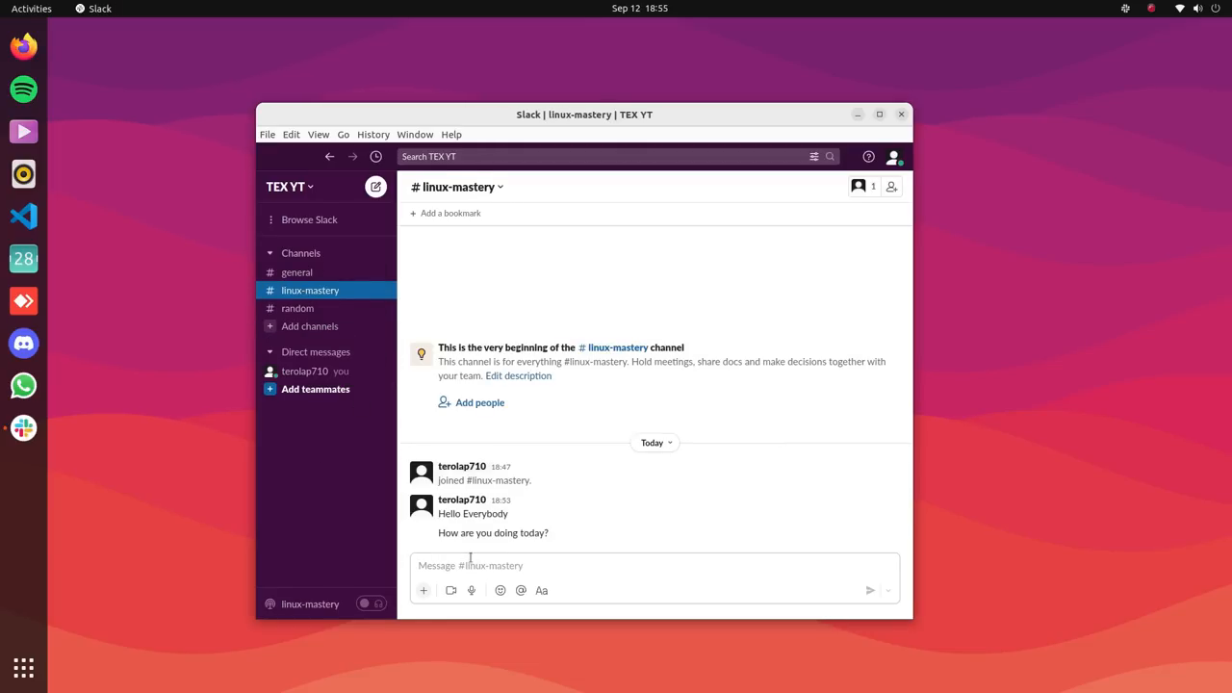
# Toggle the formatting bar, try and close the video clip recorder, then send a 💯 emoji
pyautogui.click(542, 591)
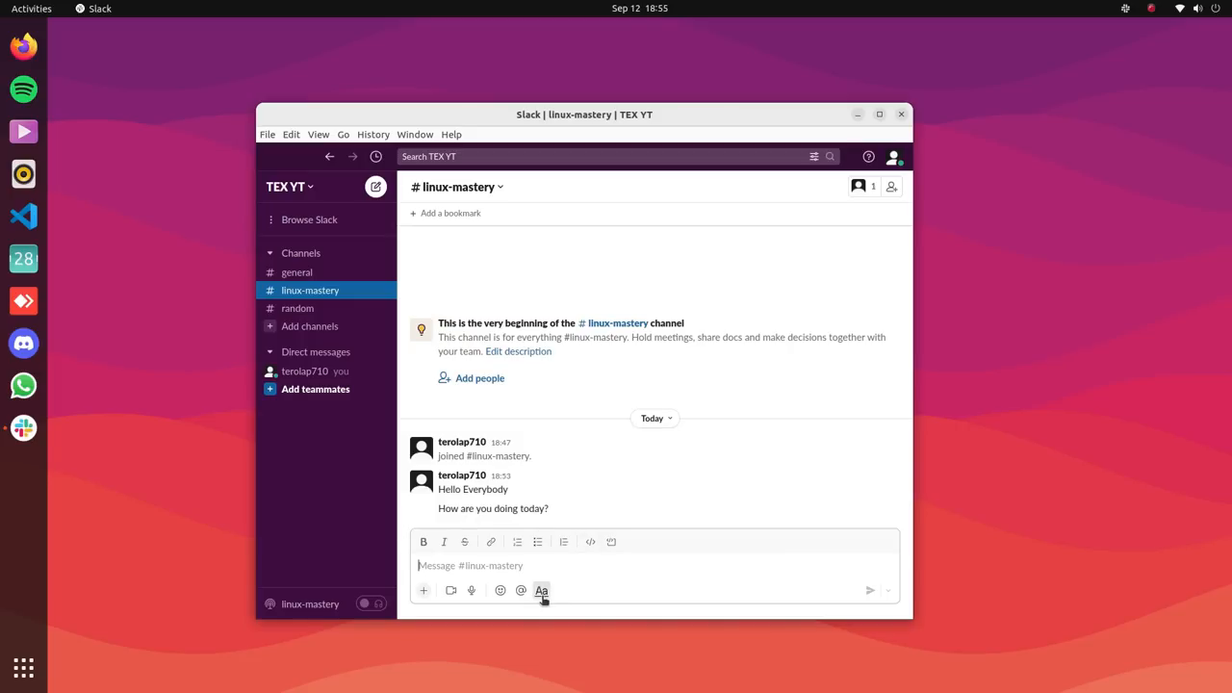
pyautogui.click(497, 590)
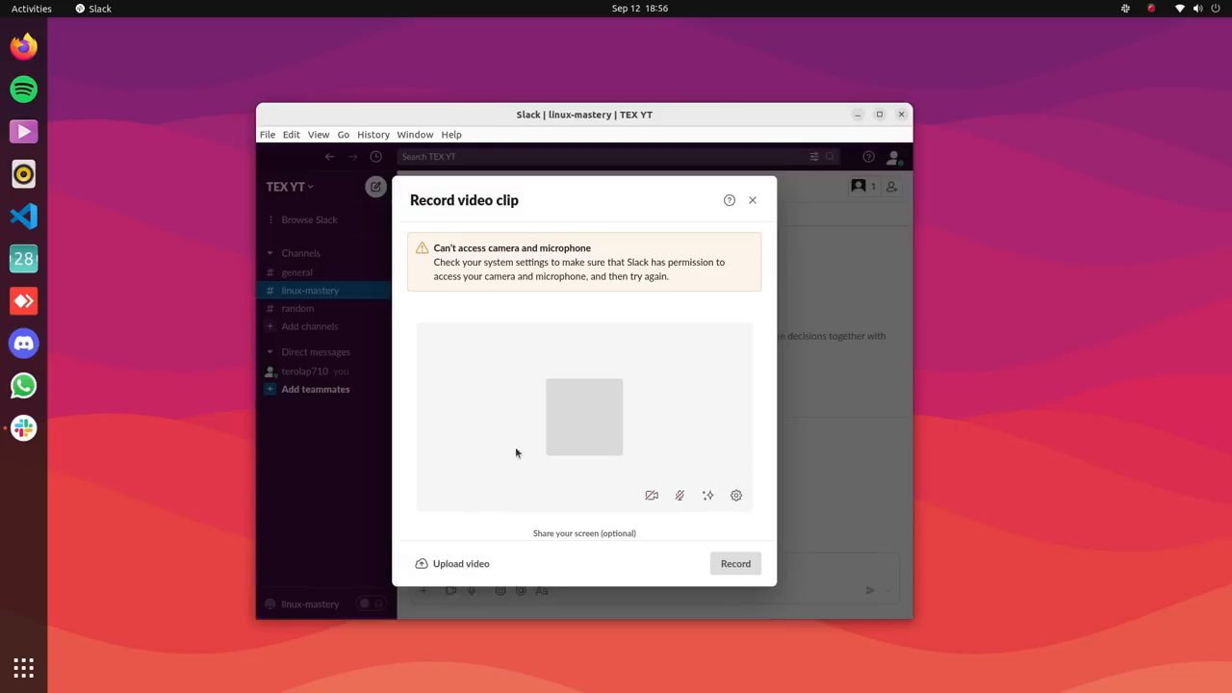
pyautogui.click(752, 201)
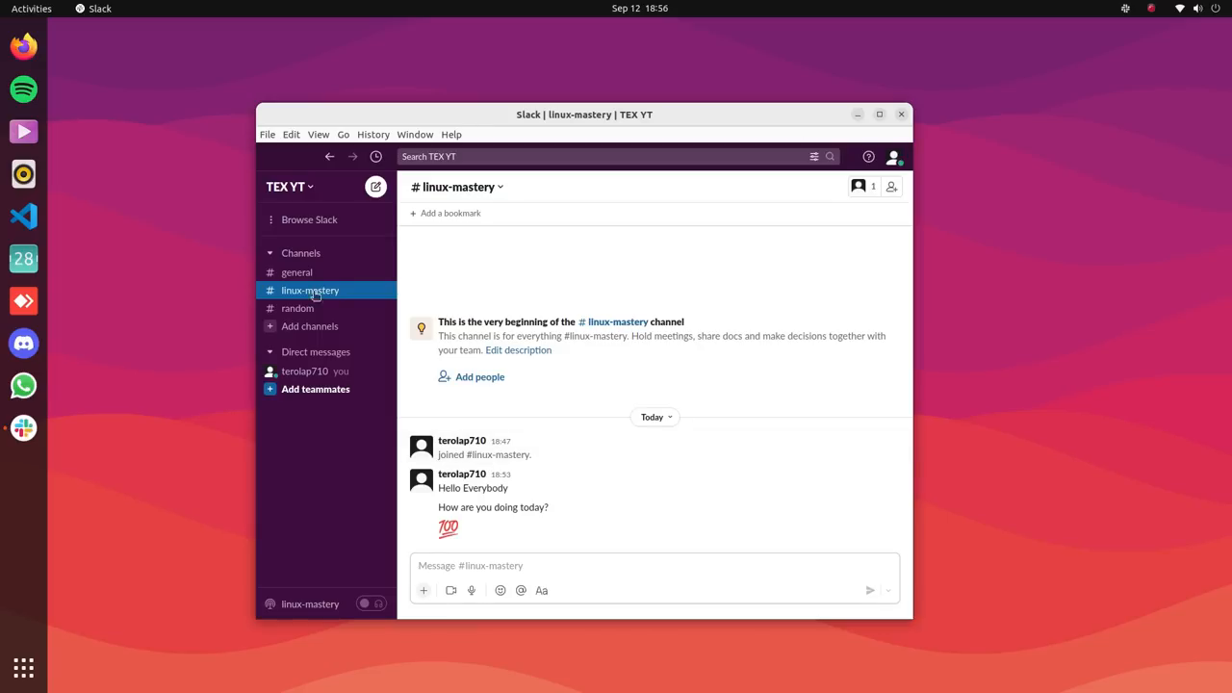
pyautogui.click(318, 133)
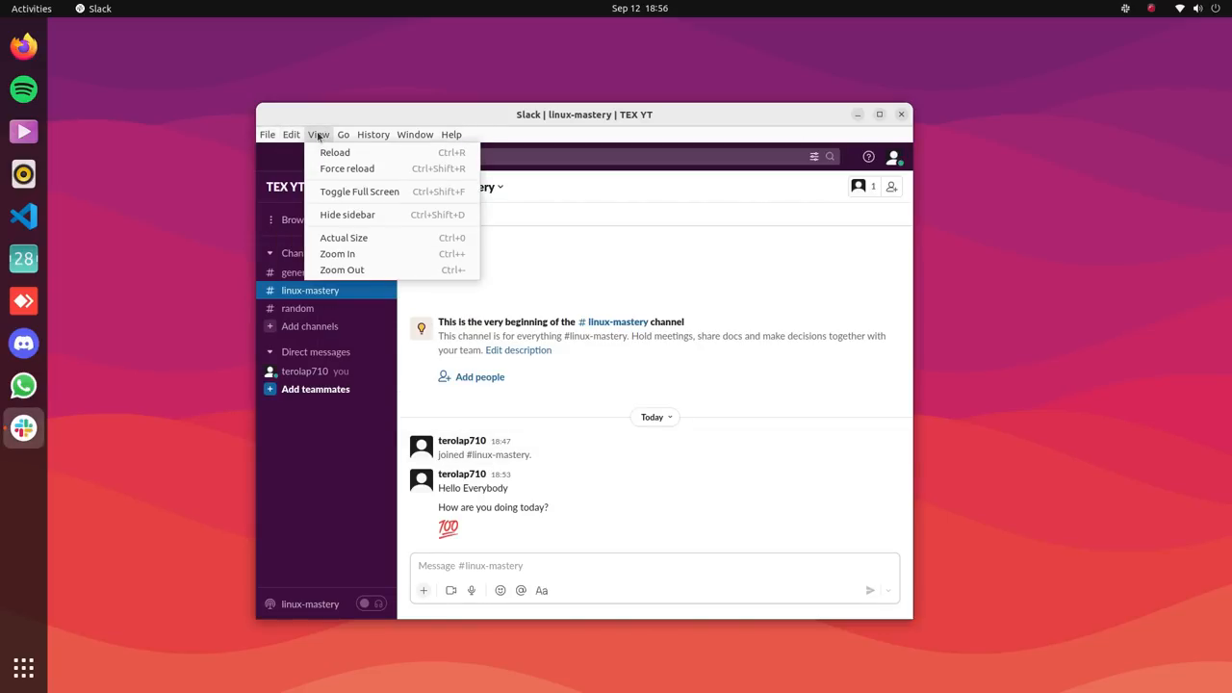
# In Slack Preferences, preview the Dark theme under Themes
pyautogui.click(267, 134)
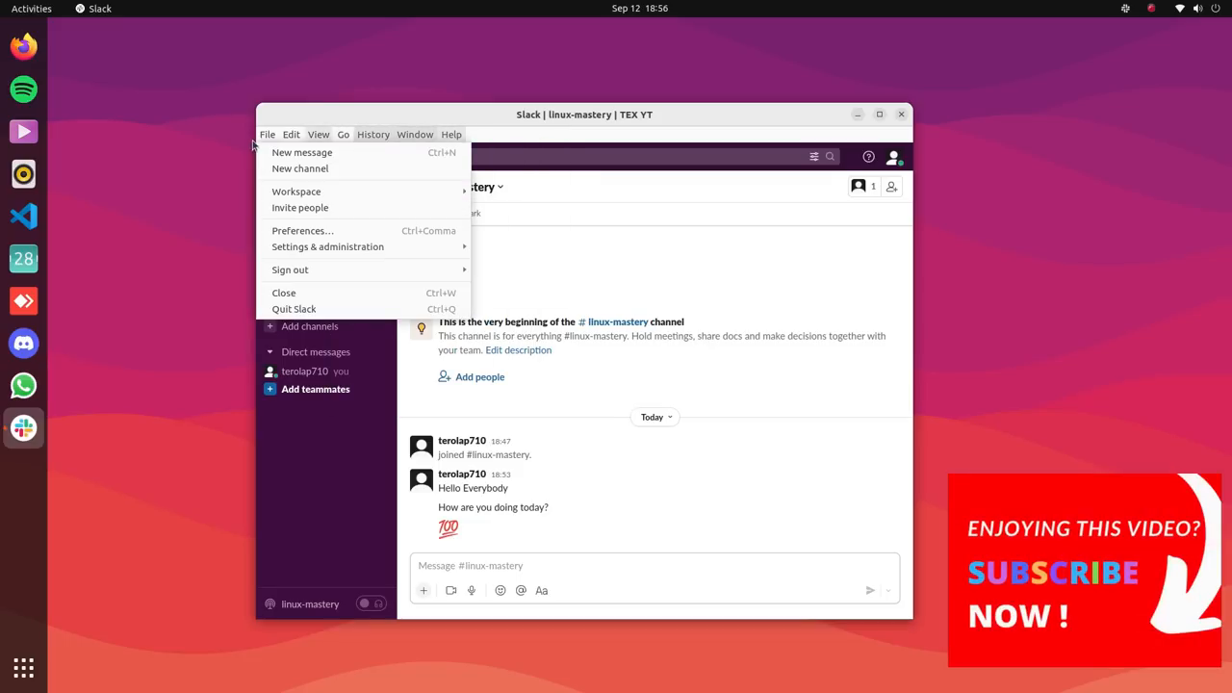
pyautogui.click(302, 231)
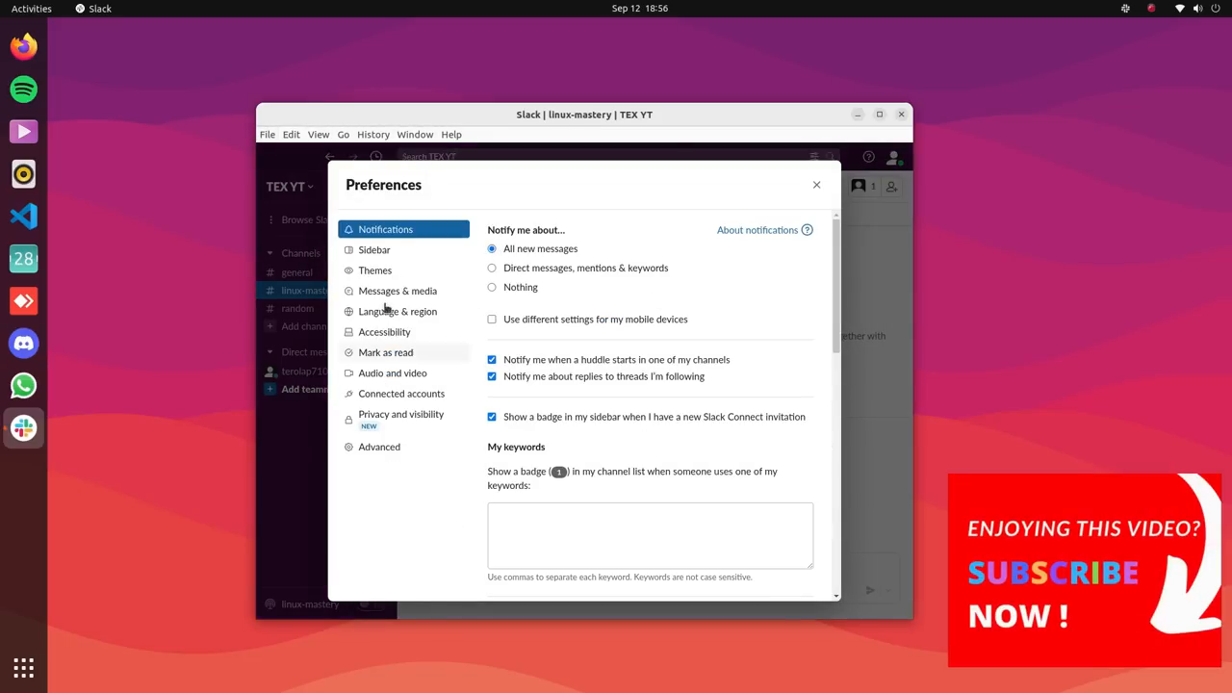
pyautogui.click(377, 271)
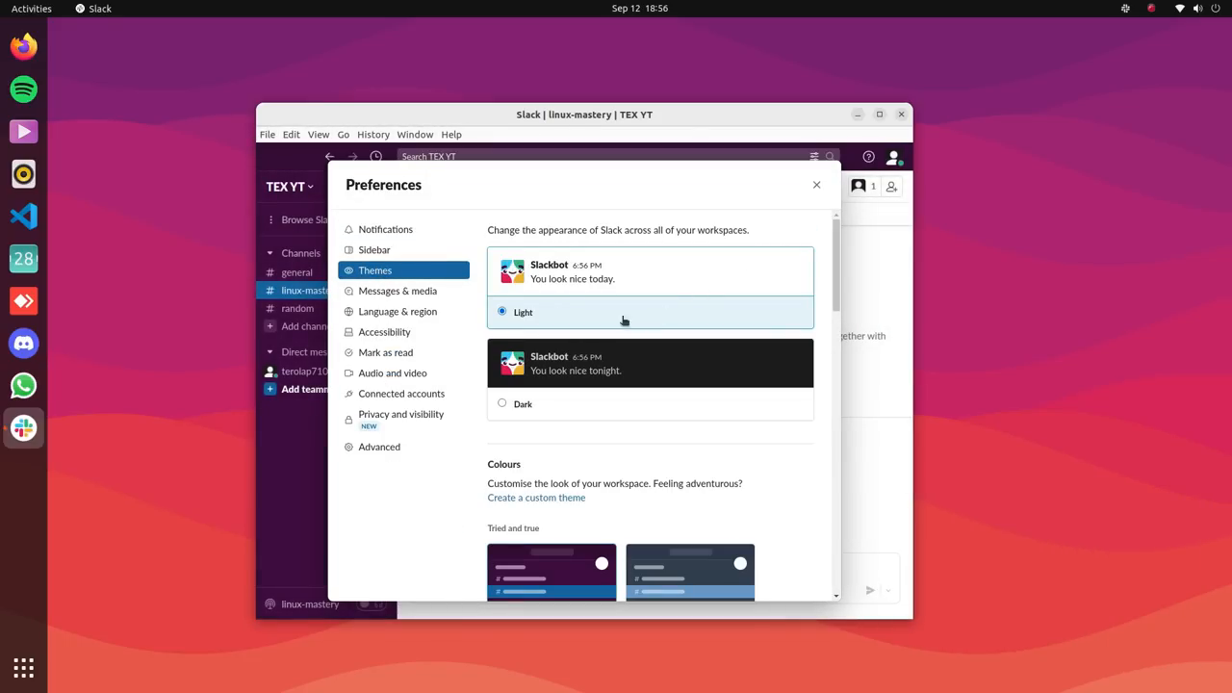
pyautogui.click(501, 404)
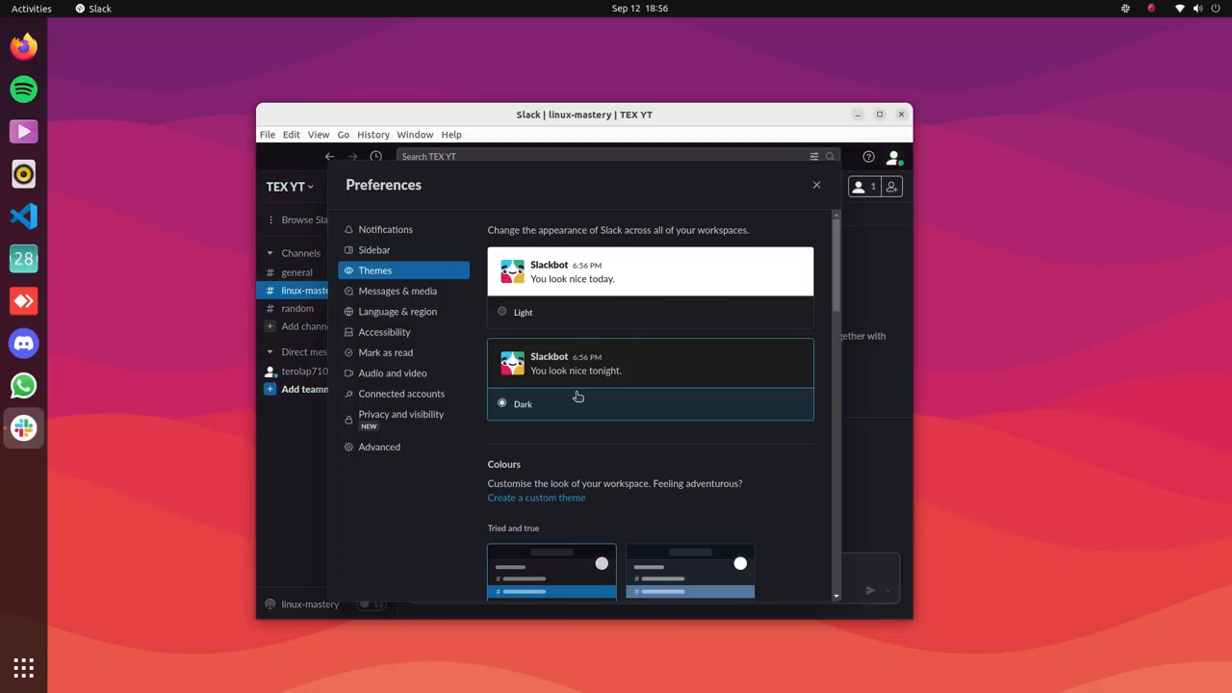
# Review the Messages & media and Language & region preference pages
pyautogui.click(396, 291)
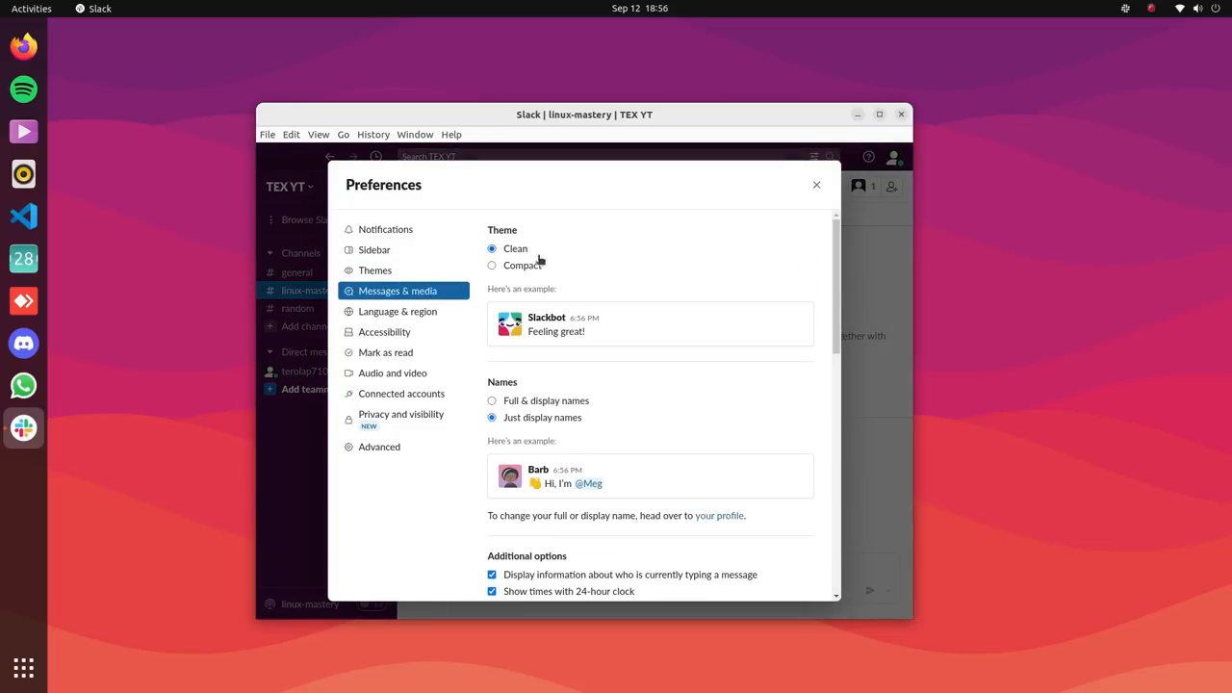
pyautogui.click(400, 311)
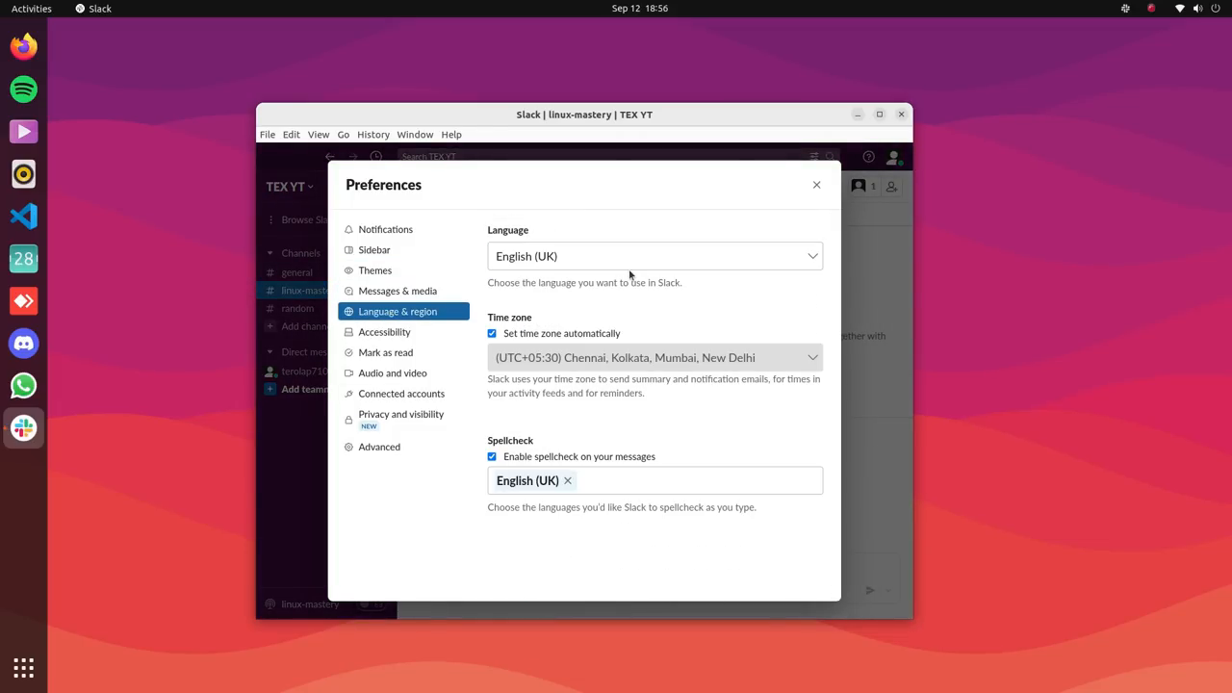
pyautogui.click(383, 331)
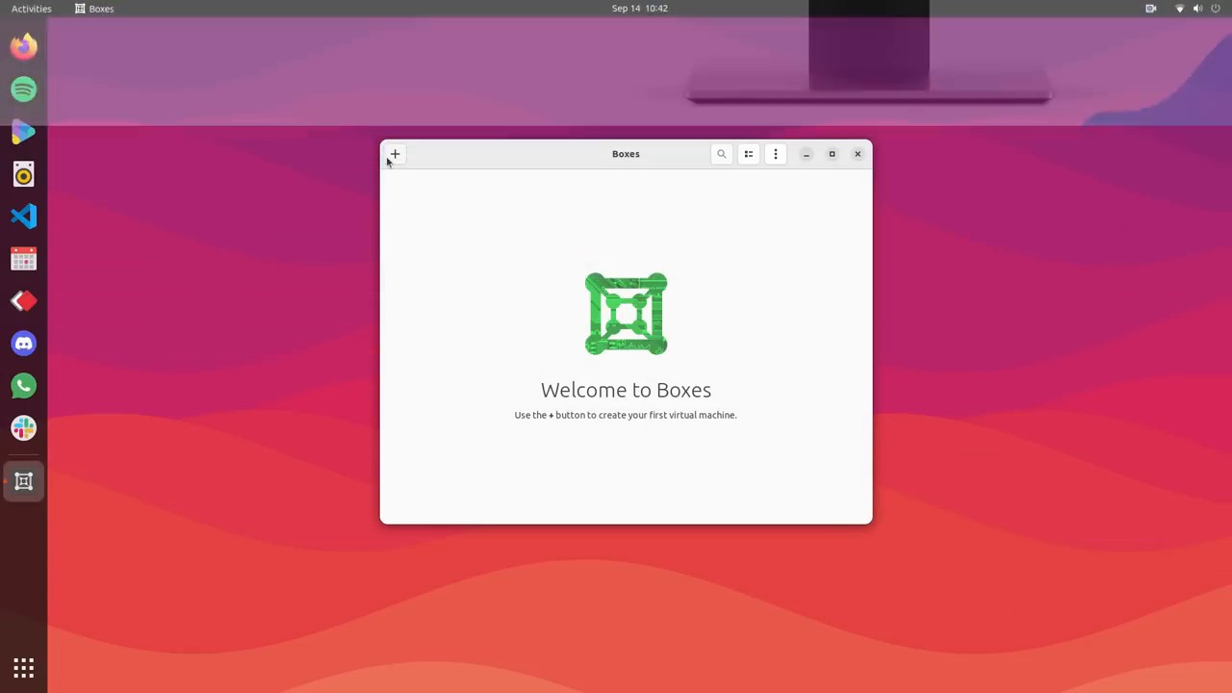
# Start a new VM and browse downloadable operating systems, searching ubuntu, arch and fedora
pyautogui.click(394, 154)
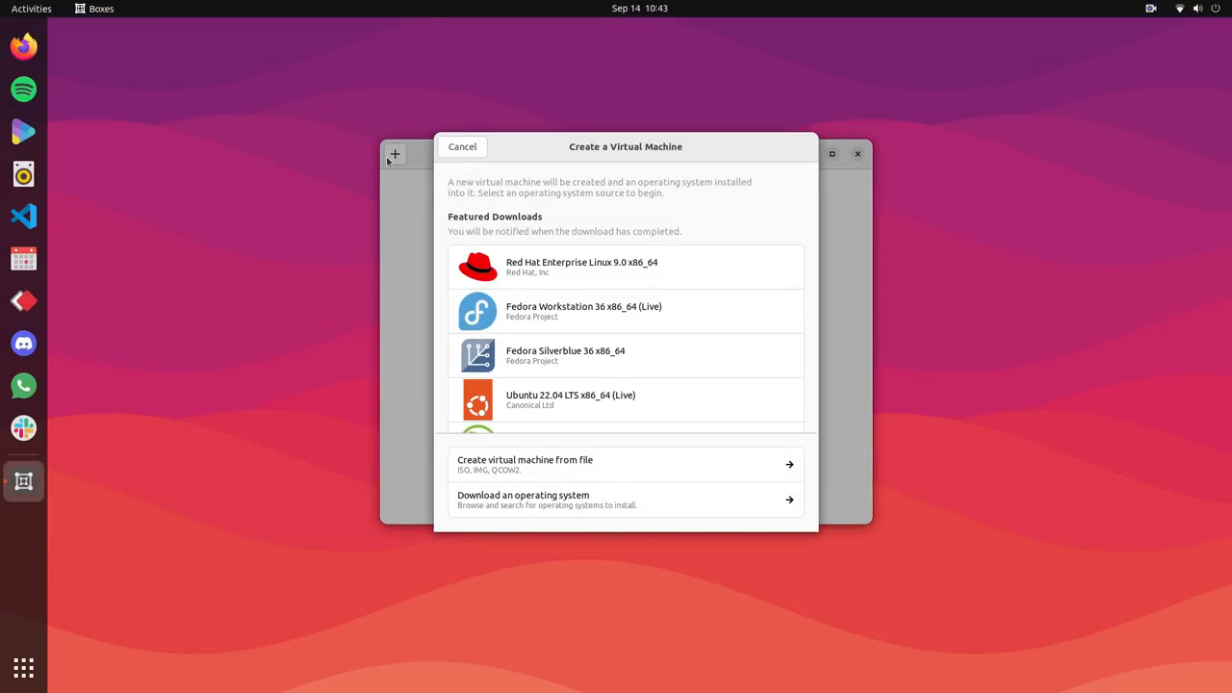
pyautogui.moveTo(605, 293)
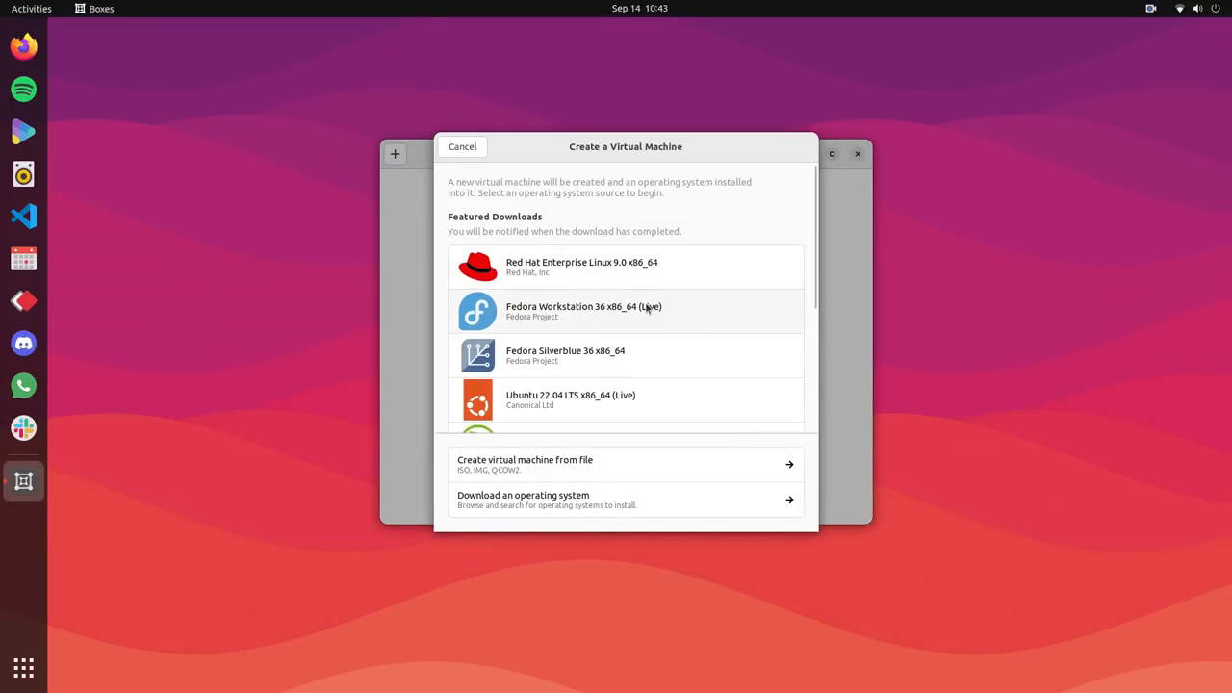
pyautogui.scroll(-3)
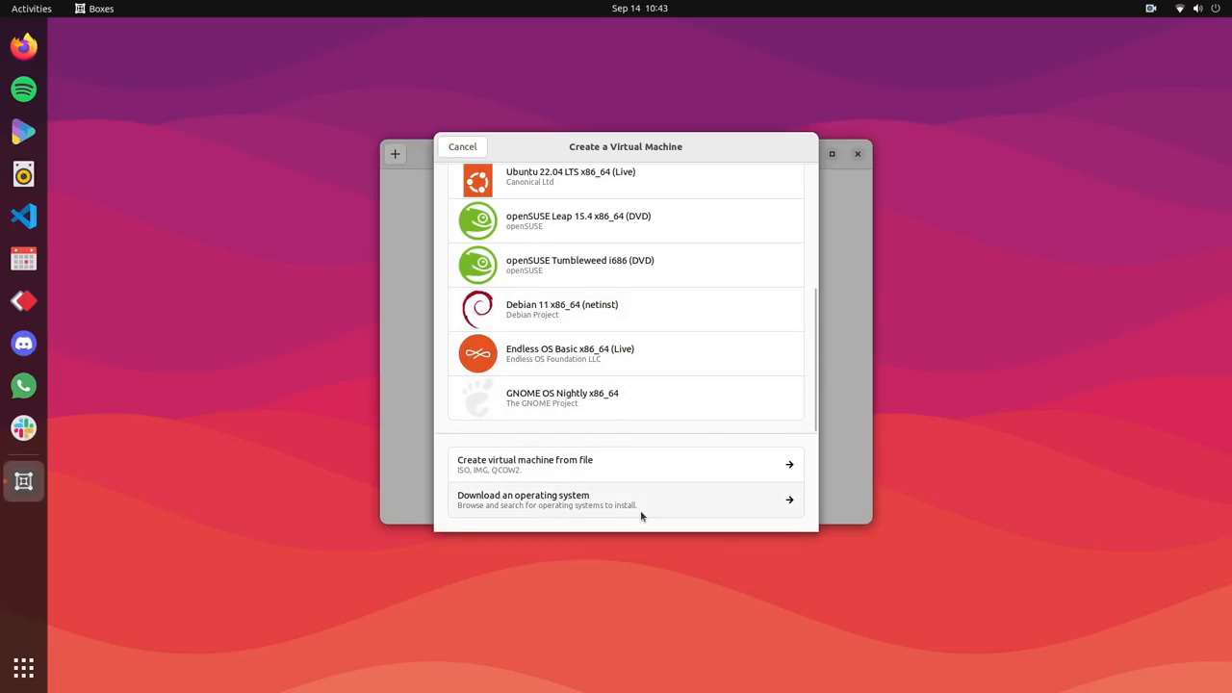
pyautogui.click(626, 500)
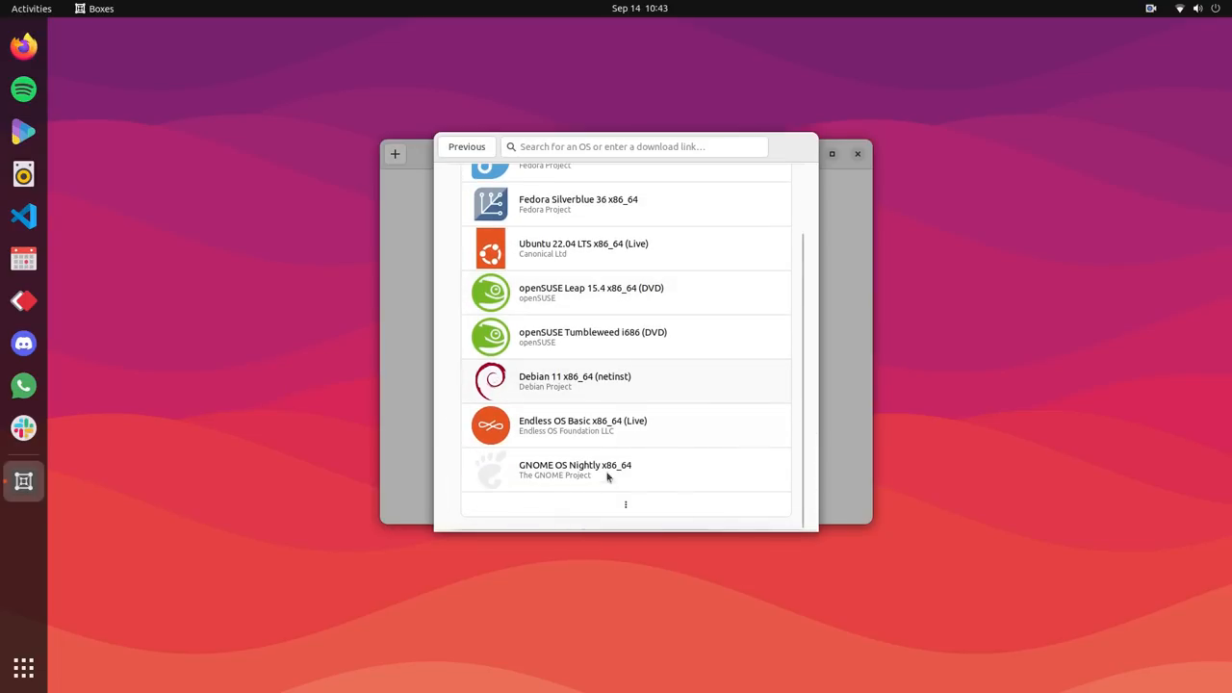
pyautogui.scroll(-3)
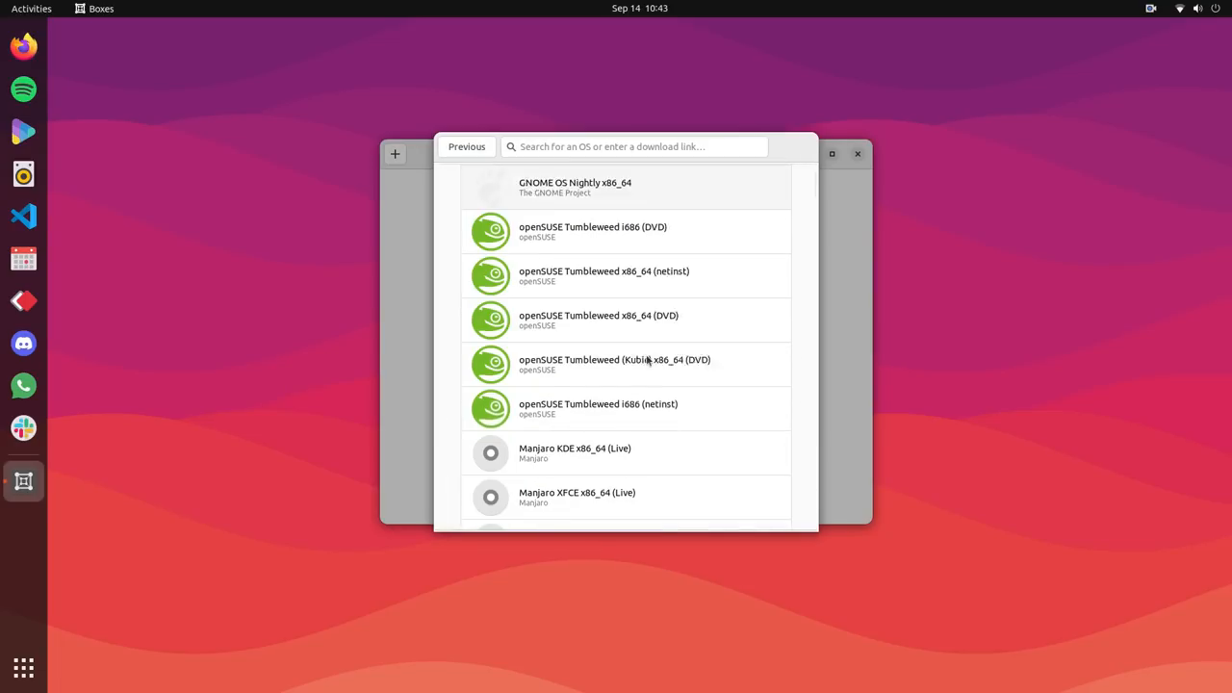
pyautogui.scroll(-3)
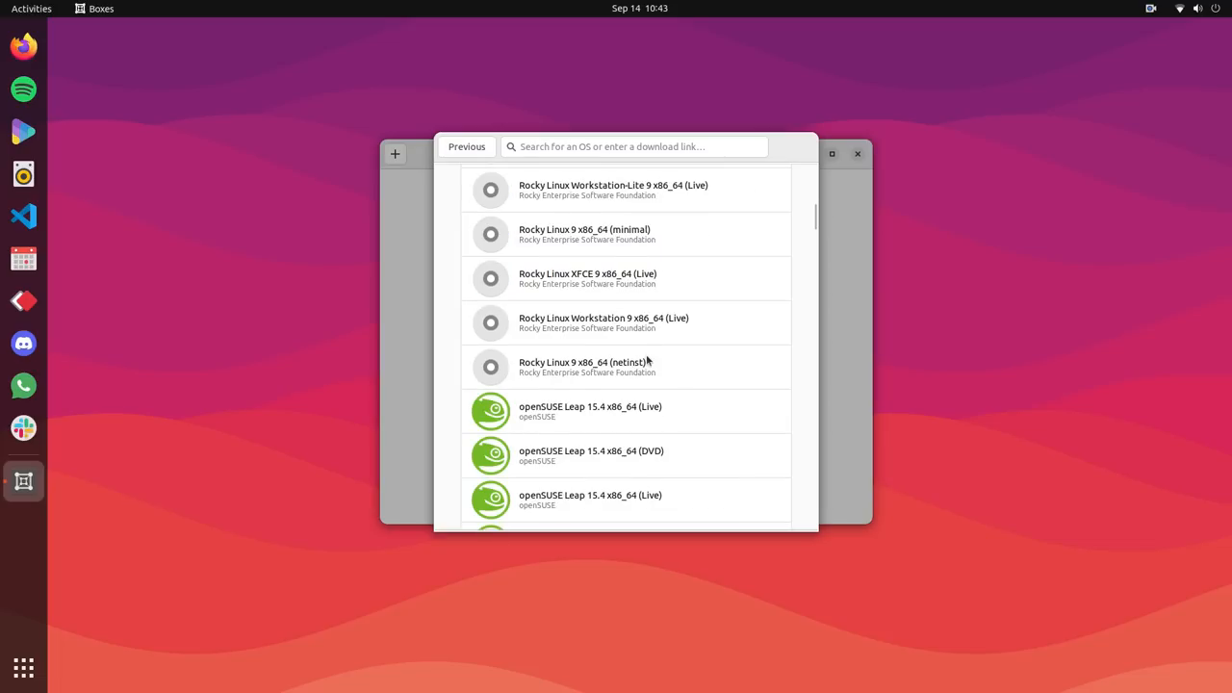
pyautogui.scroll(-3)
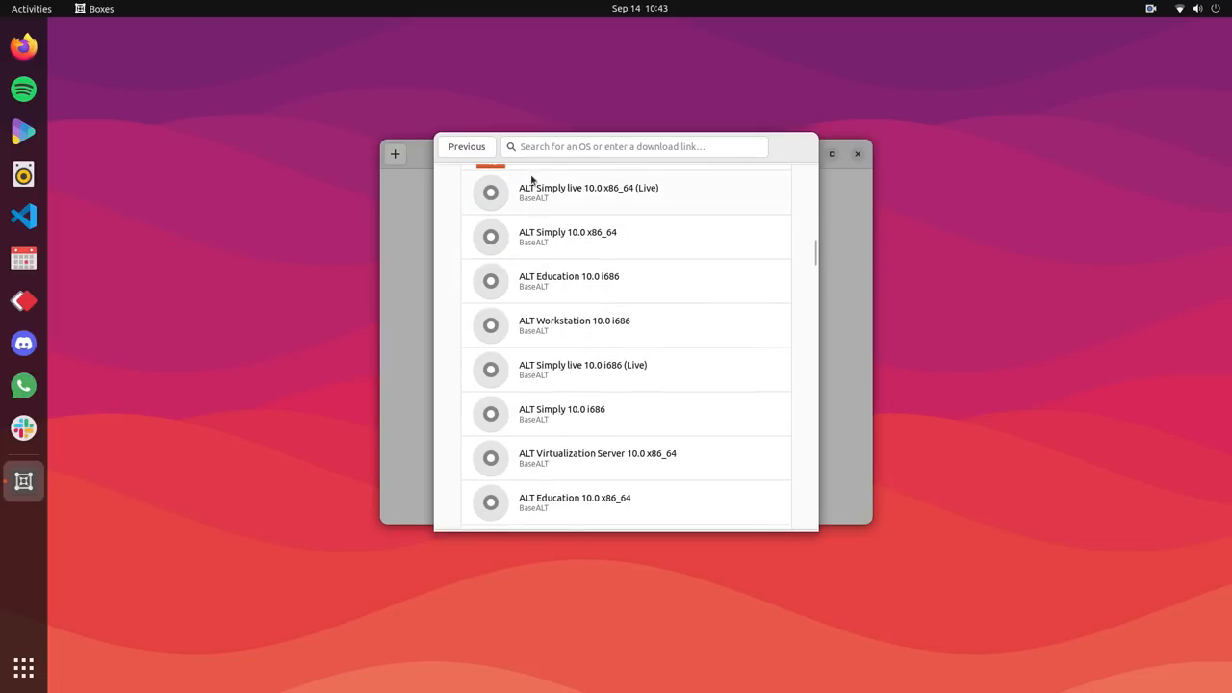
pyautogui.write('ubuntu')
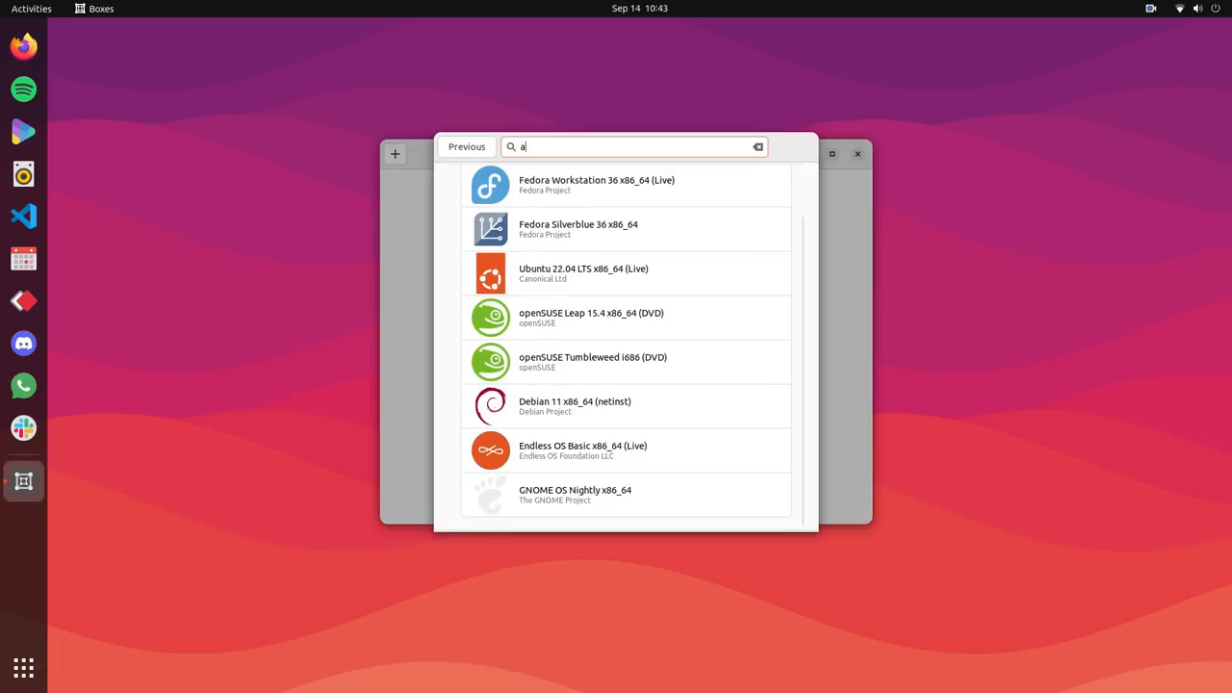
pyautogui.write('rch')
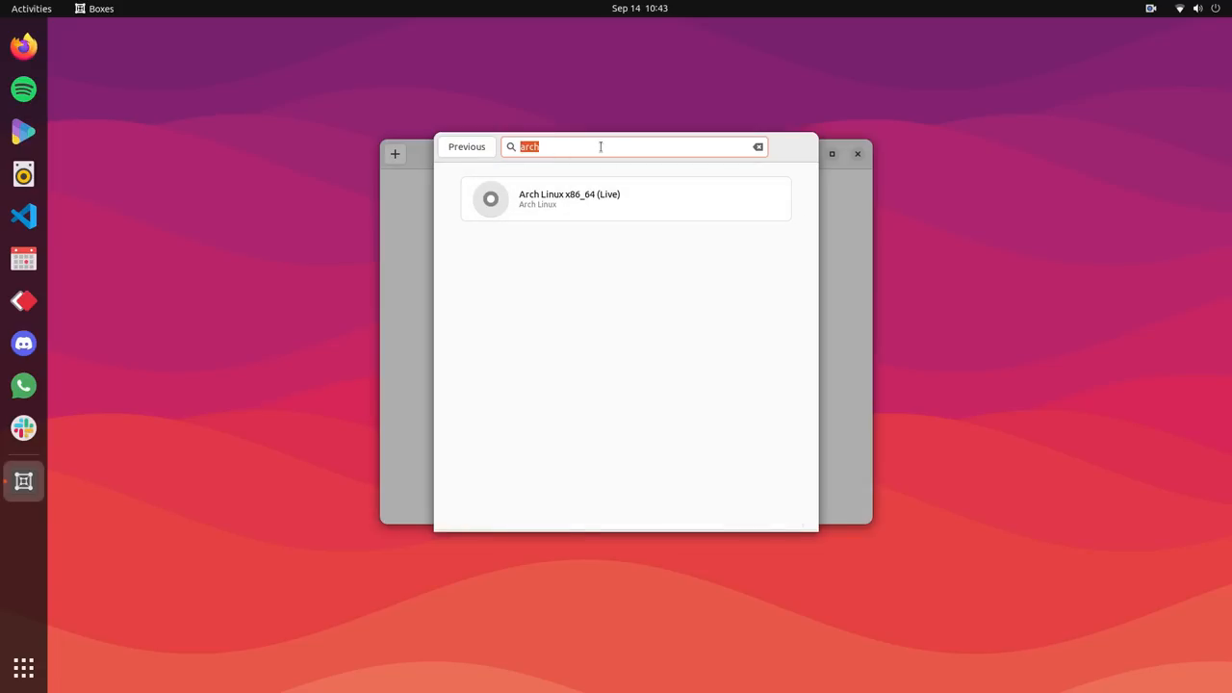
pyautogui.write('feora')
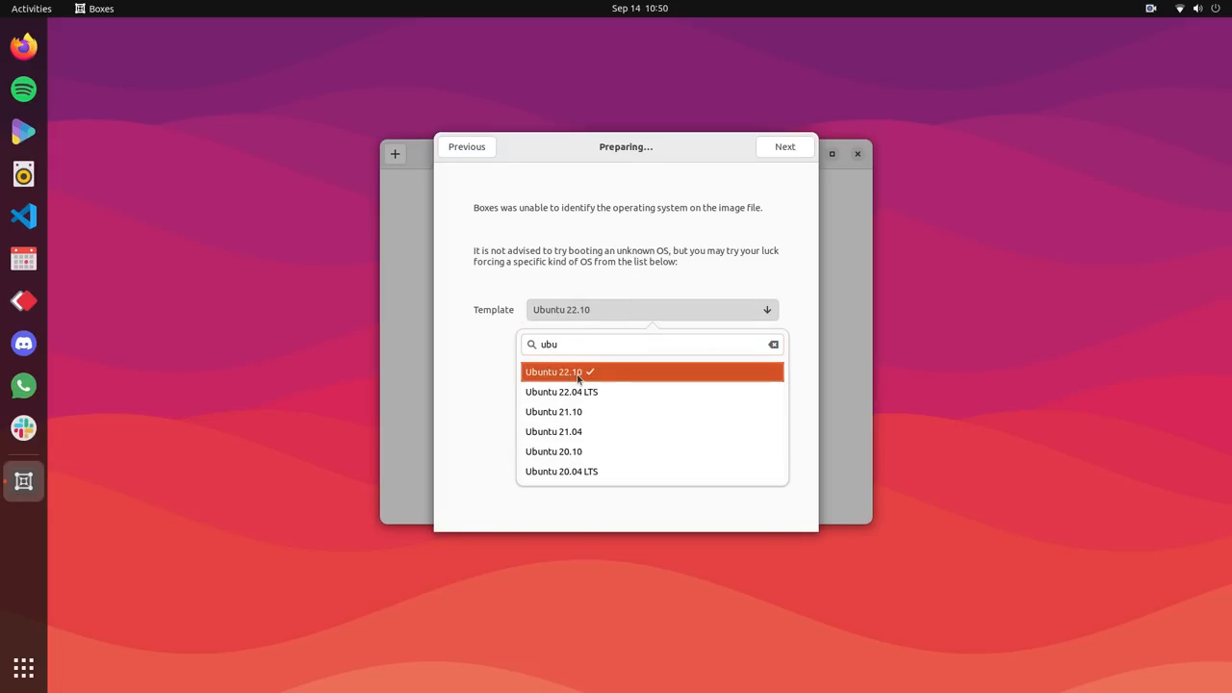
# Create the machine from the image using the Ubuntu 22.10 template with 2 GiB memory and 20 GiB storage
pyautogui.click(554, 372)
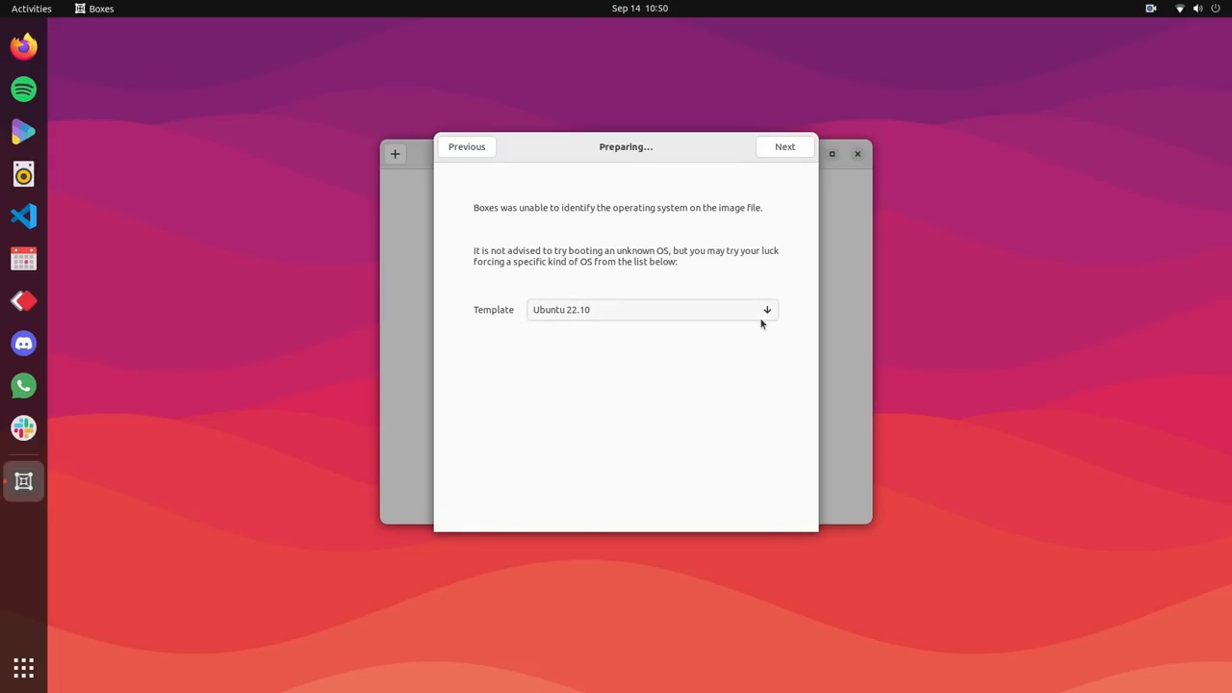
pyautogui.click(785, 146)
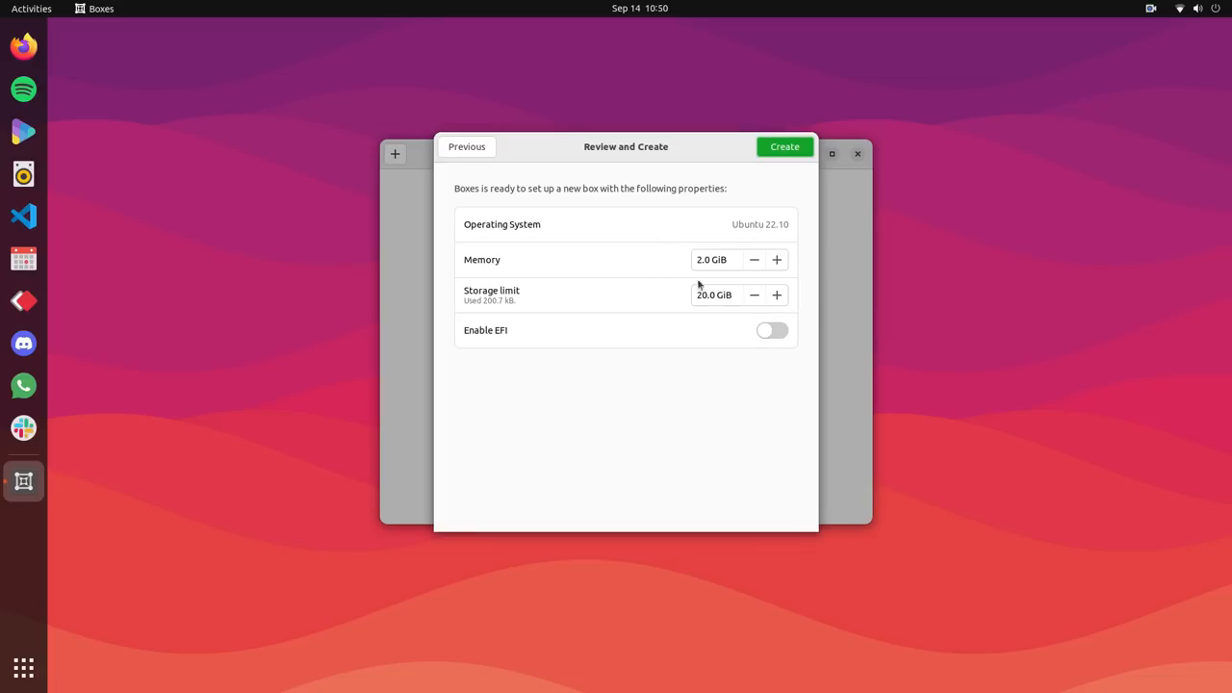
pyautogui.click(785, 146)
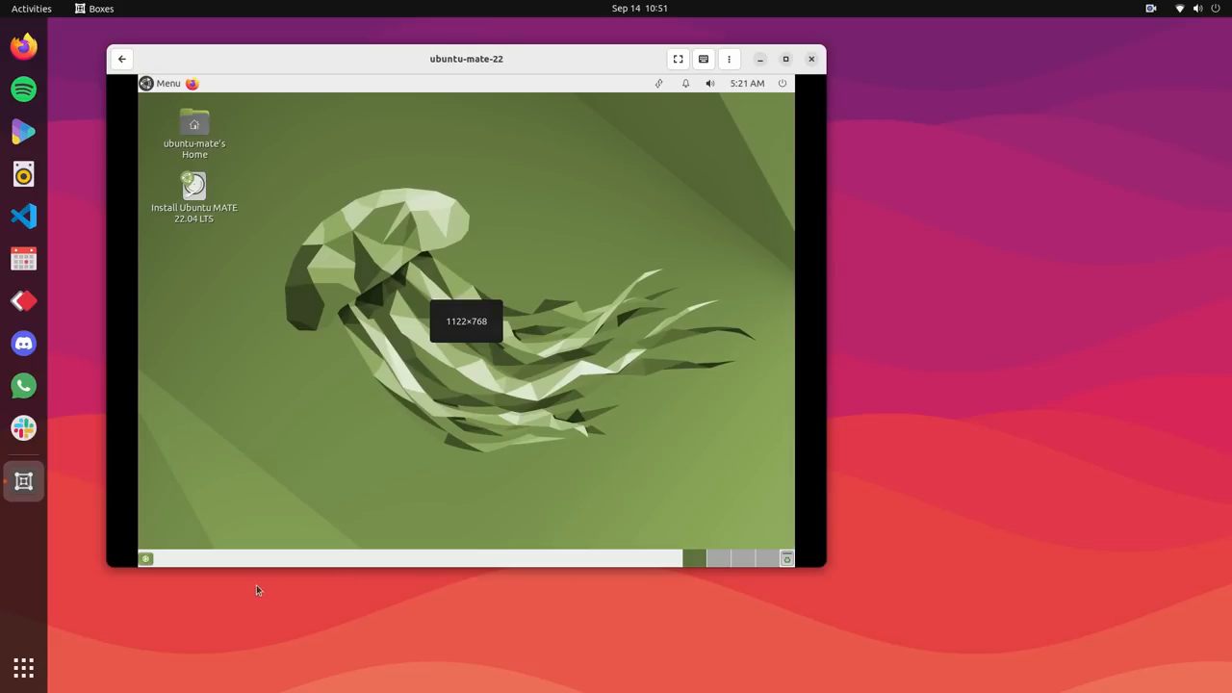
# Browse the Ubuntu MATE guest's menu through the Office, Internet and Accessories categories
pyautogui.click(167, 83)
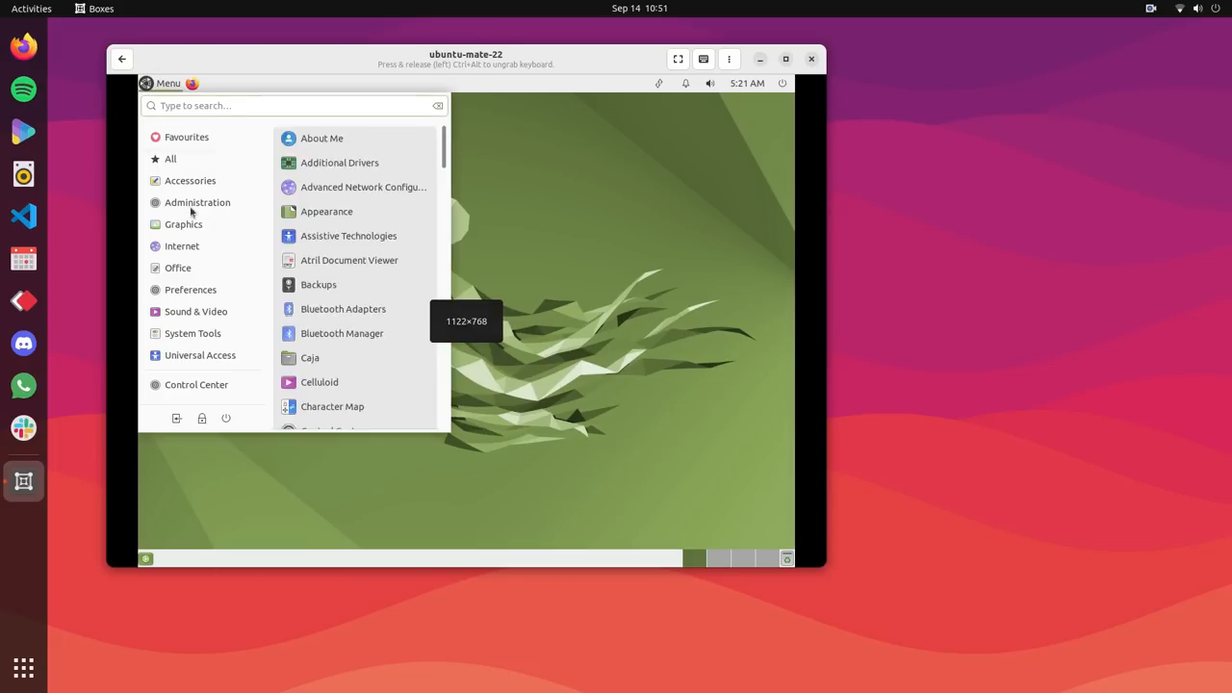
pyautogui.click(182, 245)
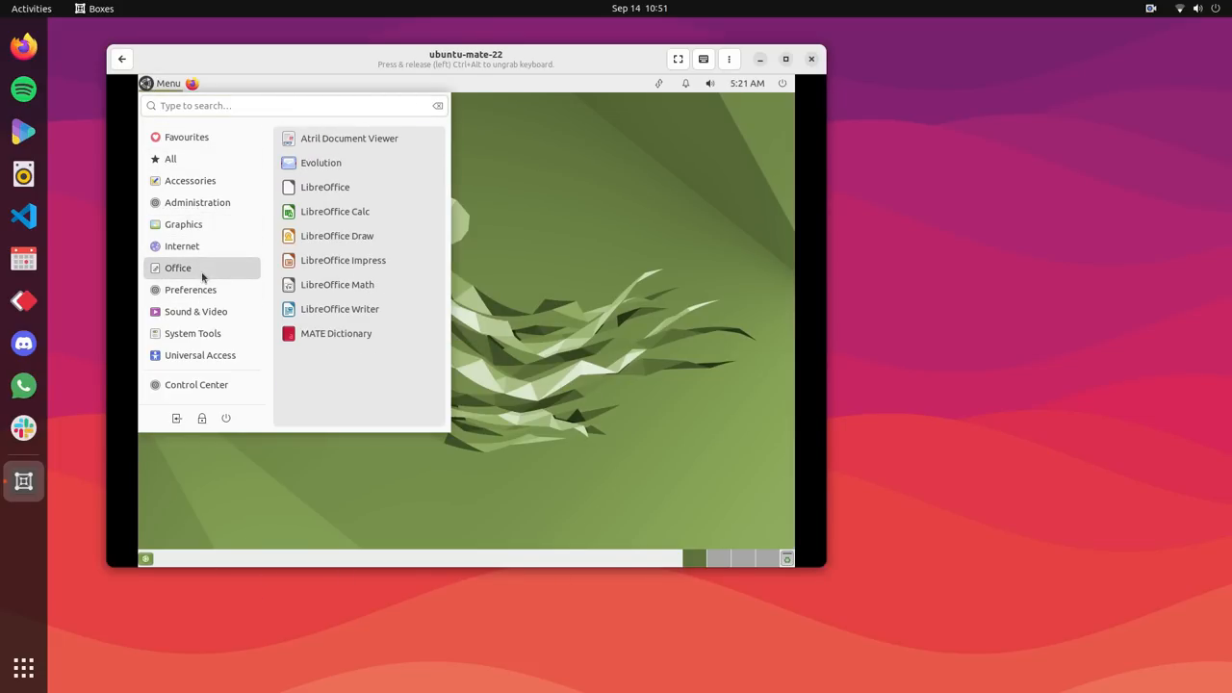
pyautogui.click(182, 245)
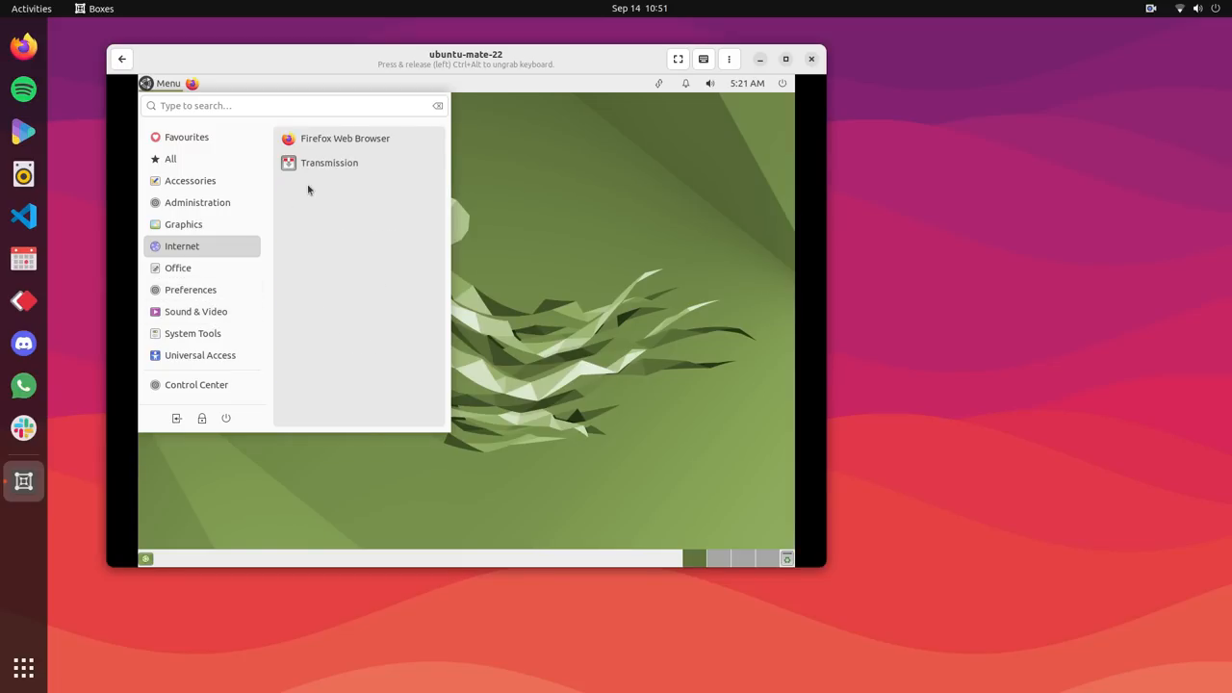
pyautogui.click(190, 180)
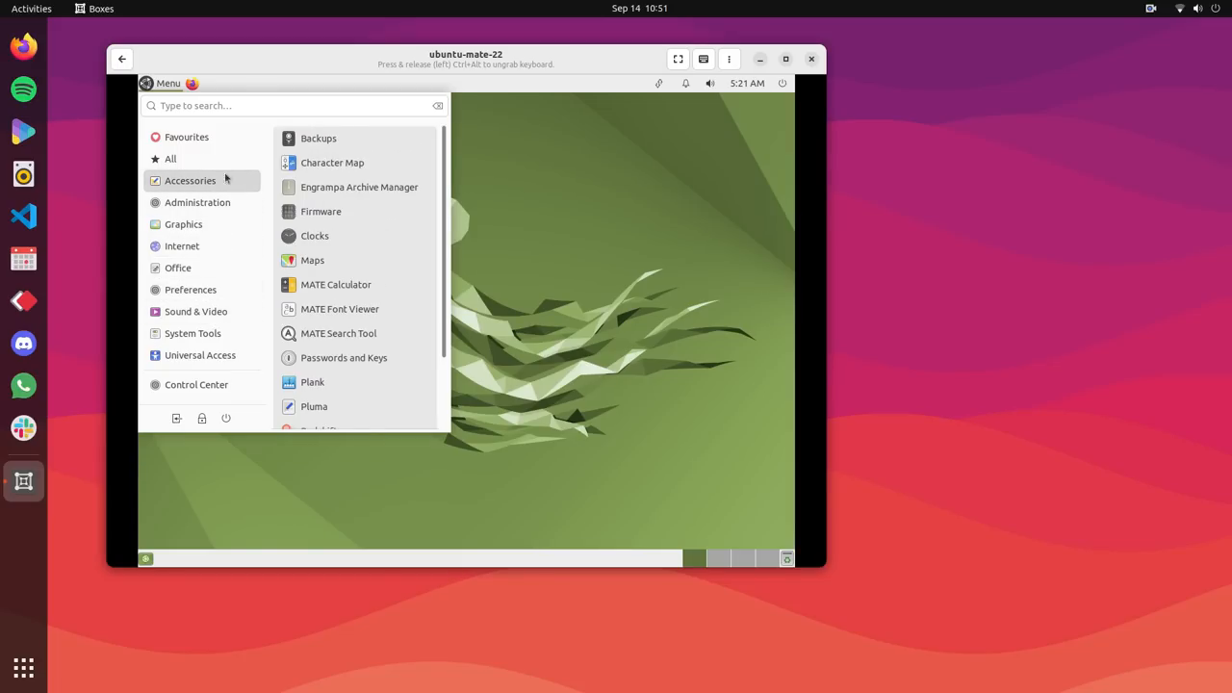
pyautogui.click(200, 355)
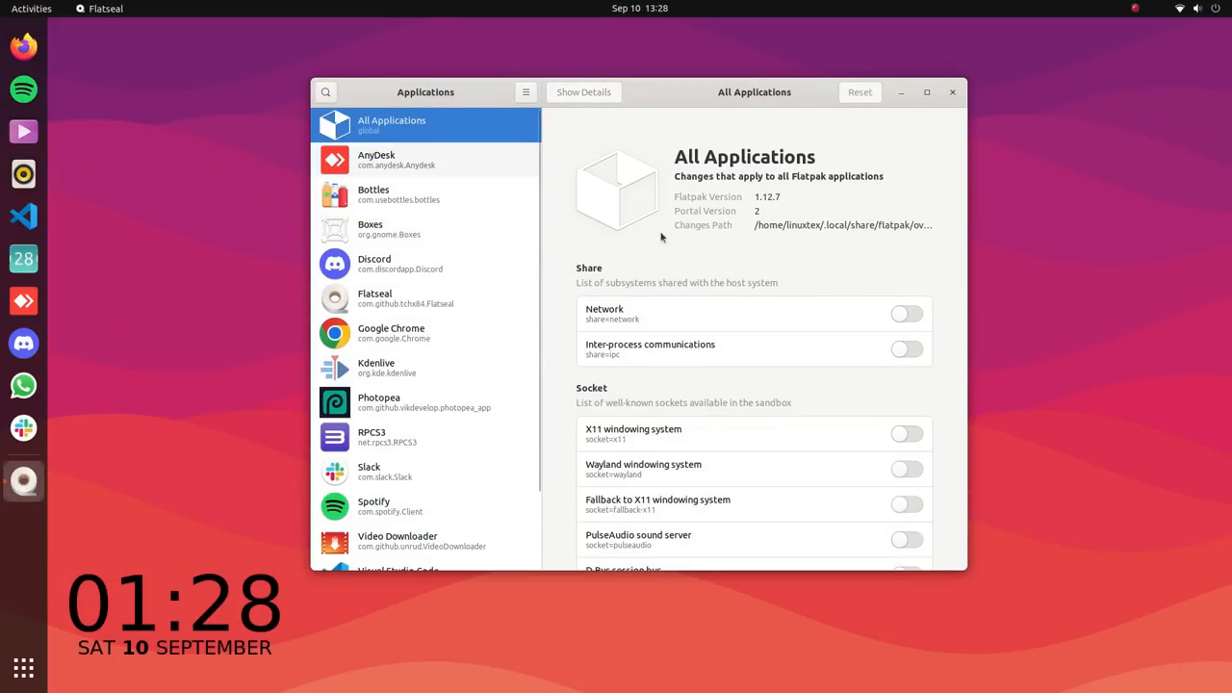
# Review the sandbox permissions of AnyDesk, Bottles, Discord and Google Chrome
pyautogui.click(401, 159)
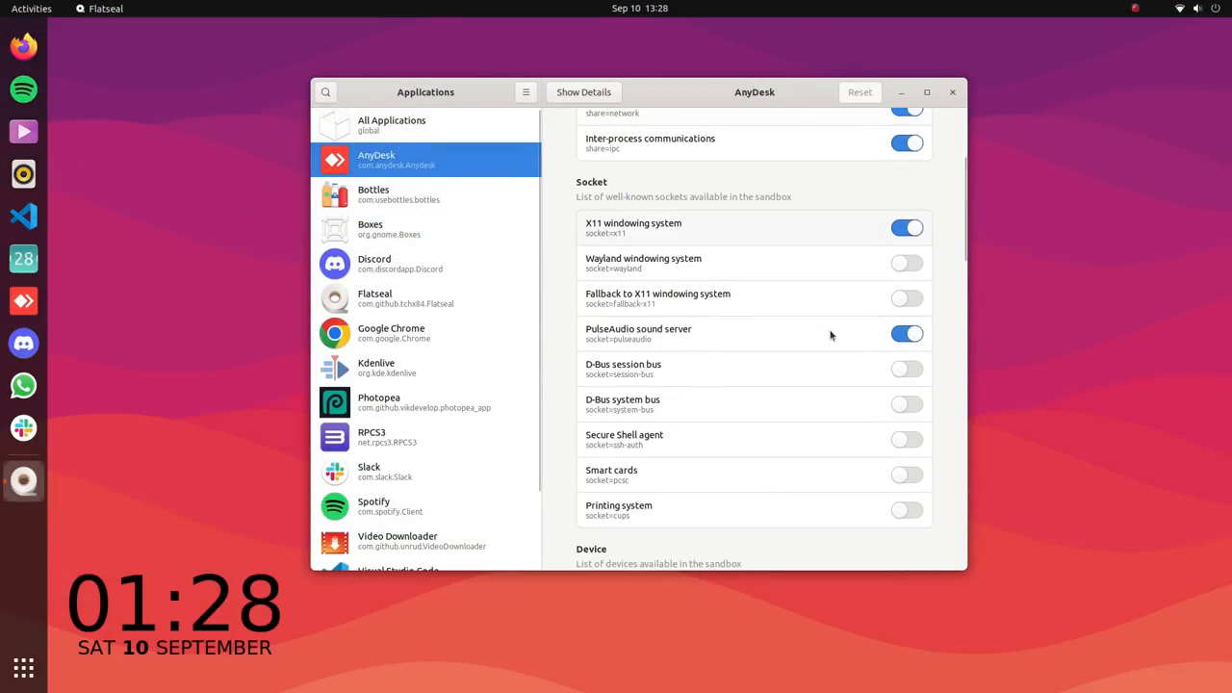
pyautogui.scroll(-3)
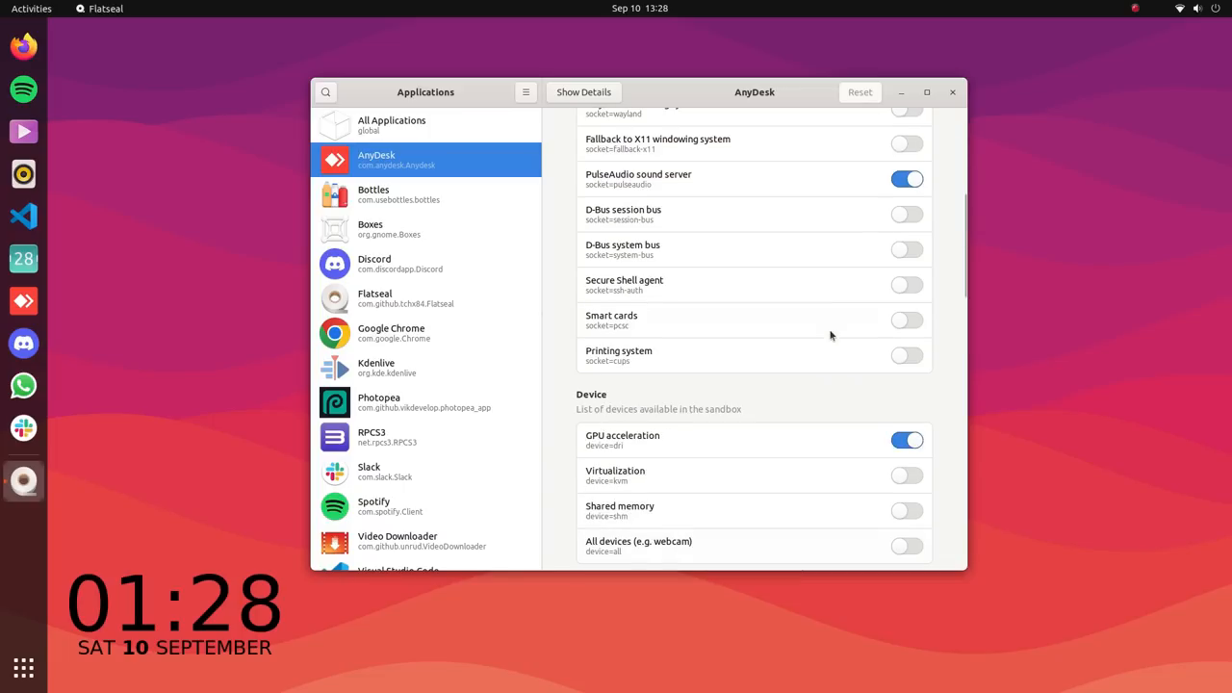
pyautogui.click(400, 193)
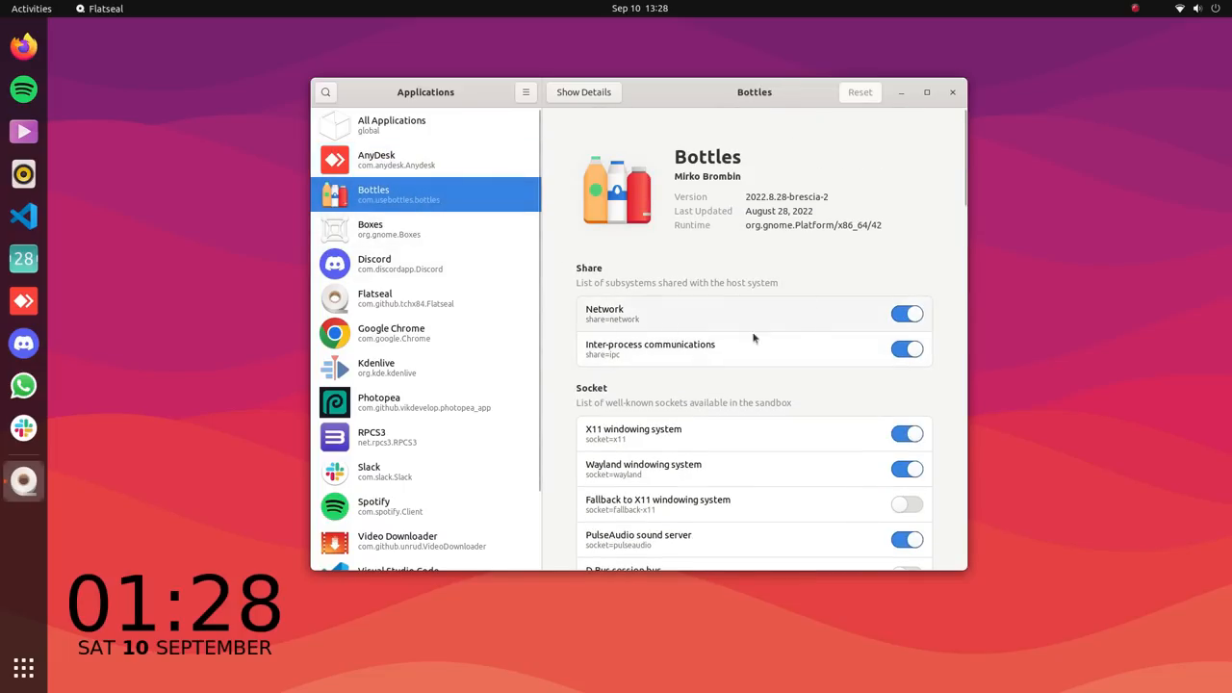
pyautogui.click(389, 229)
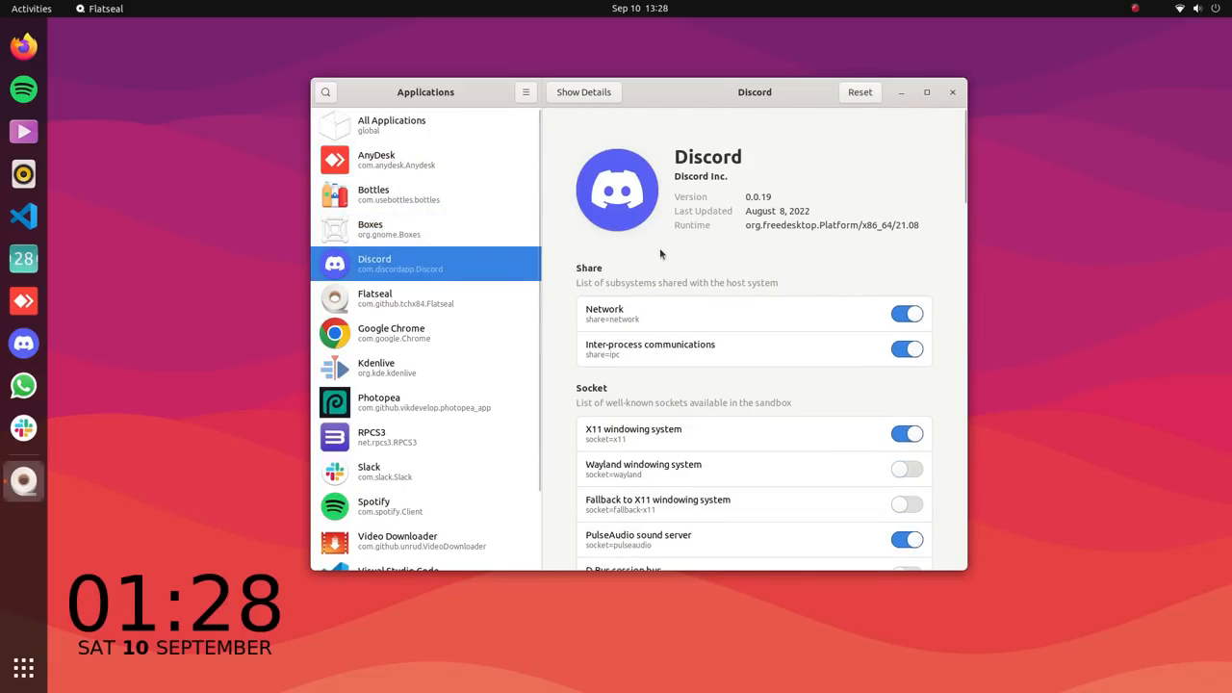
pyautogui.click(391, 332)
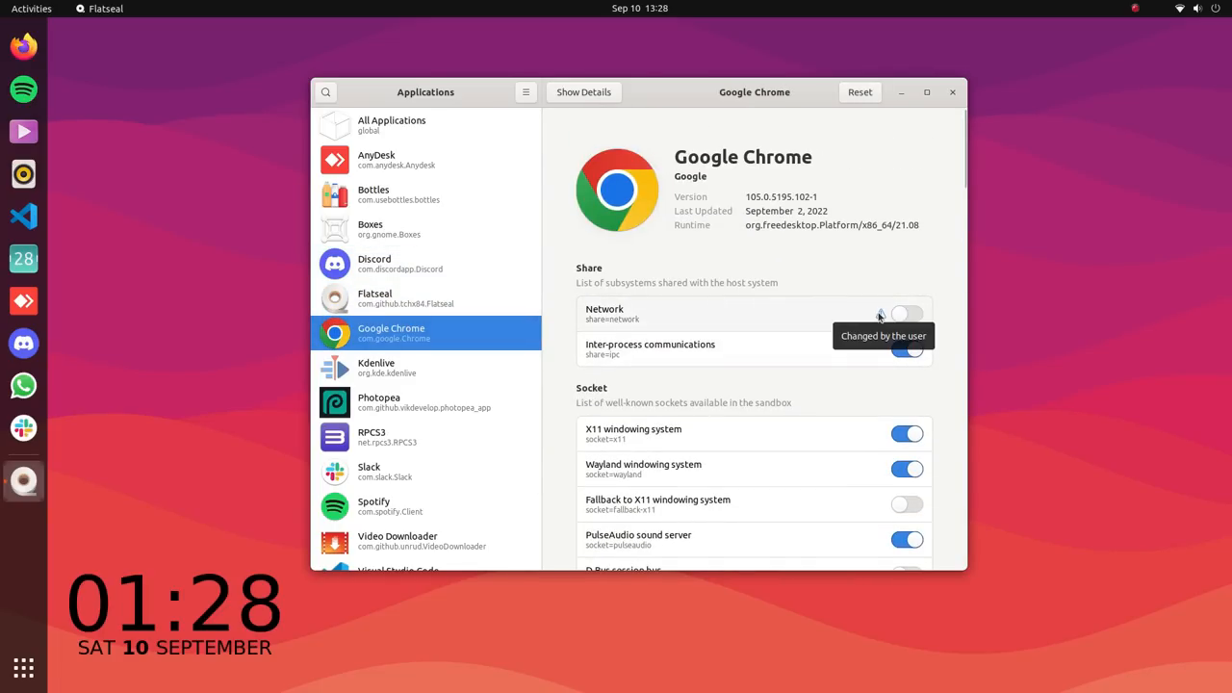
# Toggle Chrome's Network and GPU acceleration switches, then return to All Applications
pyautogui.click(908, 313)
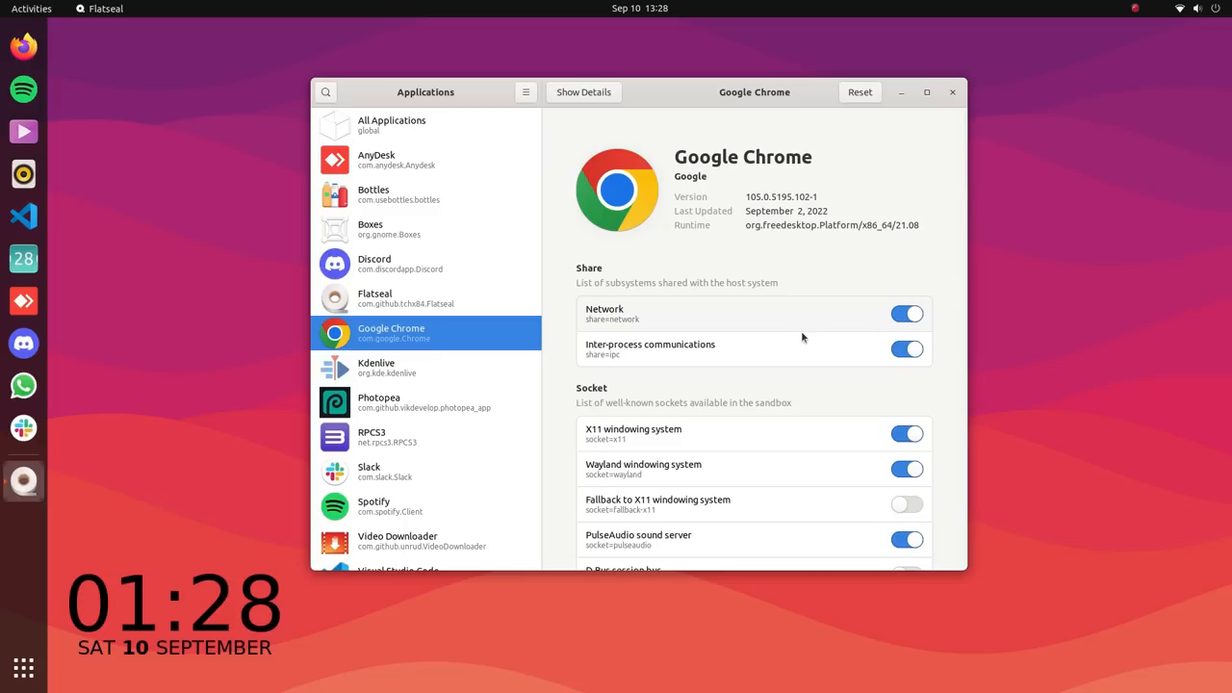
pyautogui.scroll(-3)
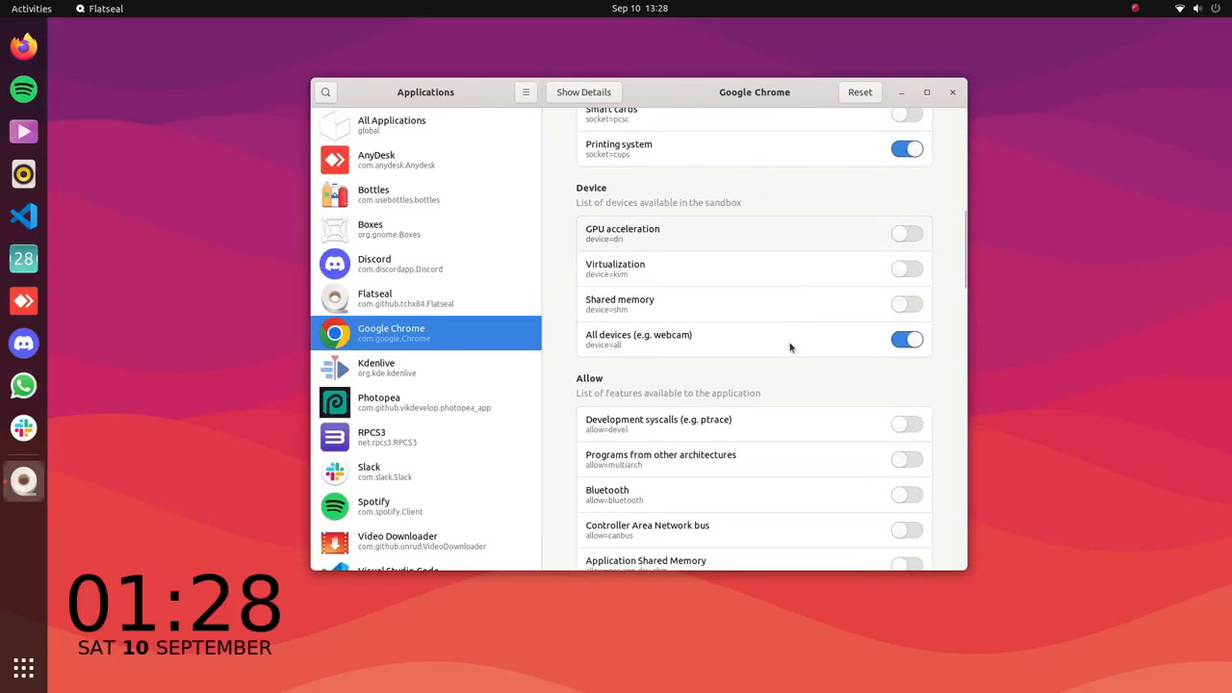
pyautogui.click(907, 233)
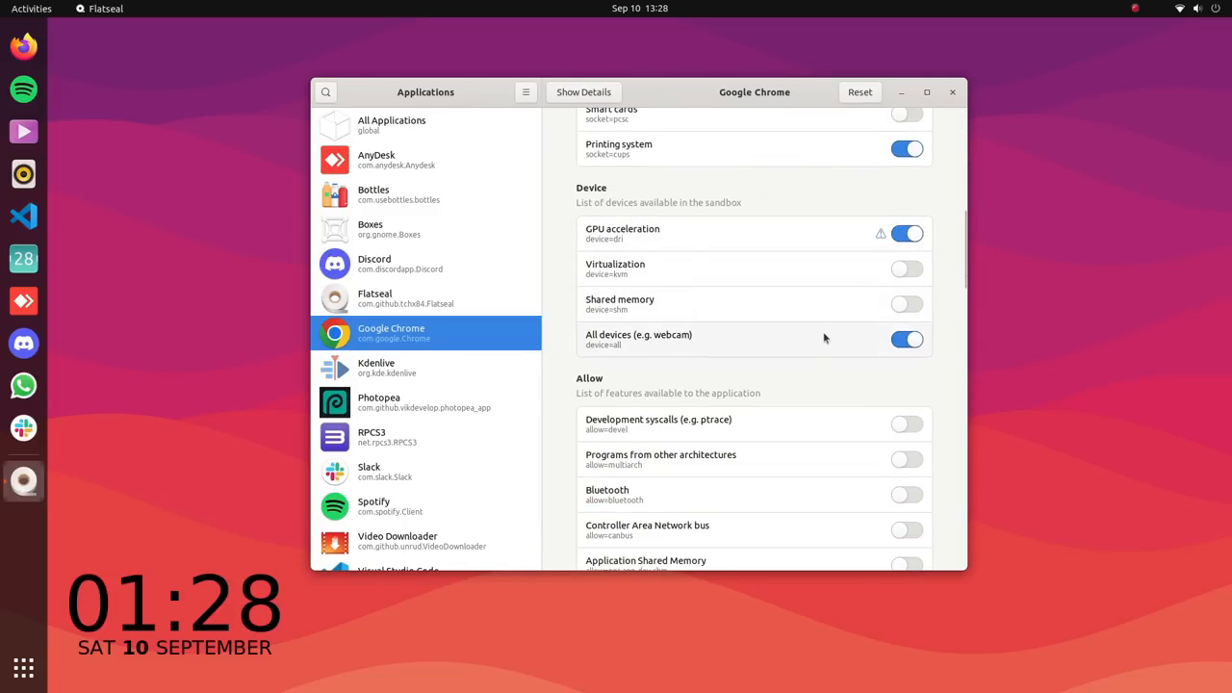
pyautogui.click(906, 233)
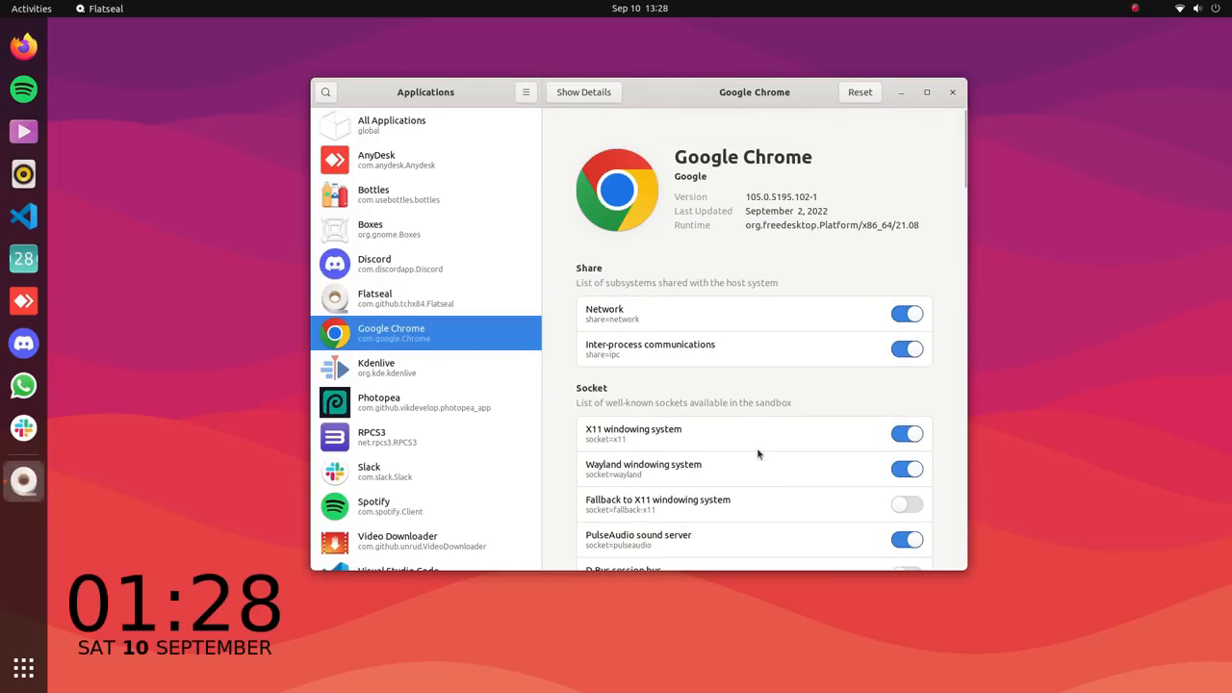
pyautogui.click(391, 124)
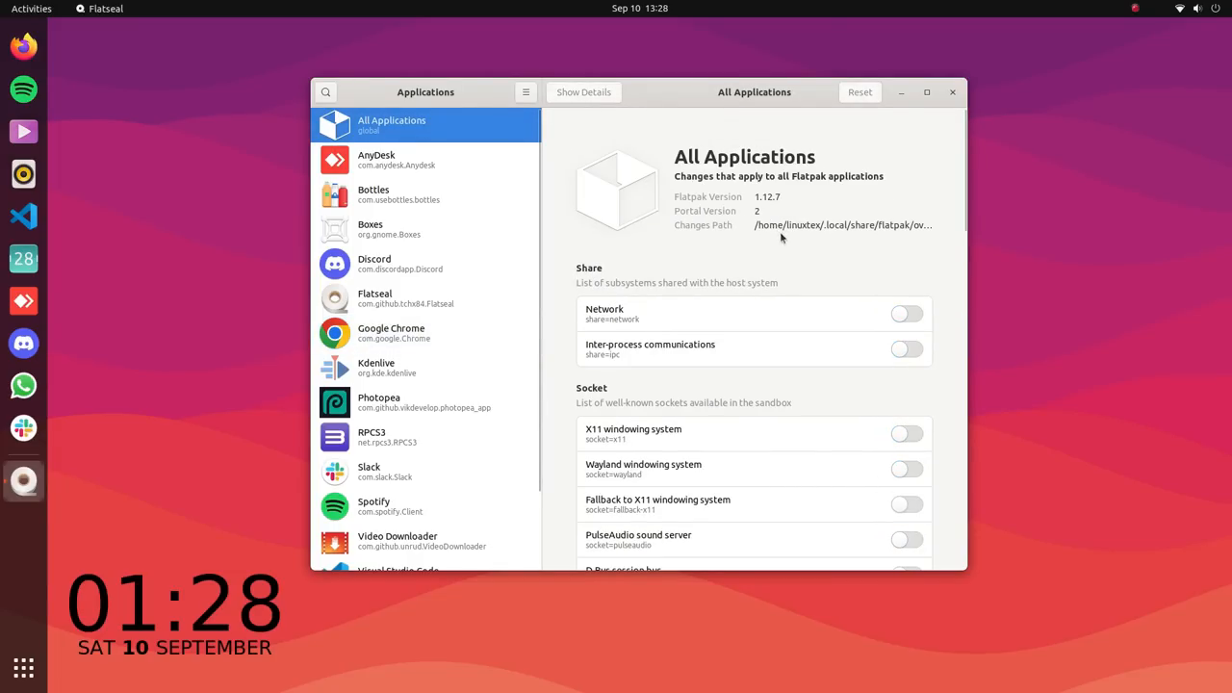
# Show Spotify's permissions and view the About Flatseal dialog
pyautogui.scroll(-3)
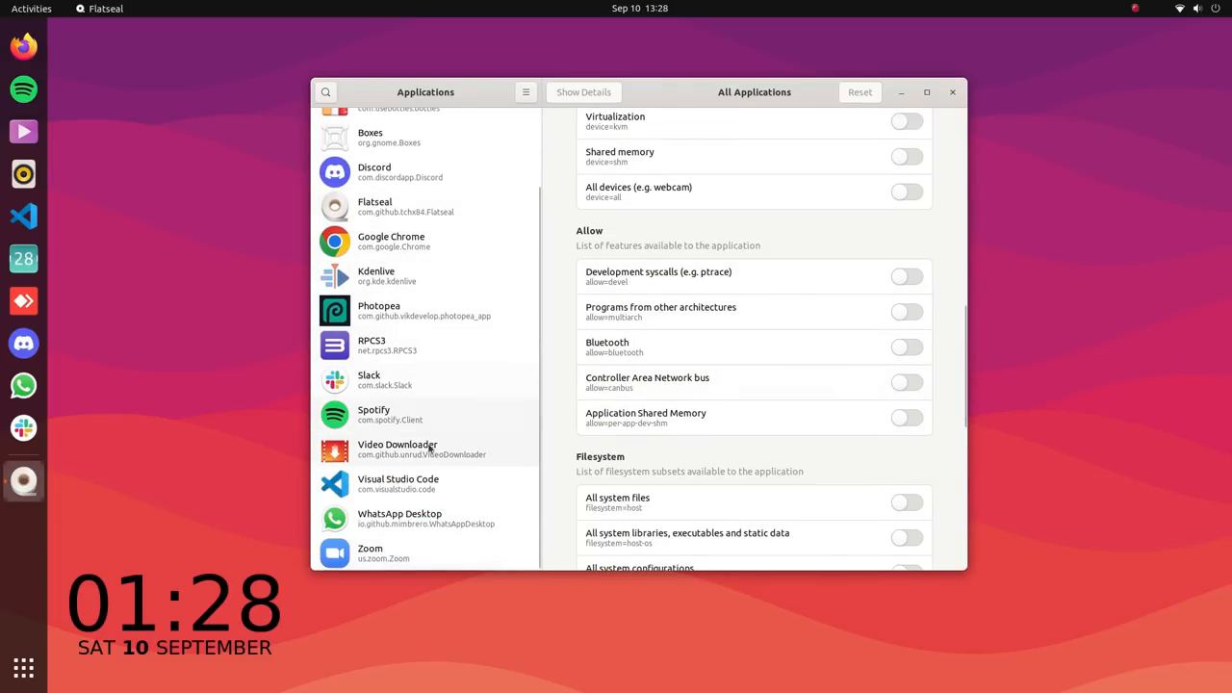
pyautogui.click(400, 518)
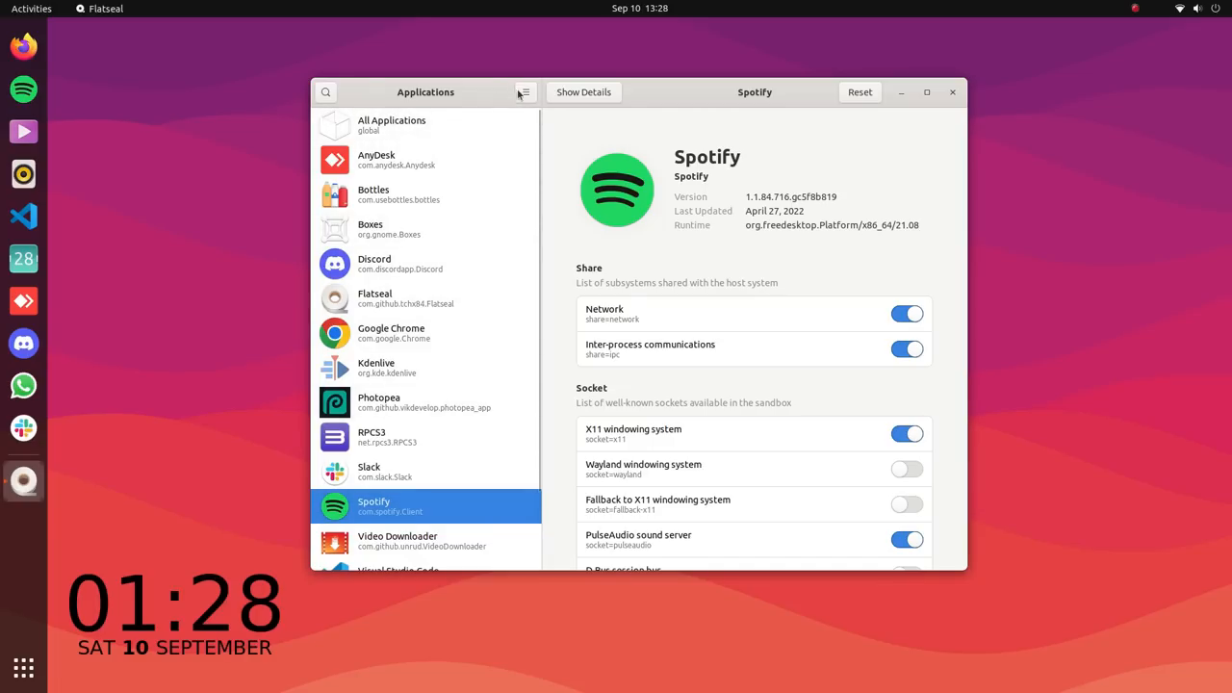
pyautogui.click(522, 92)
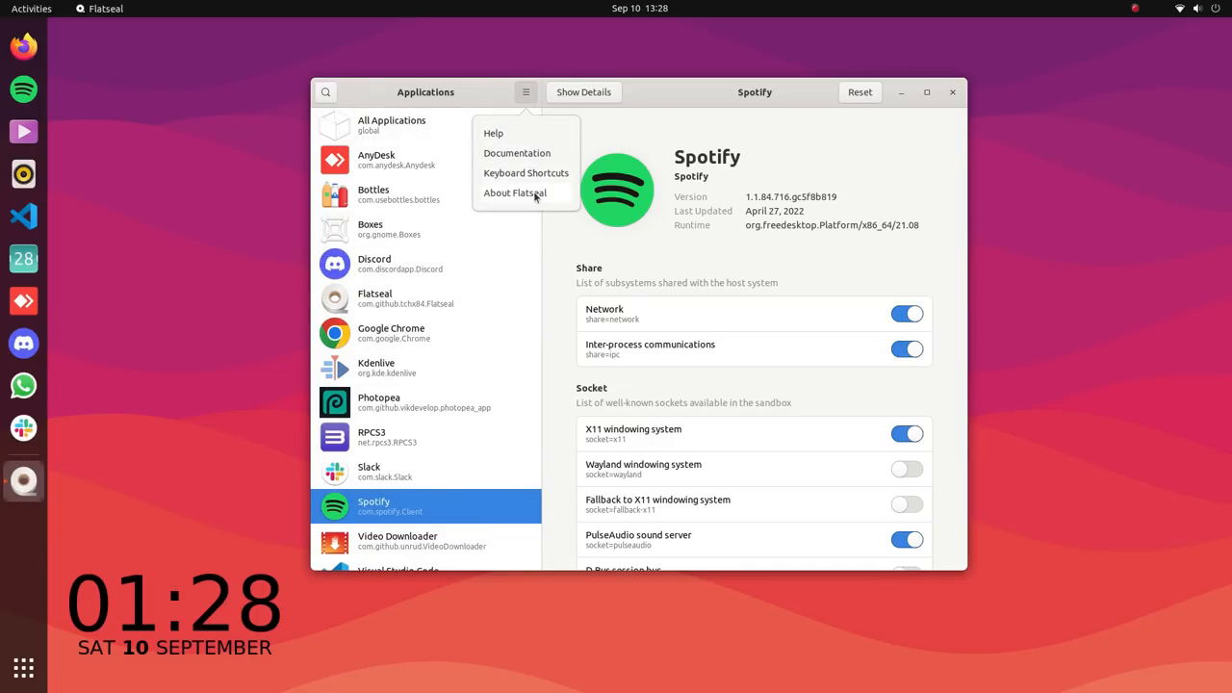
pyautogui.click(514, 192)
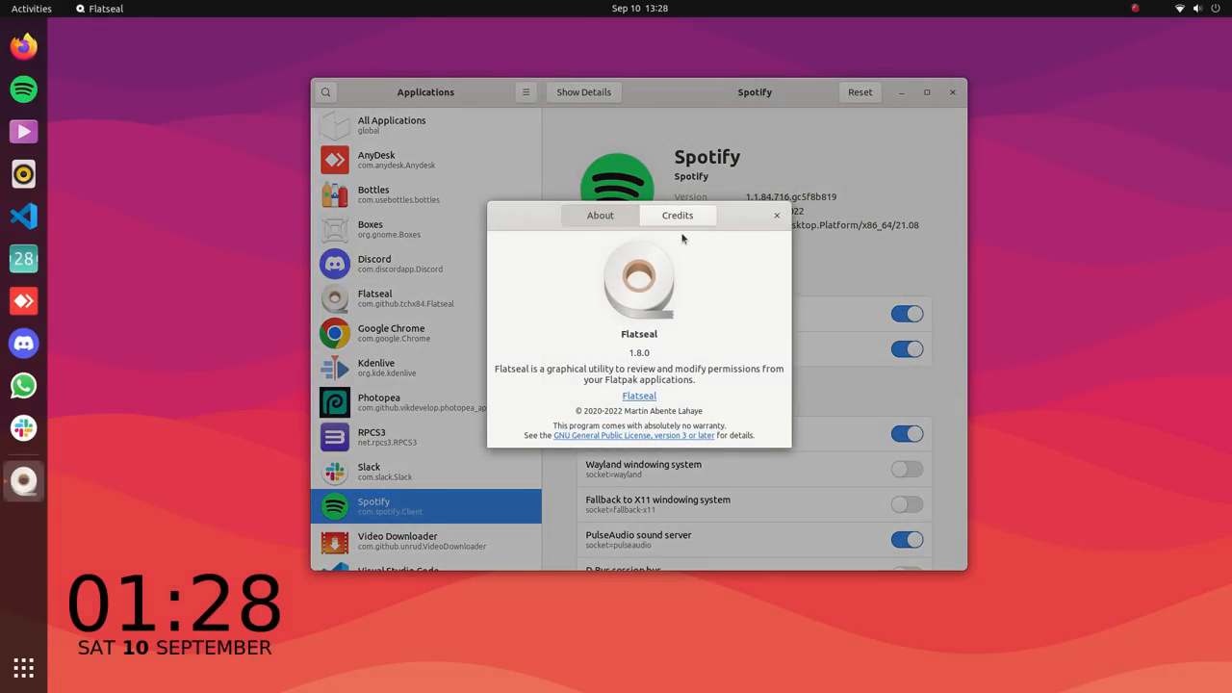
pyautogui.click(776, 214)
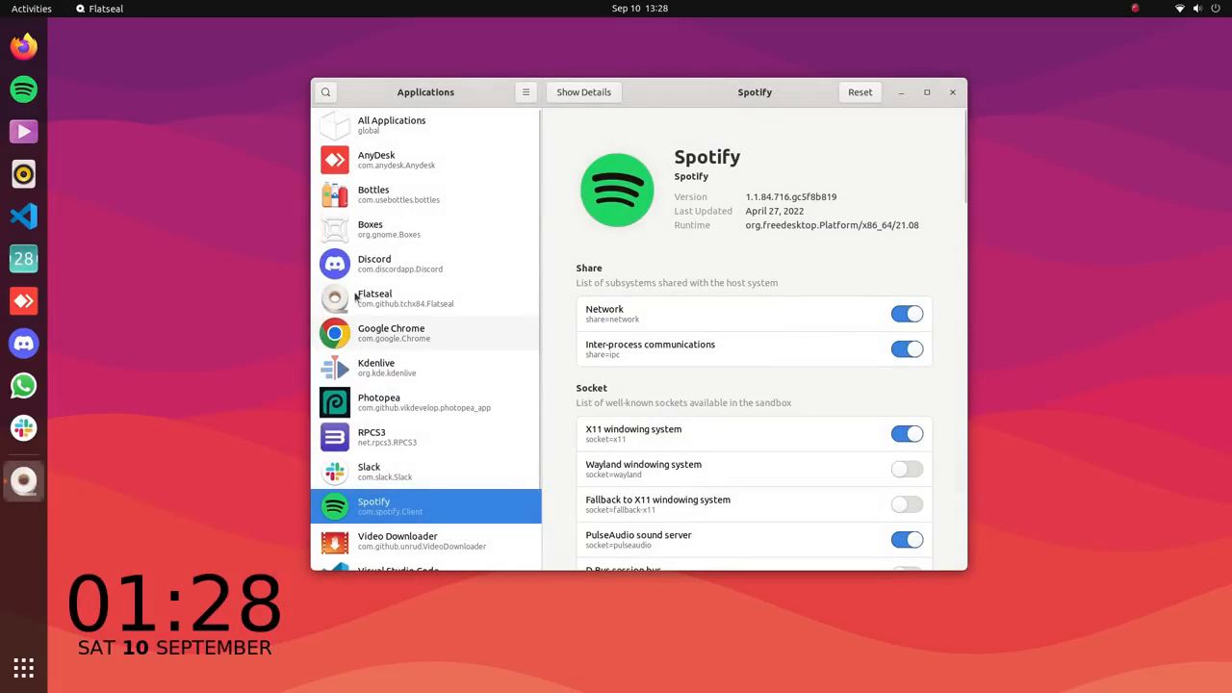
# Show Discord's sandbox permissions
pyautogui.click(400, 263)
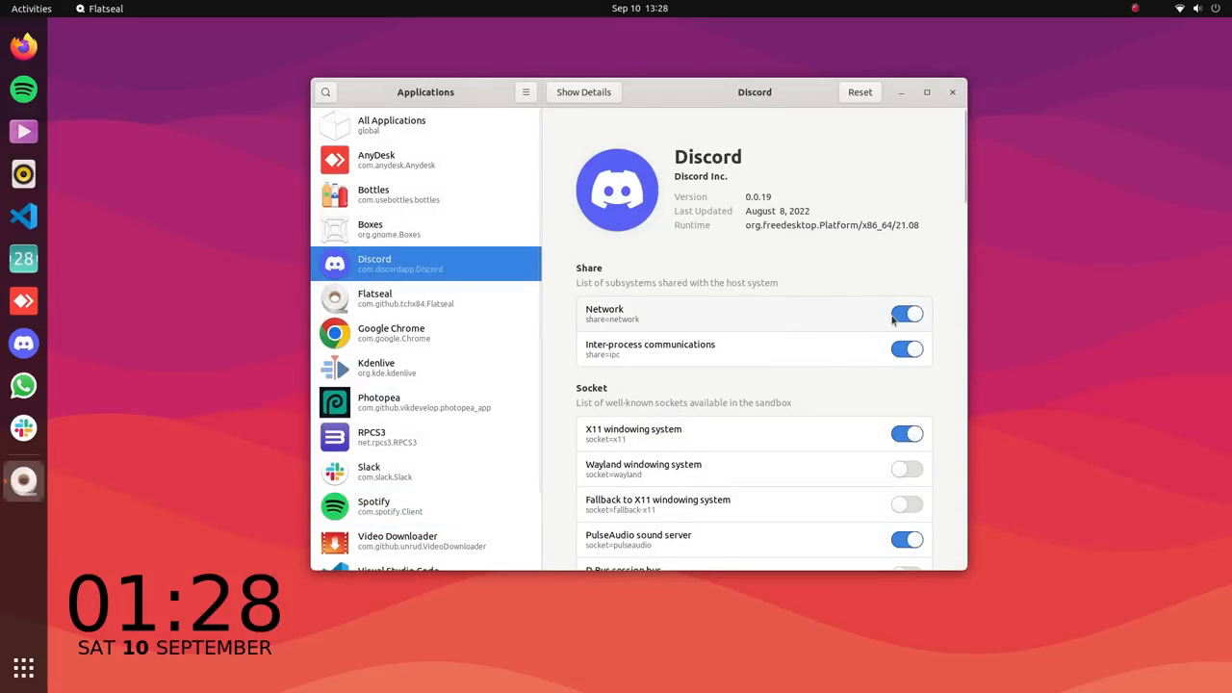
pyautogui.scroll(-3)
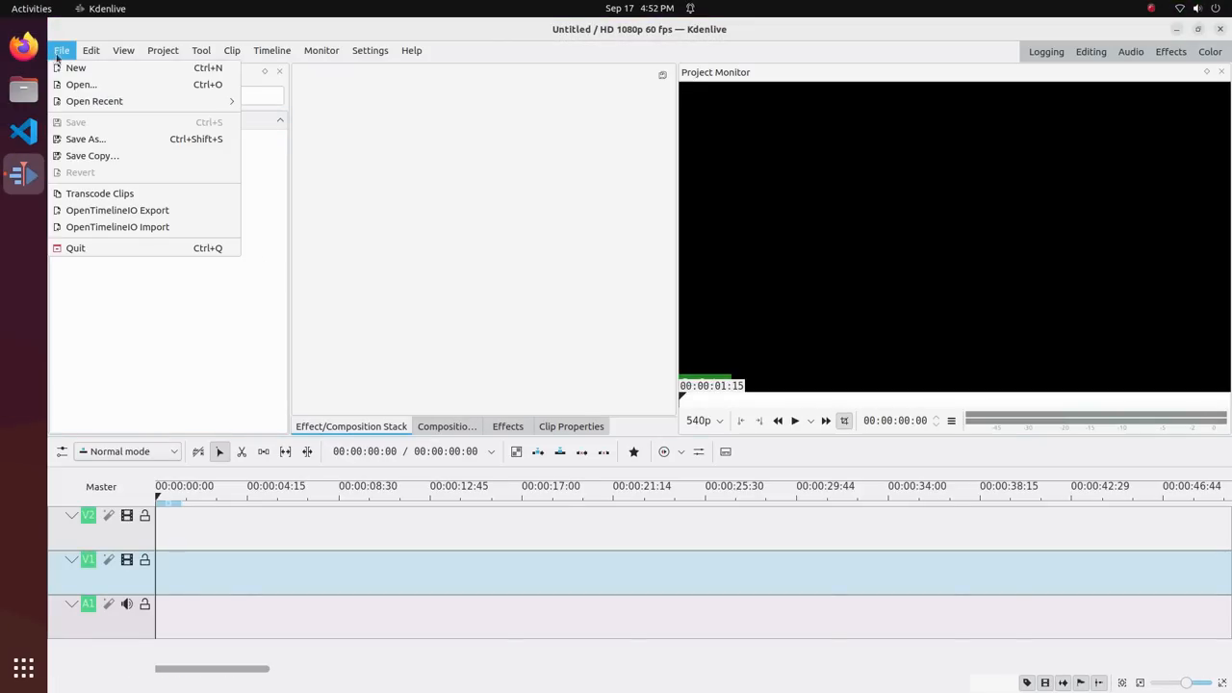
# Load flatpak.kdenlive and place the Flatpak 15 Titles clip on track V2 above the Slack recording
pyautogui.click(94, 101)
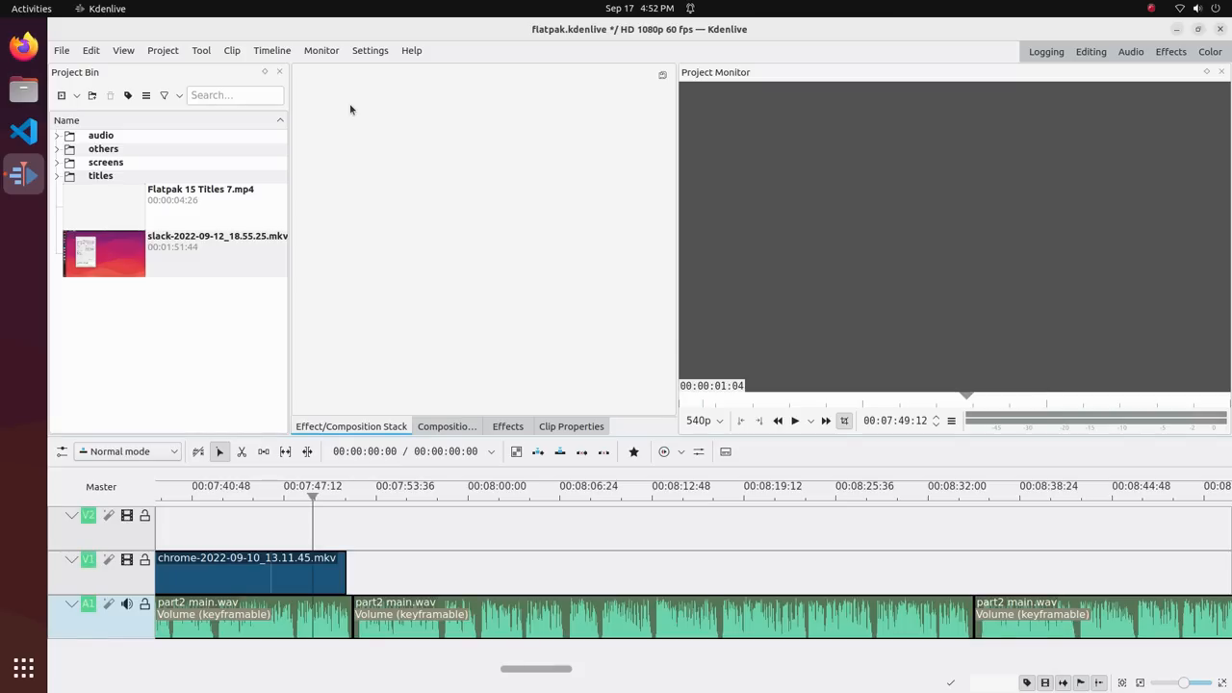
pyautogui.click(201, 194)
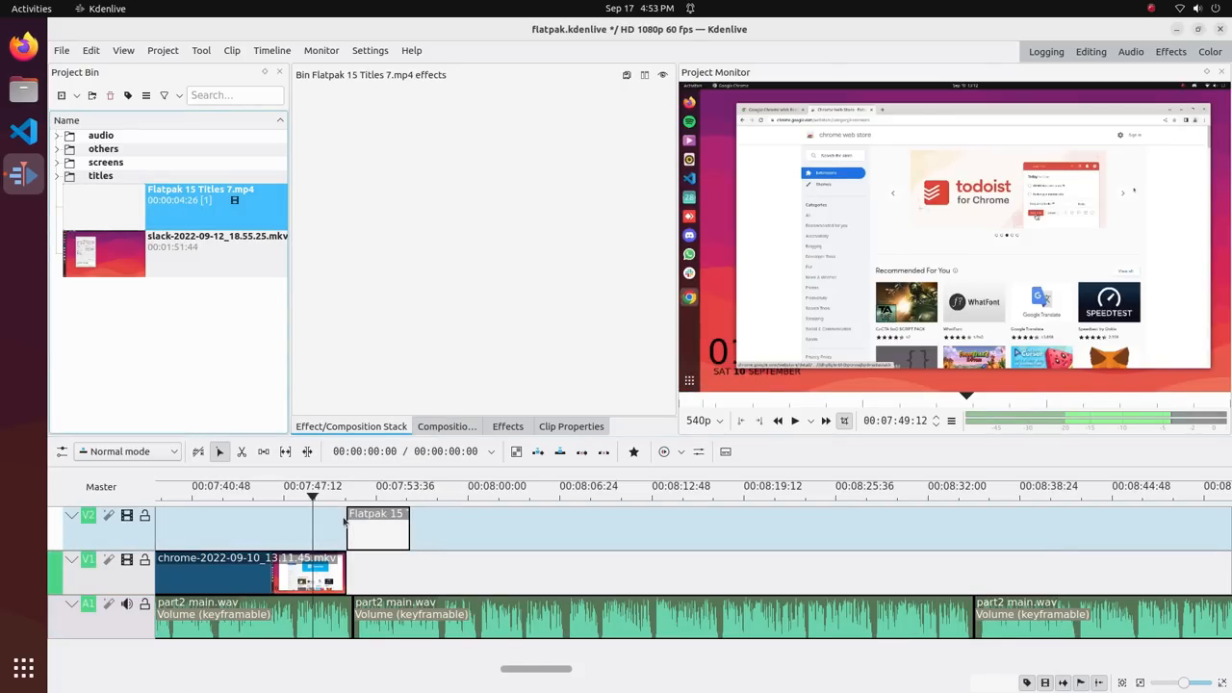
pyautogui.click(794, 420)
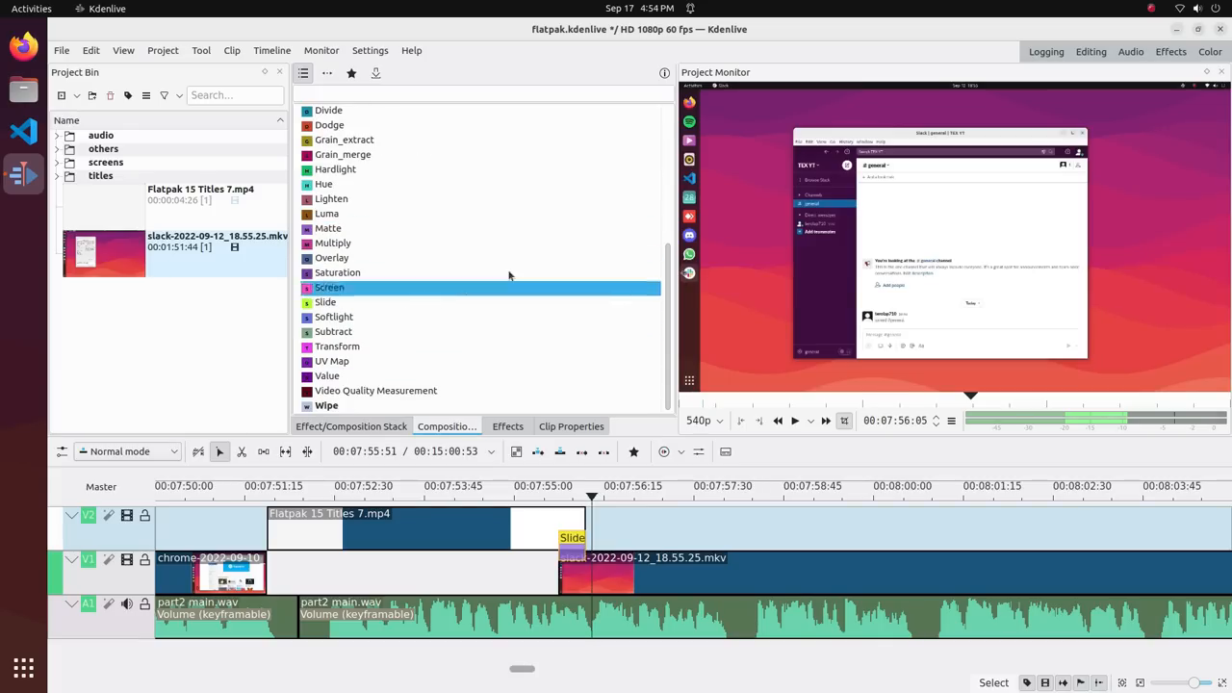
# Browse the Effects categories, select the Slack clip and bring up Project > Render
pyautogui.click(507, 425)
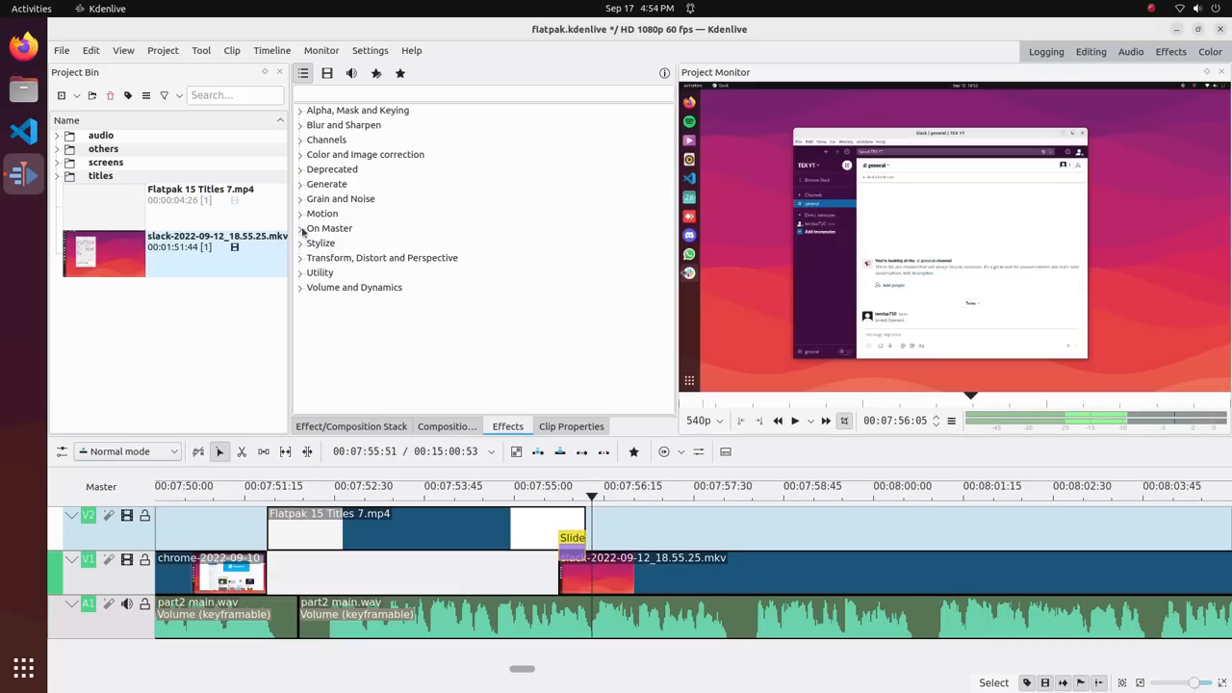
pyautogui.click(320, 272)
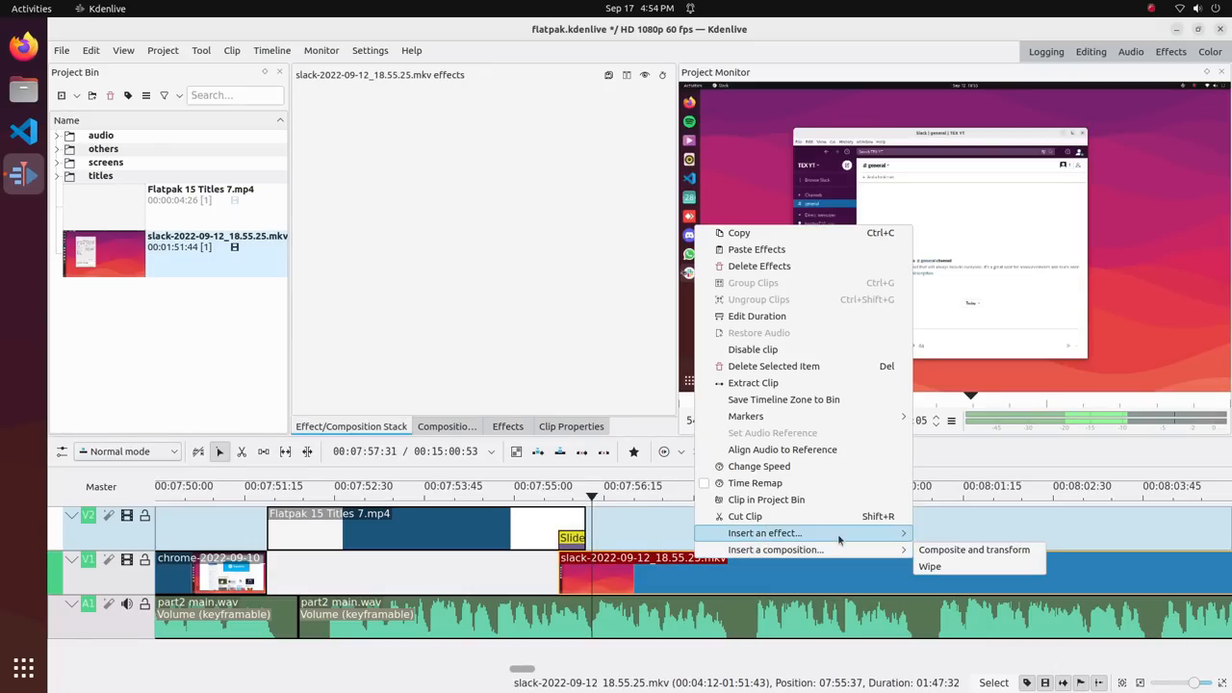
pyautogui.click(758, 466)
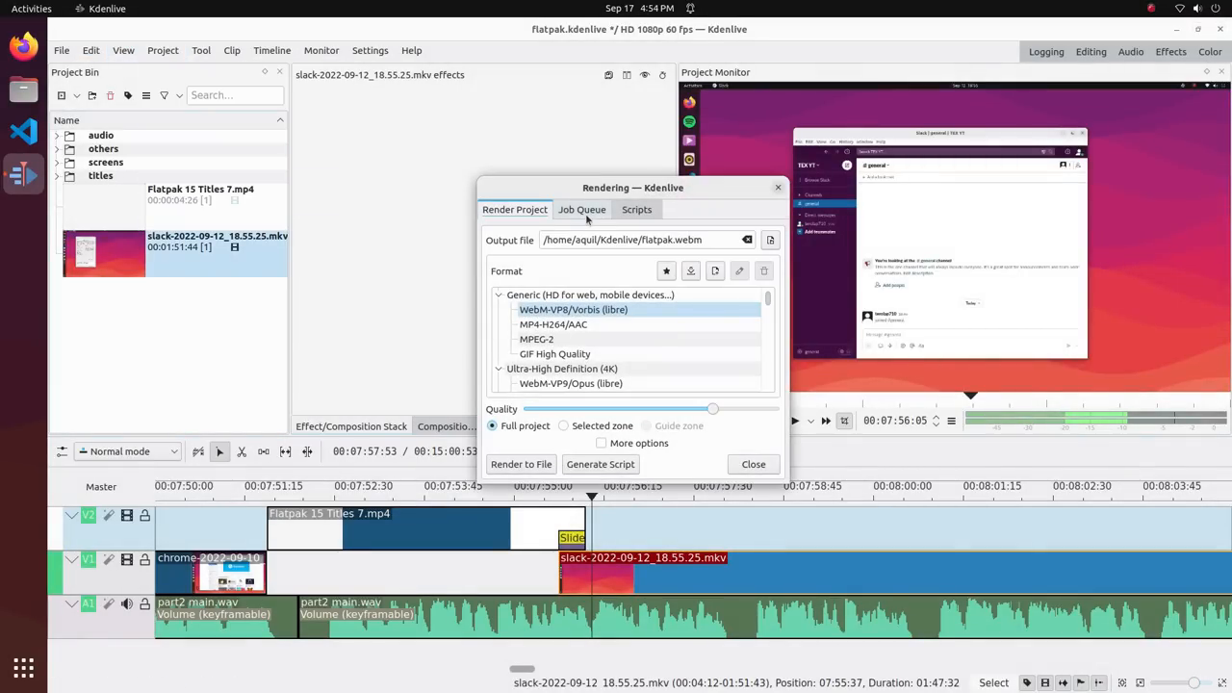
# Choose MP4-H265 (HEVC) with More options, check hardware acceleration, and view the Settings menu
pyautogui.scroll(-3)
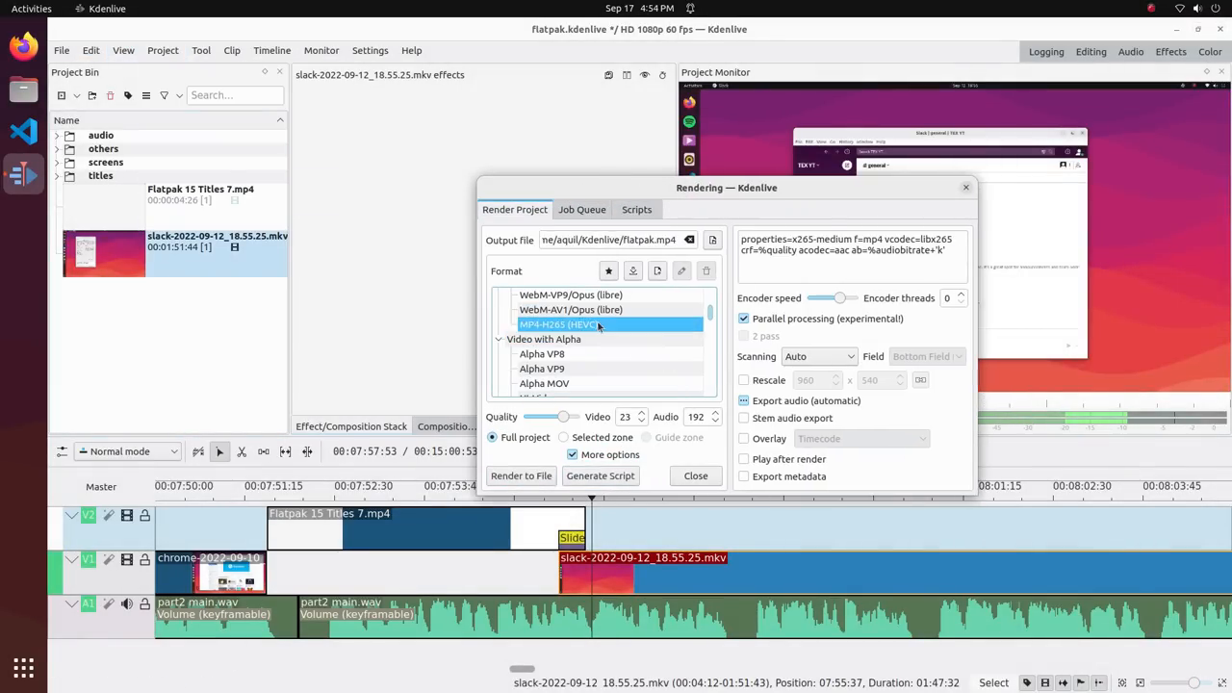
pyautogui.click(602, 309)
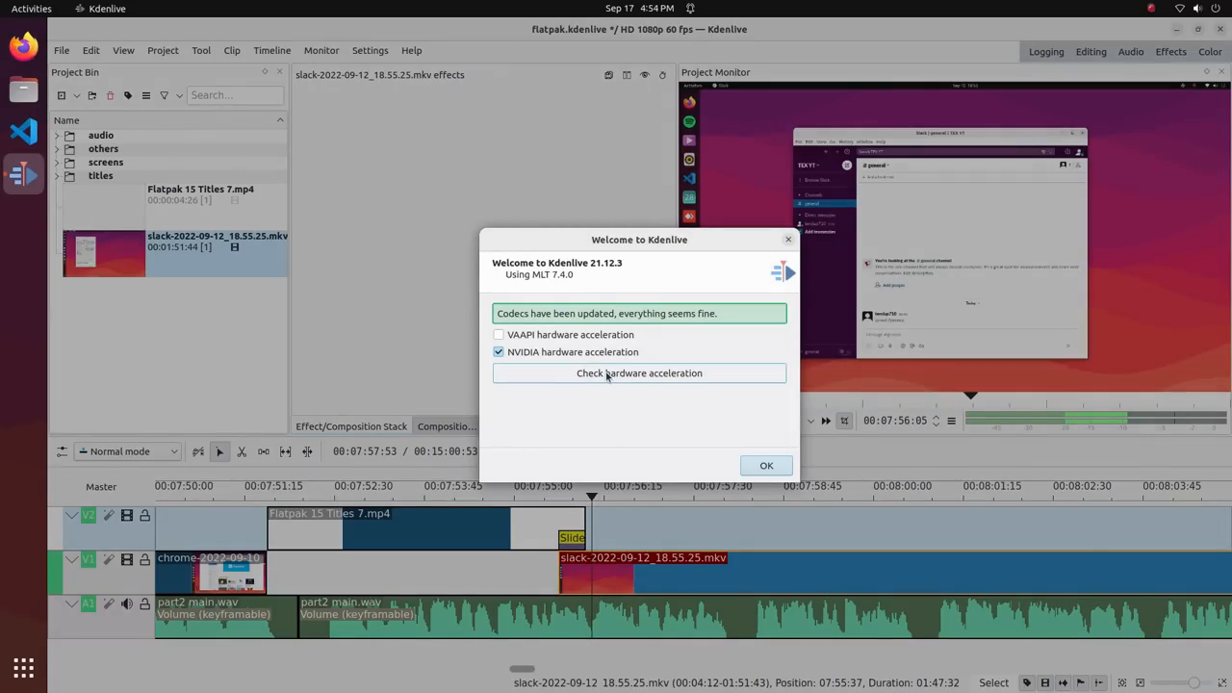
pyautogui.click(766, 465)
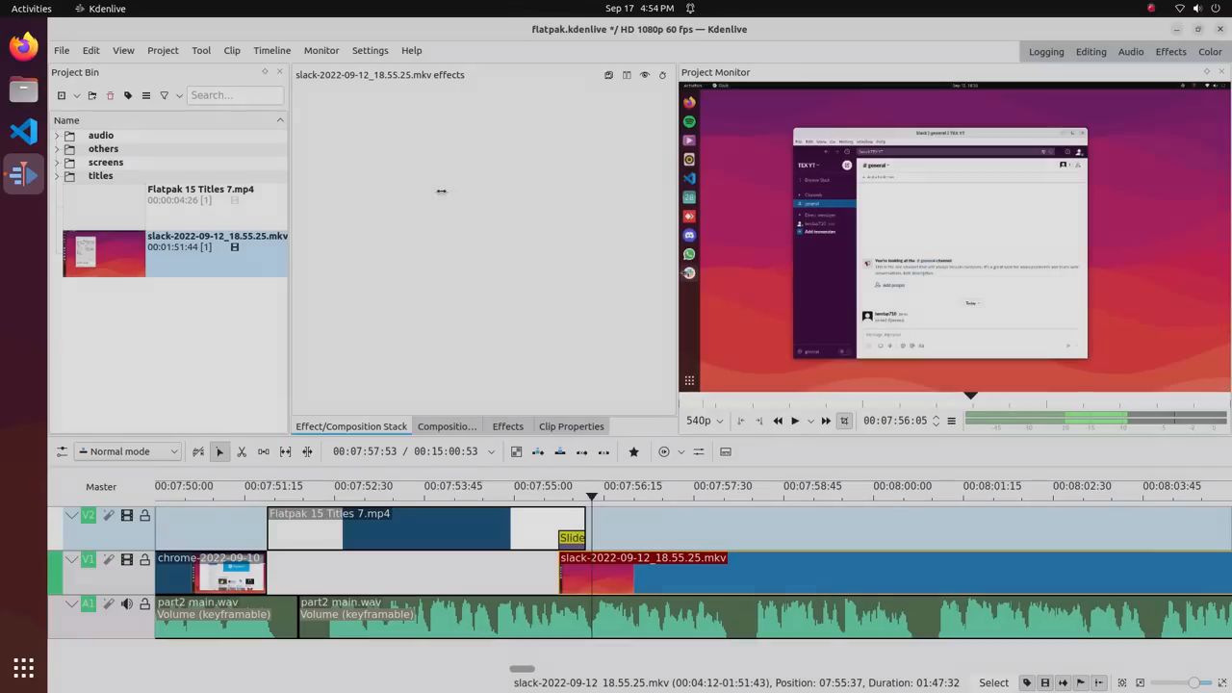
pyautogui.click(370, 50)
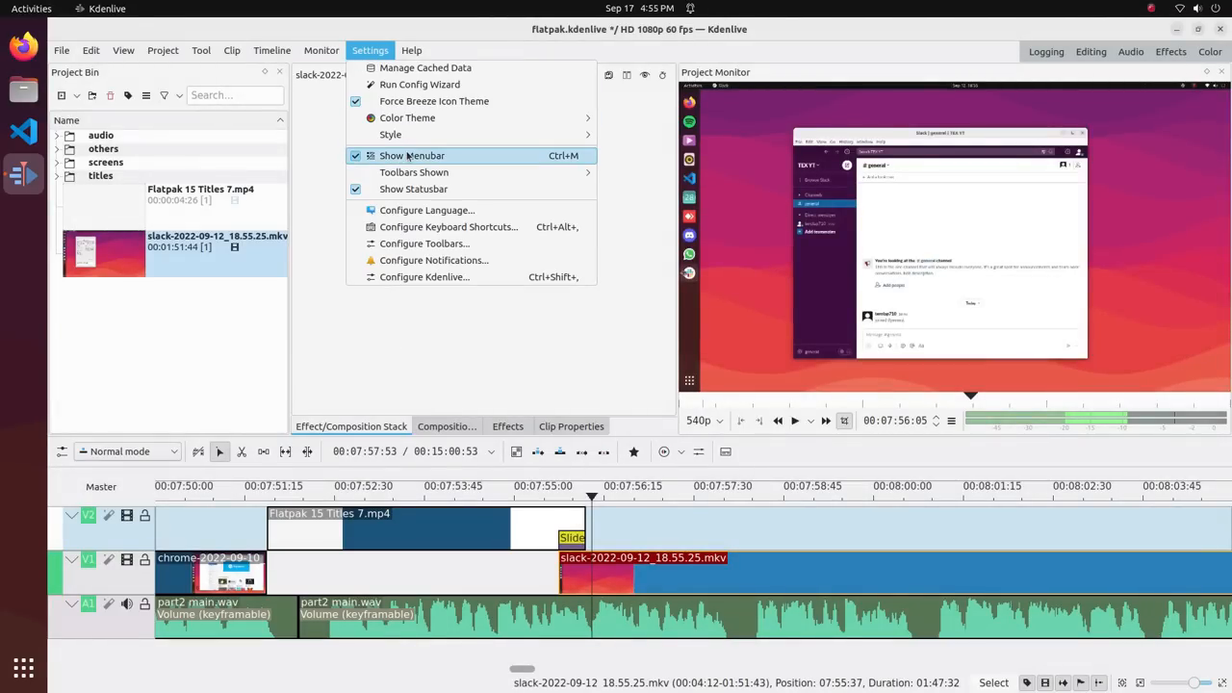
pyautogui.click(424, 276)
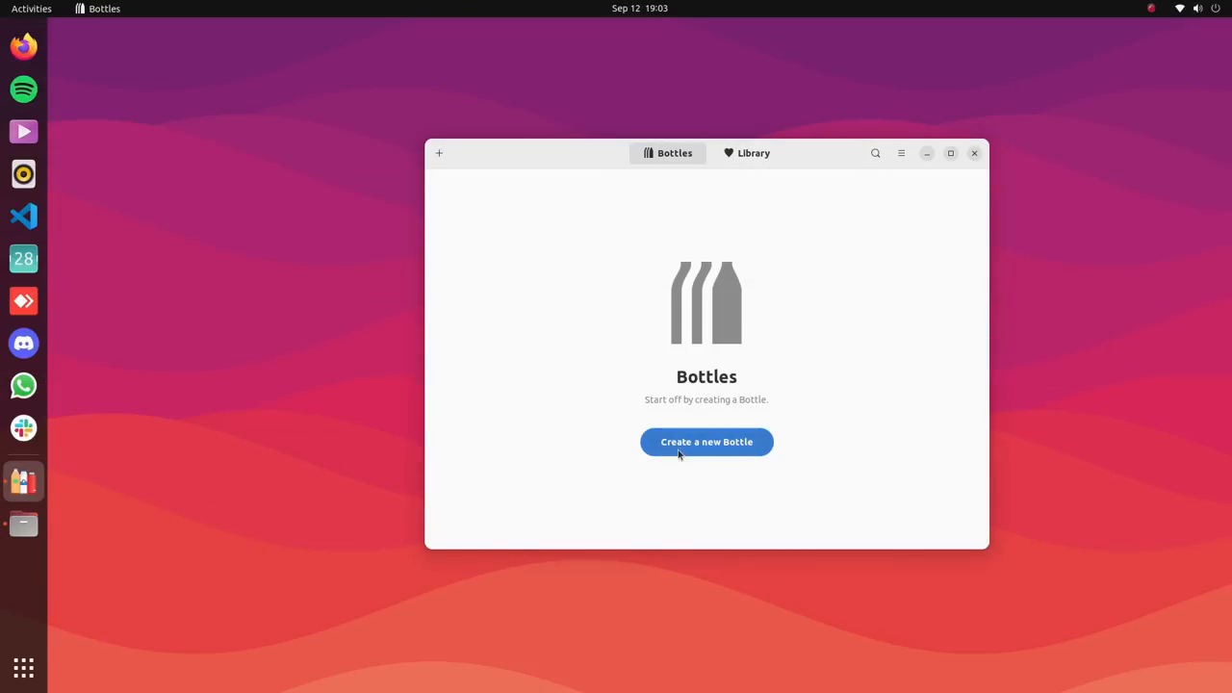
# Create a Gaming bottle named Cuphead and dismiss the confirmation
pyautogui.click(705, 442)
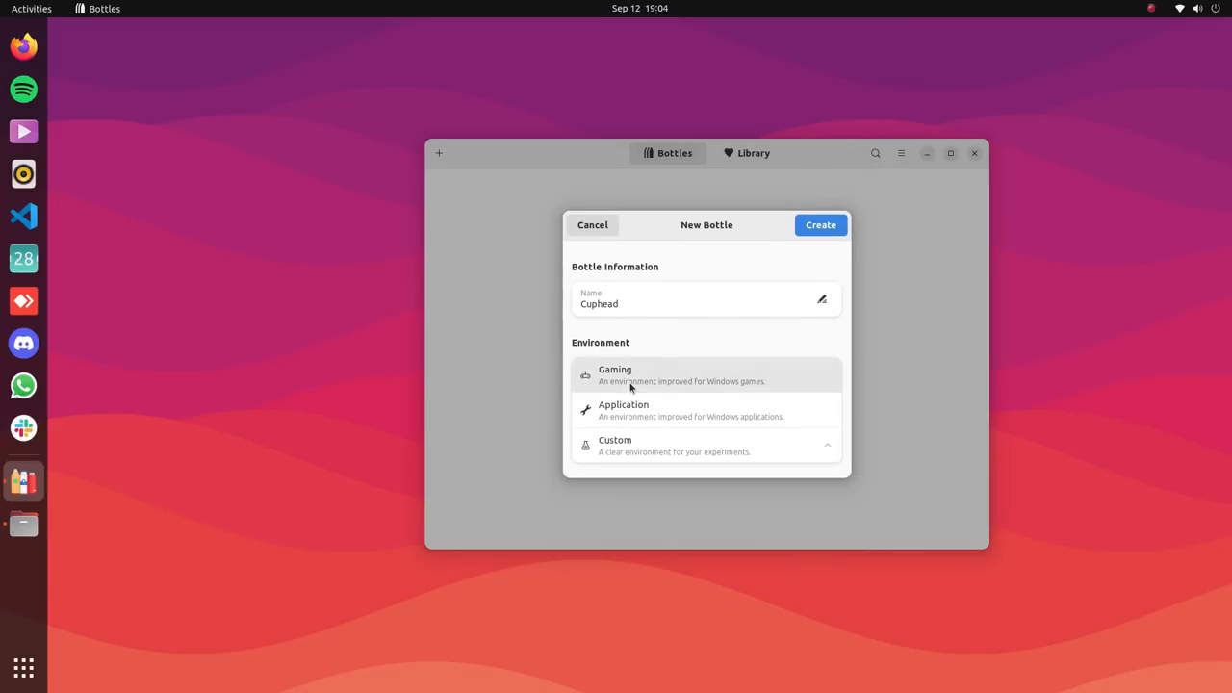
pyautogui.click(820, 224)
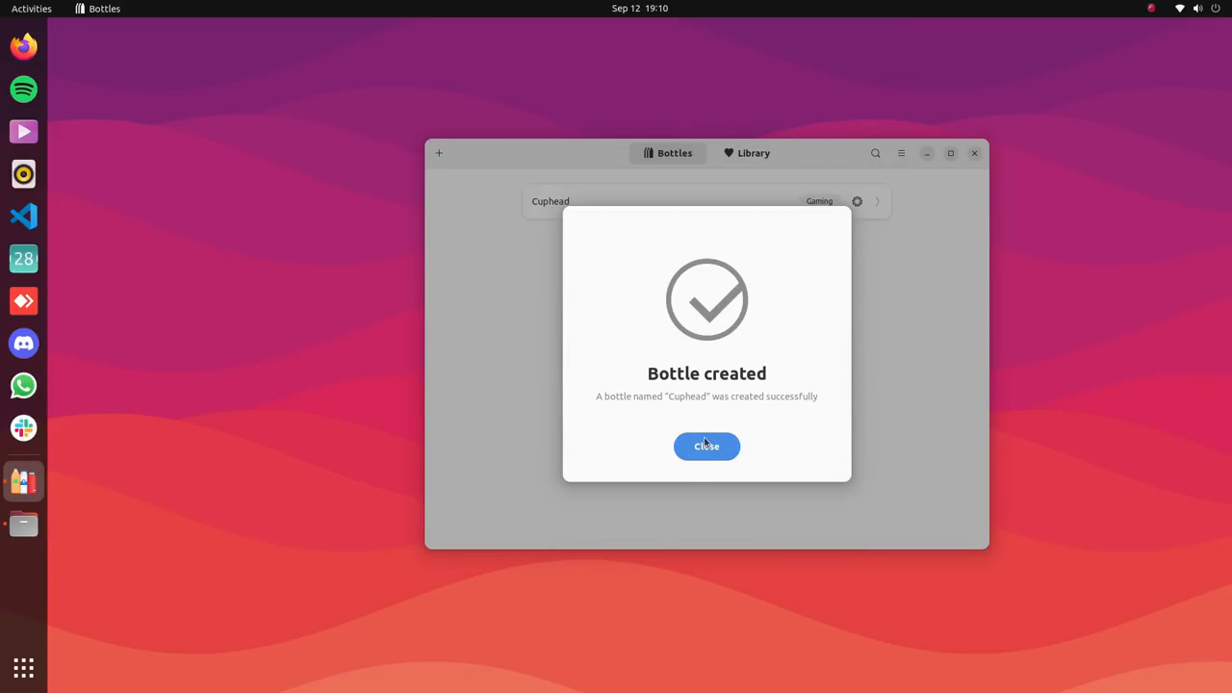
pyautogui.click(707, 446)
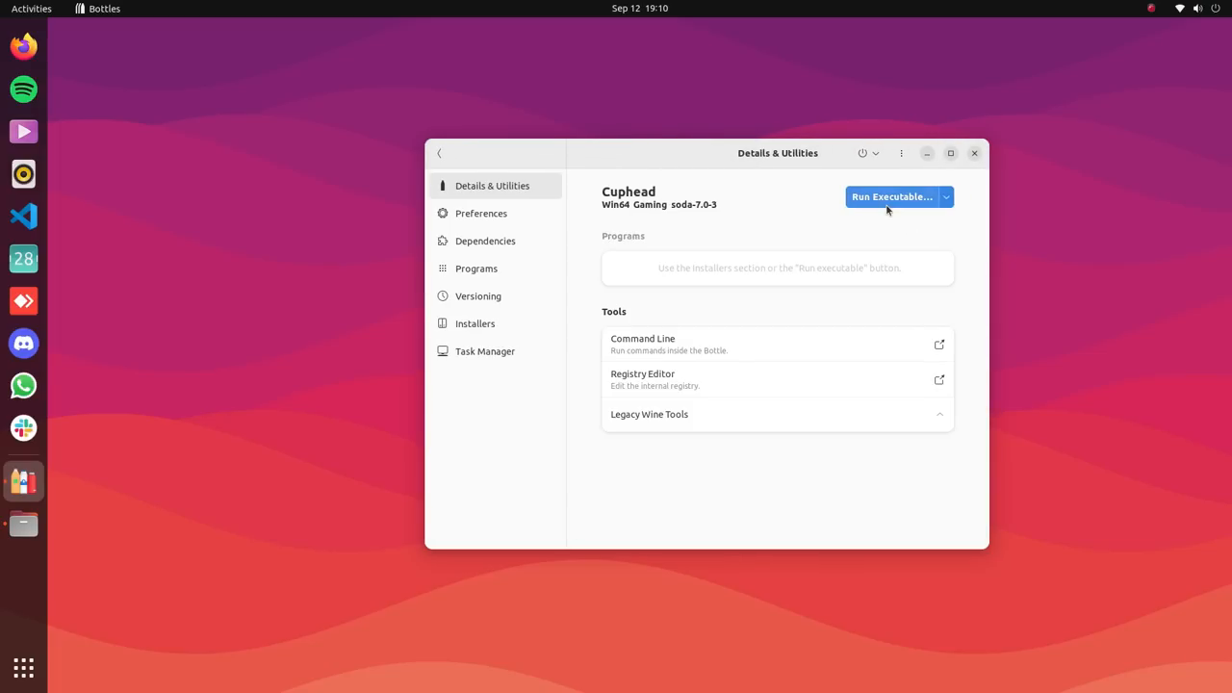
# Run a Windows executable in the Cuphead bottle, accepting the sandbox notice
pyautogui.click(891, 197)
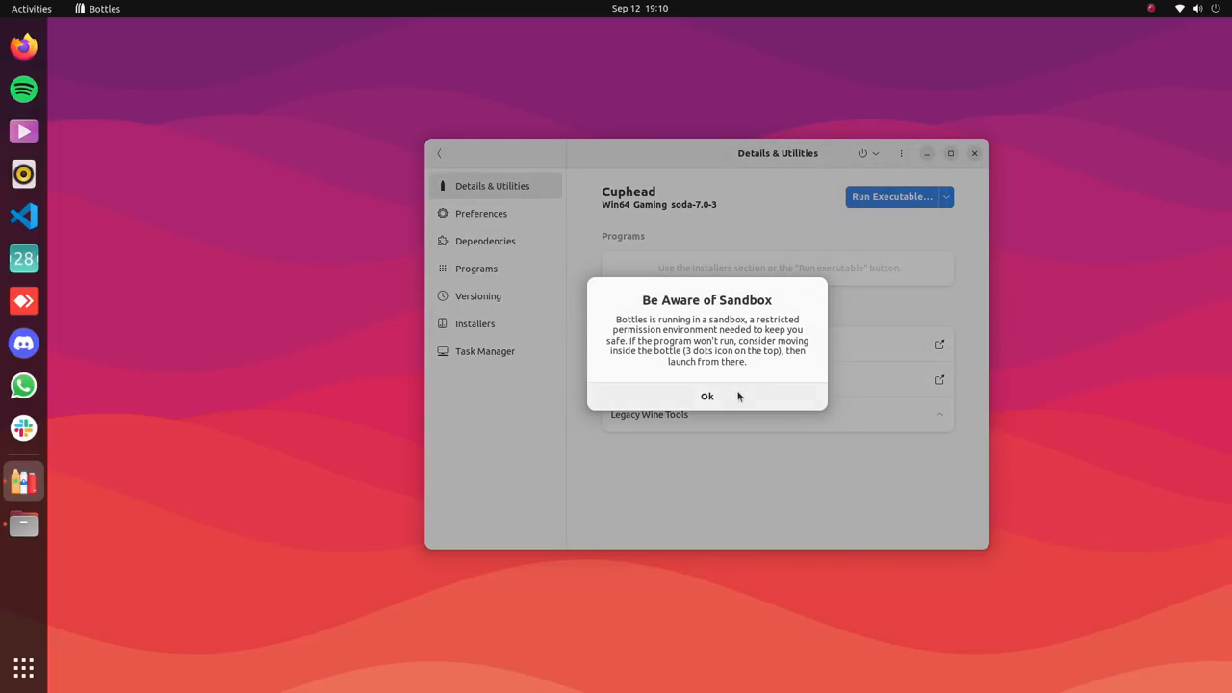
pyautogui.click(707, 396)
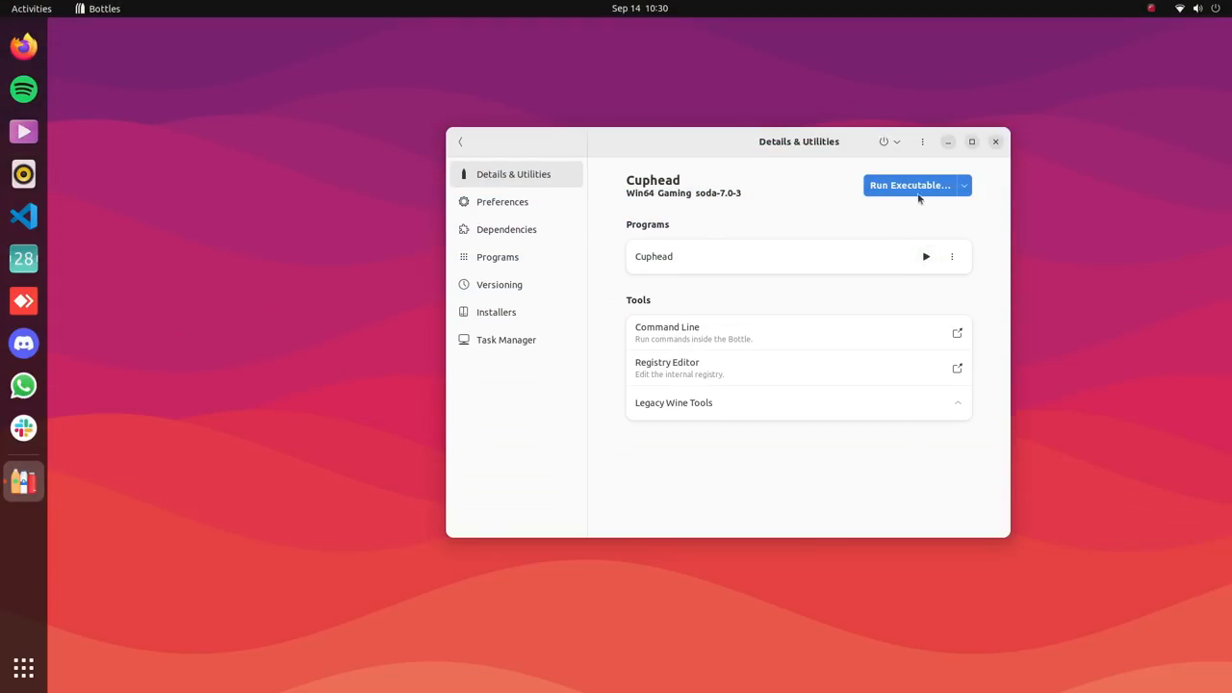
# Run the Cuphead.exe file from the Recent list inside the Cuphead bottle
pyautogui.click(909, 185)
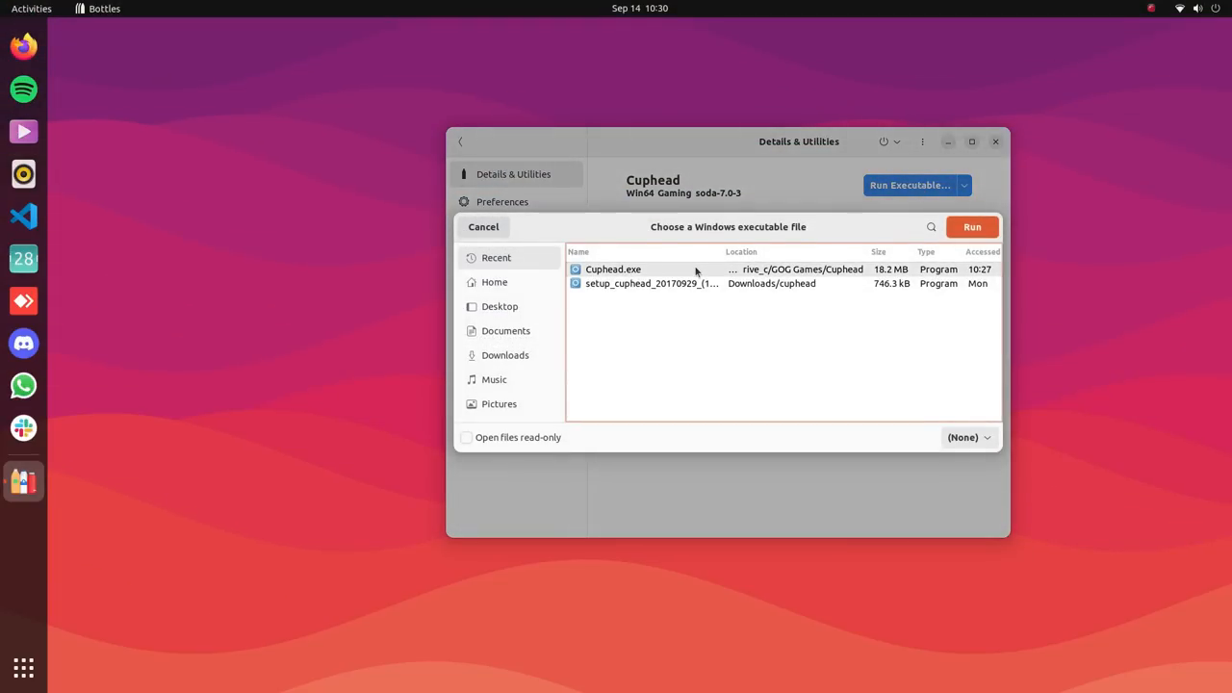
pyautogui.click(484, 226)
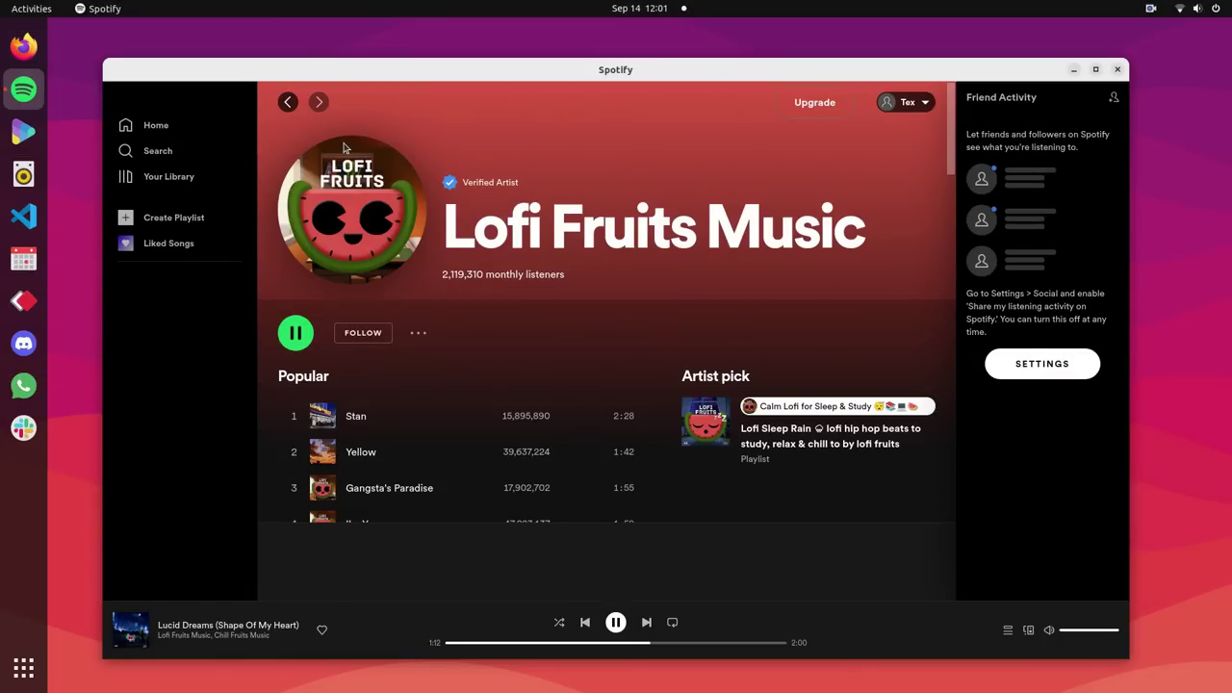
pyautogui.moveTo(583, 276)
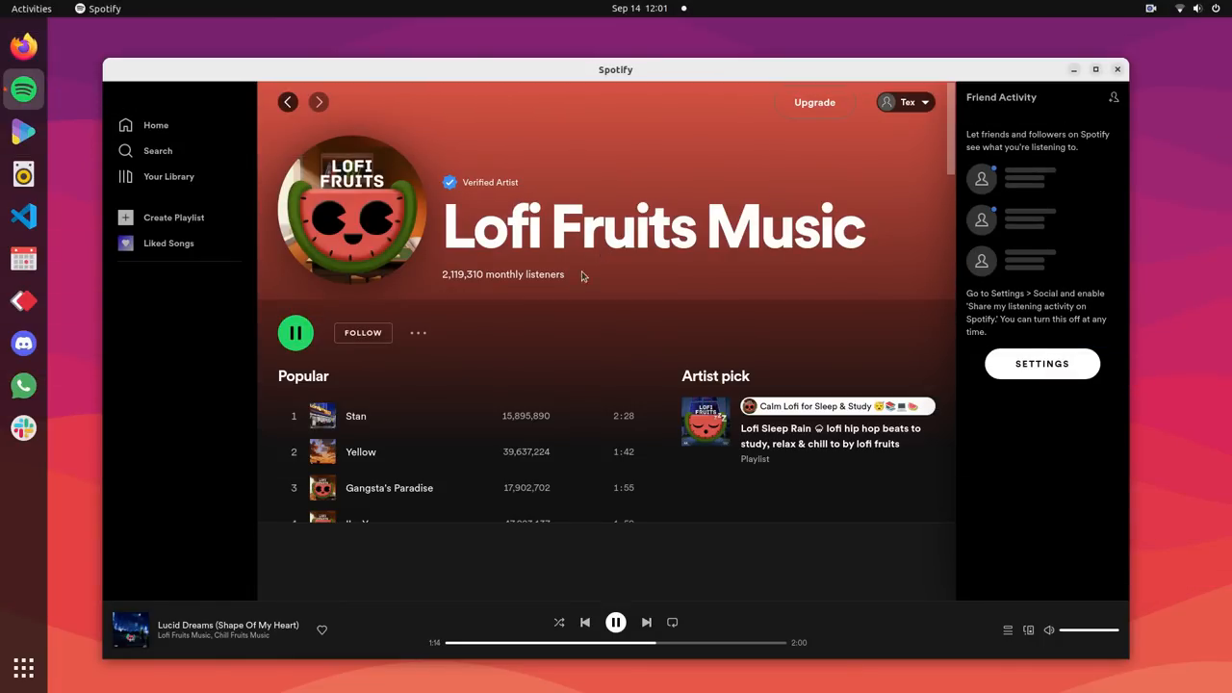
# Browse the Lofi Fruits Music Popular list, then scroll through the Home page and Top Songs - Global
pyautogui.scroll(-3)
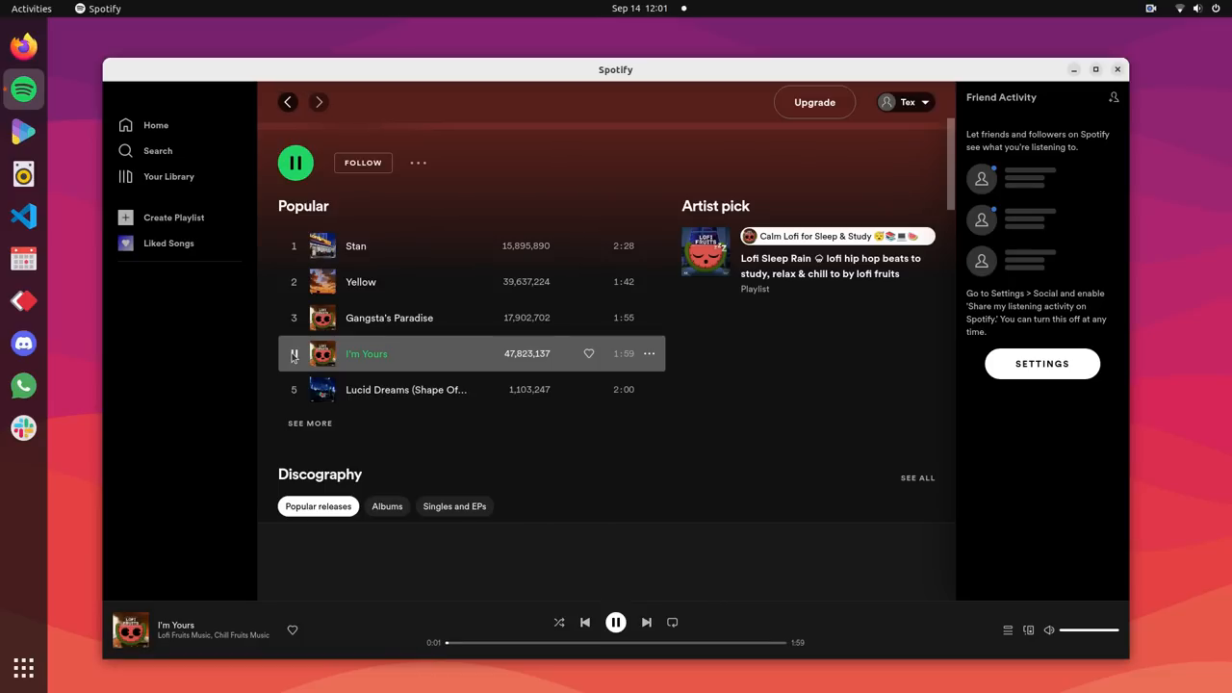
pyautogui.scroll(3)
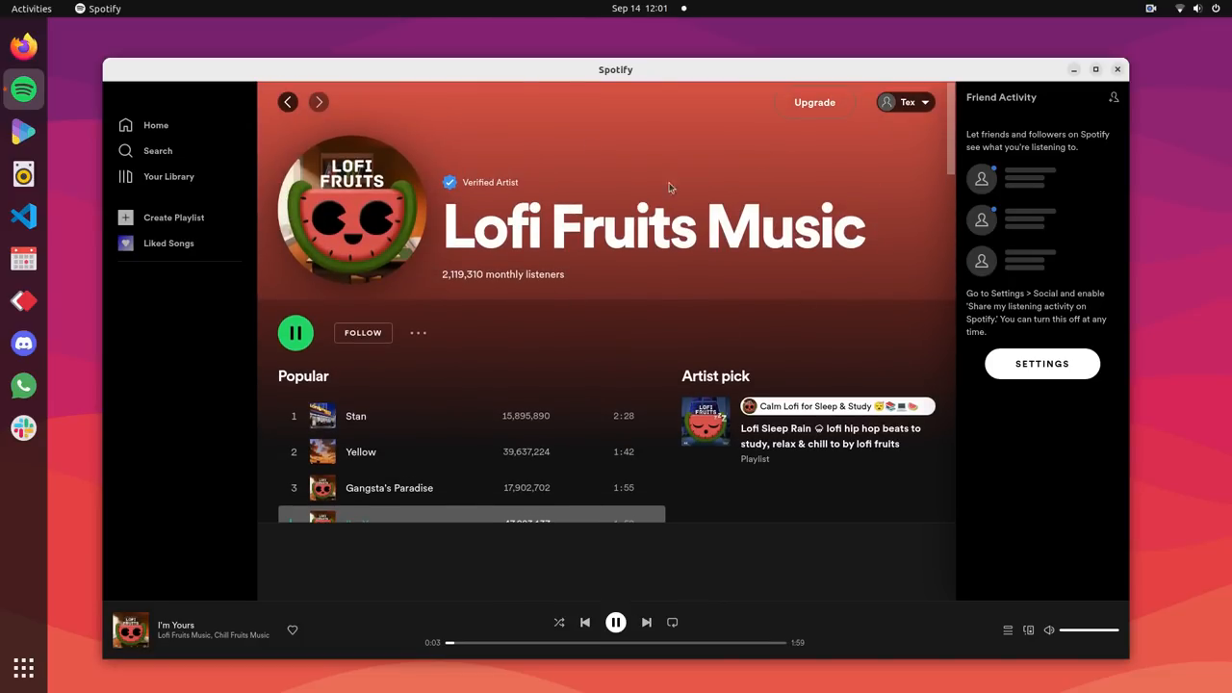
pyautogui.click(155, 126)
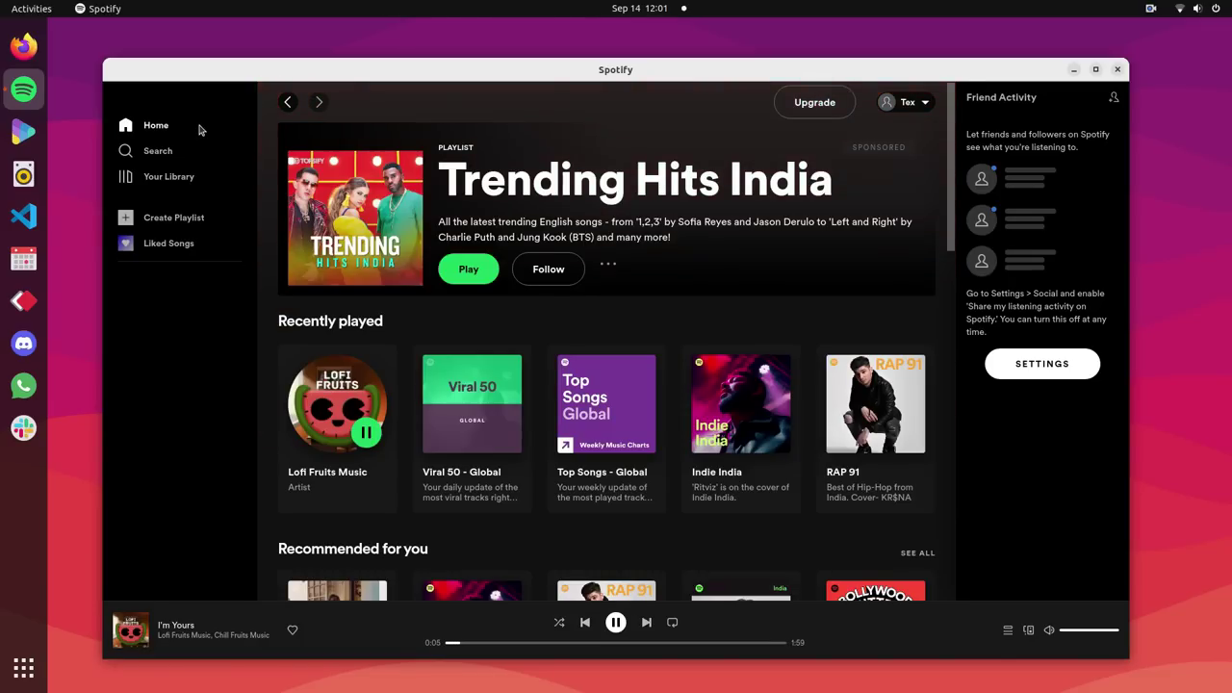
pyautogui.scroll(-3)
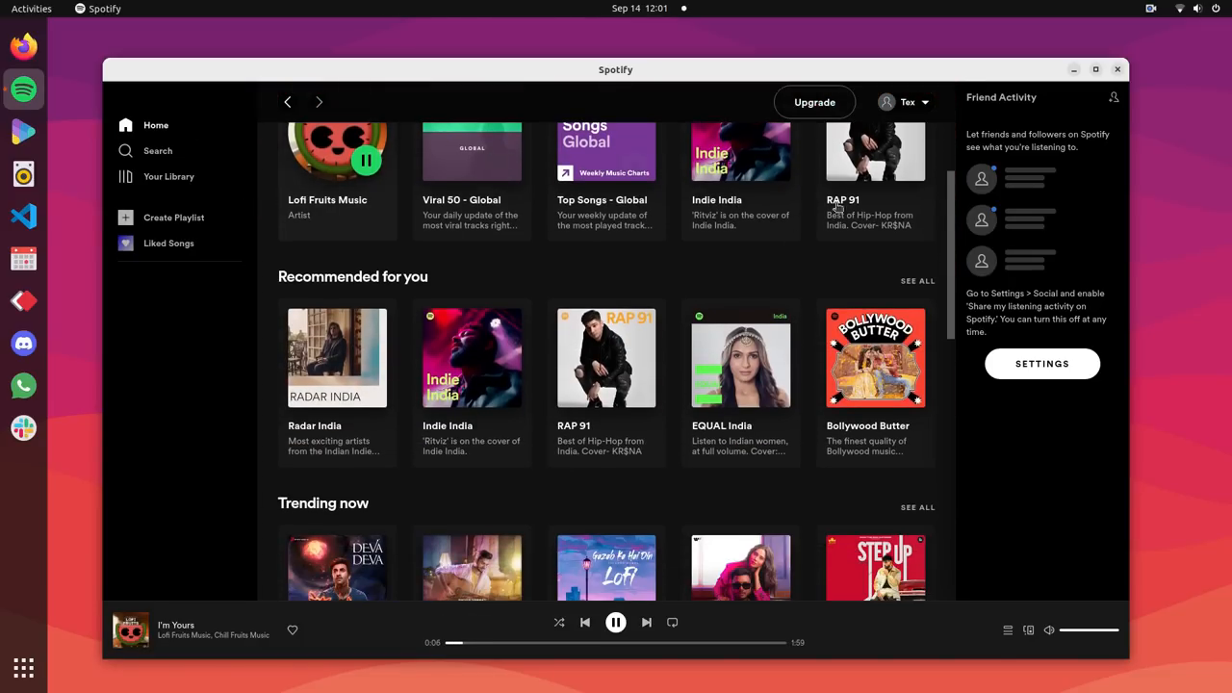
pyautogui.moveTo(581, 355)
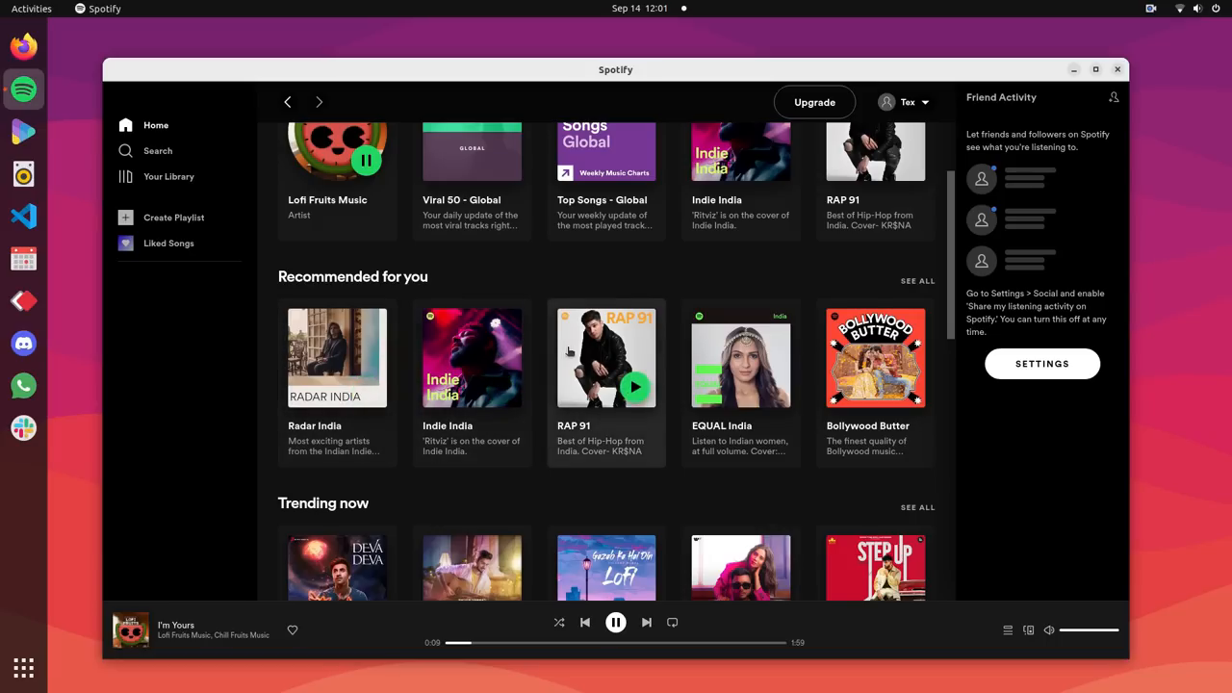
pyautogui.scroll(-3)
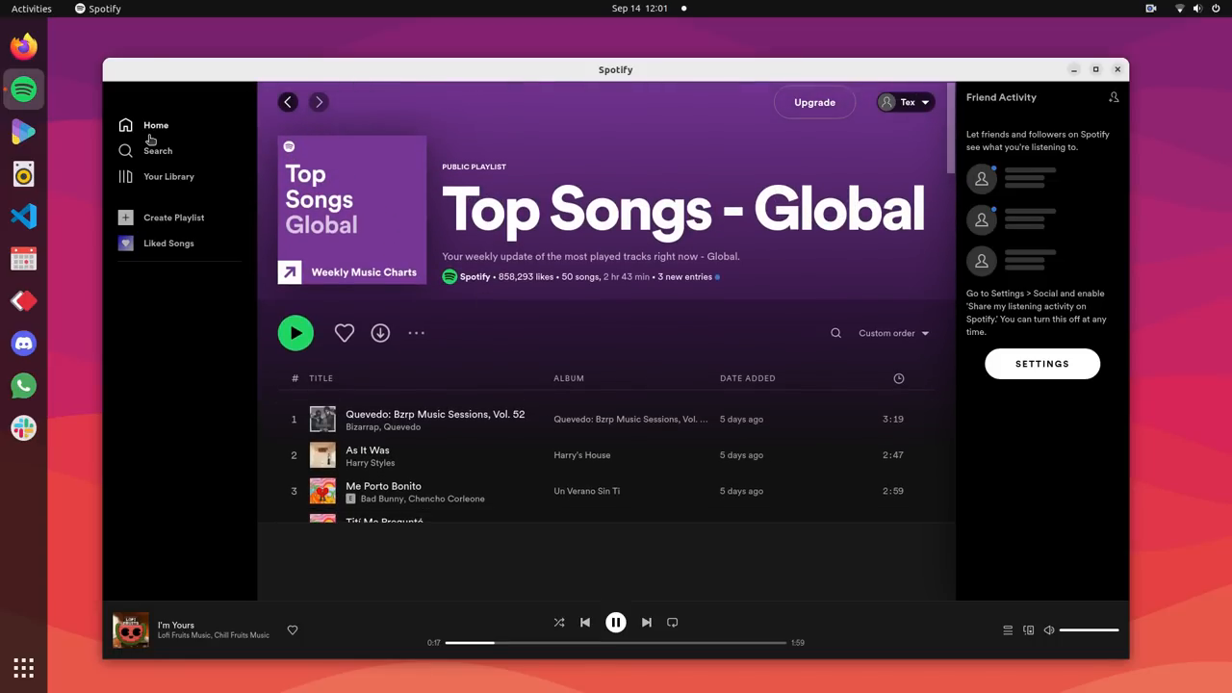
# Revisit the artist page, Your Library and Home, ending on the Search page with recent searches
pyautogui.click(184, 635)
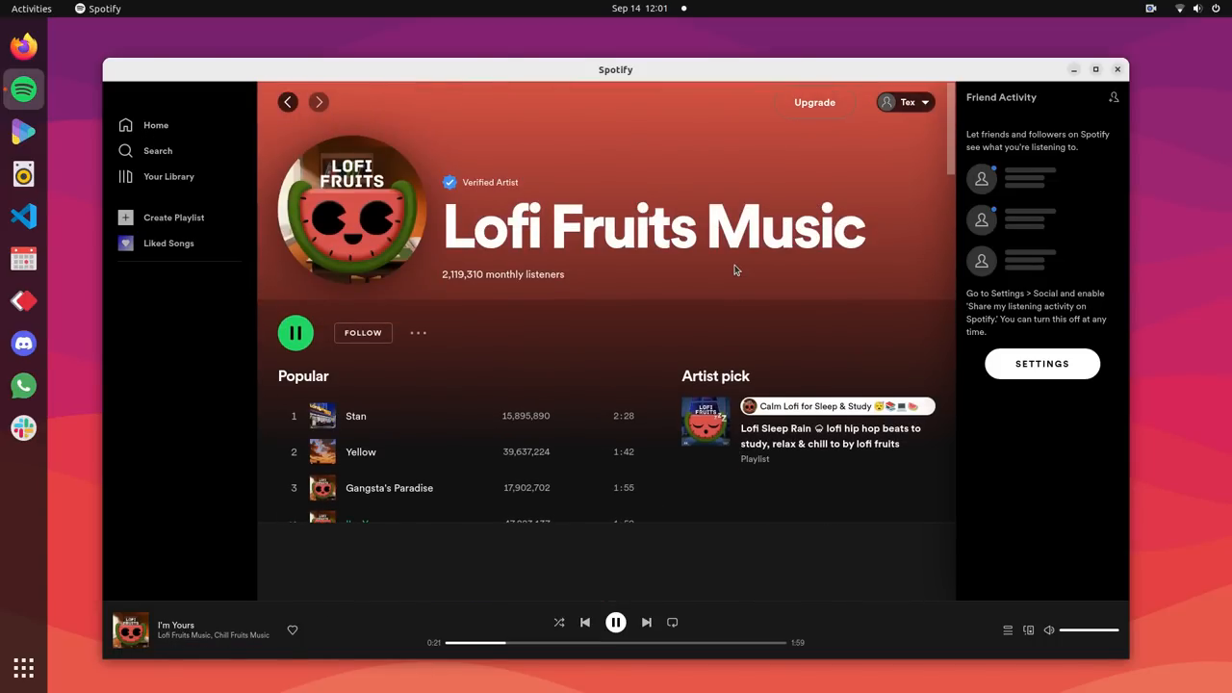
pyautogui.click(169, 177)
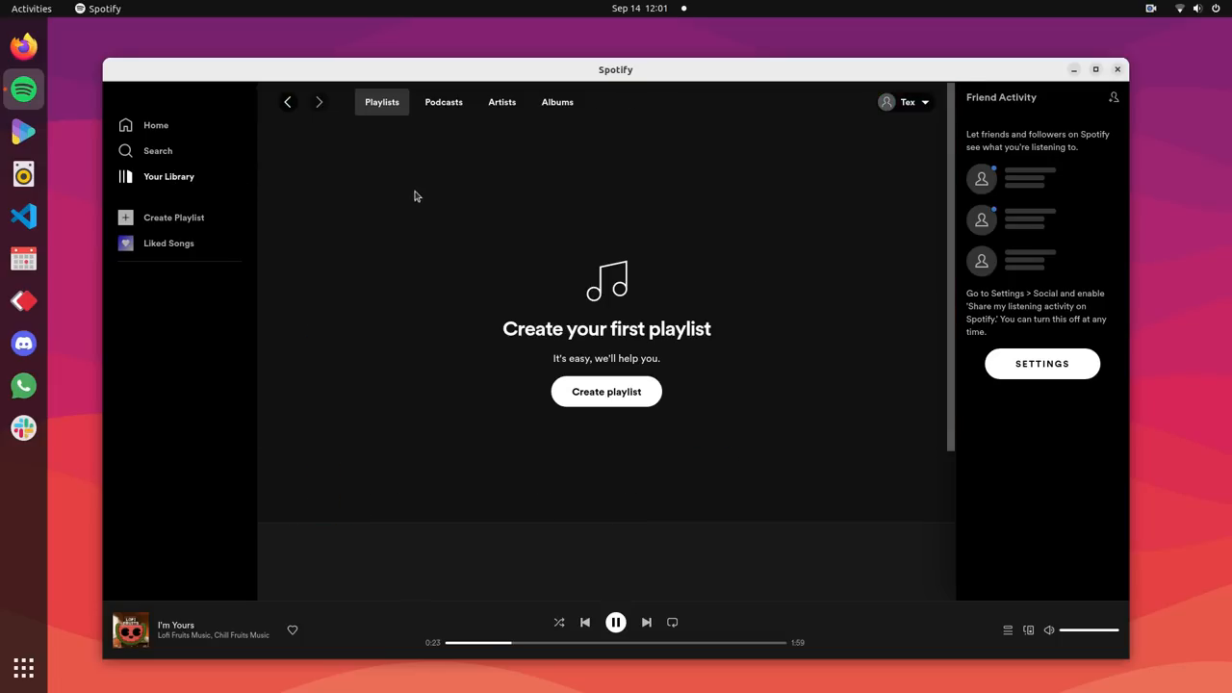
pyautogui.click(155, 125)
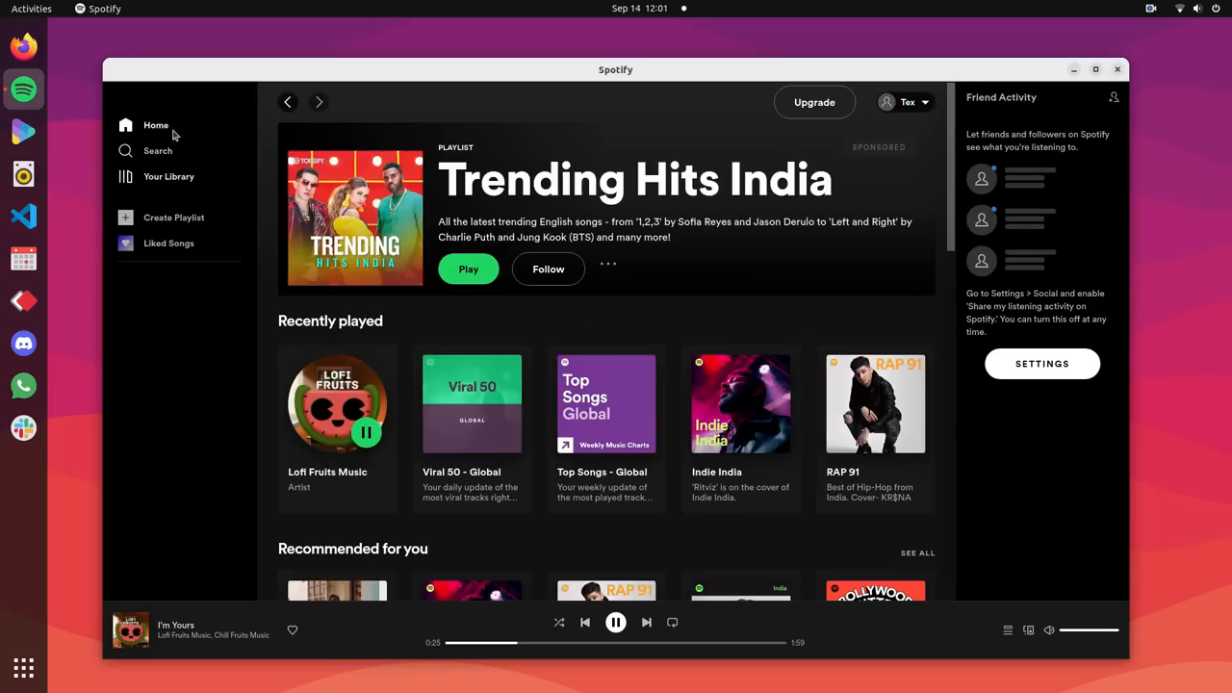
pyautogui.click(158, 150)
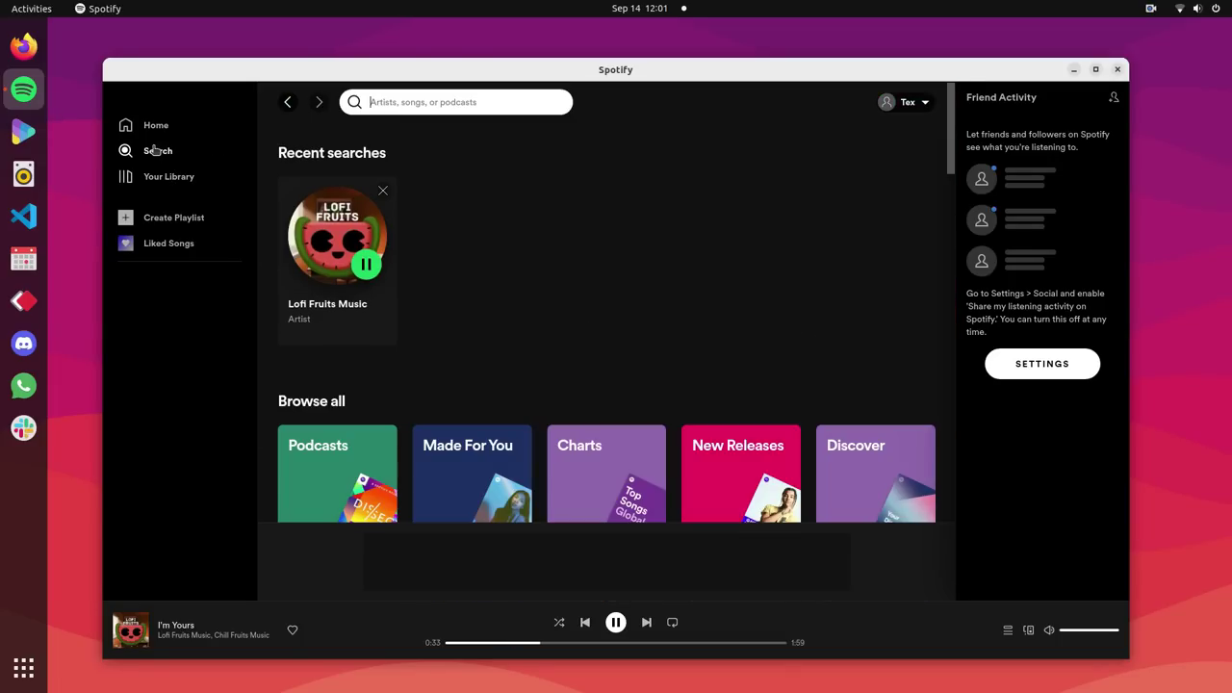
# Search 'eagle', reach the Eagles and expand their popular songs to play Desperado - 2013 Remaster
pyautogui.write('eagle')
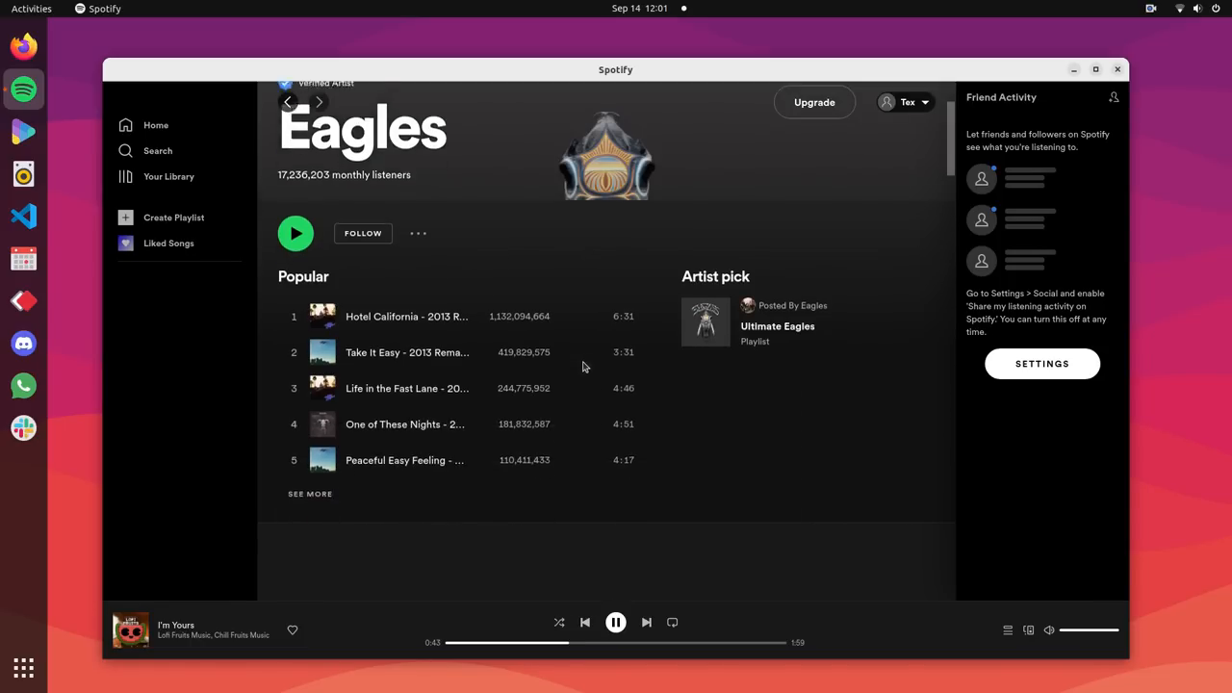
pyautogui.scroll(-3)
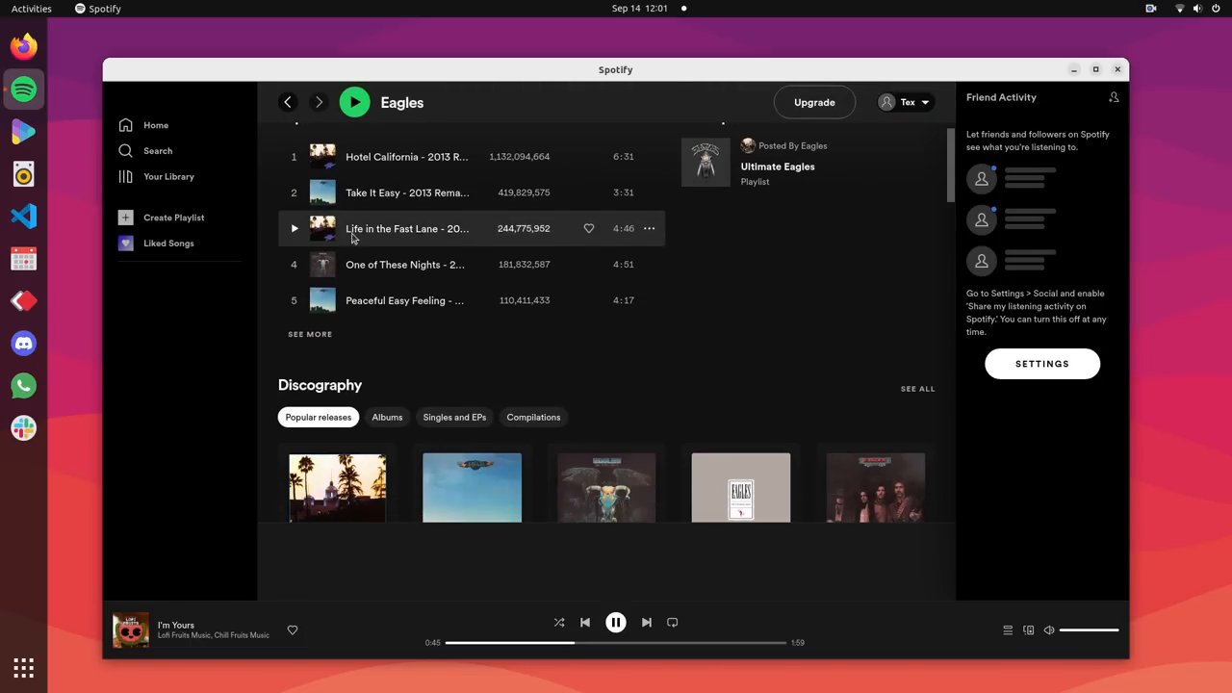
pyautogui.click(310, 334)
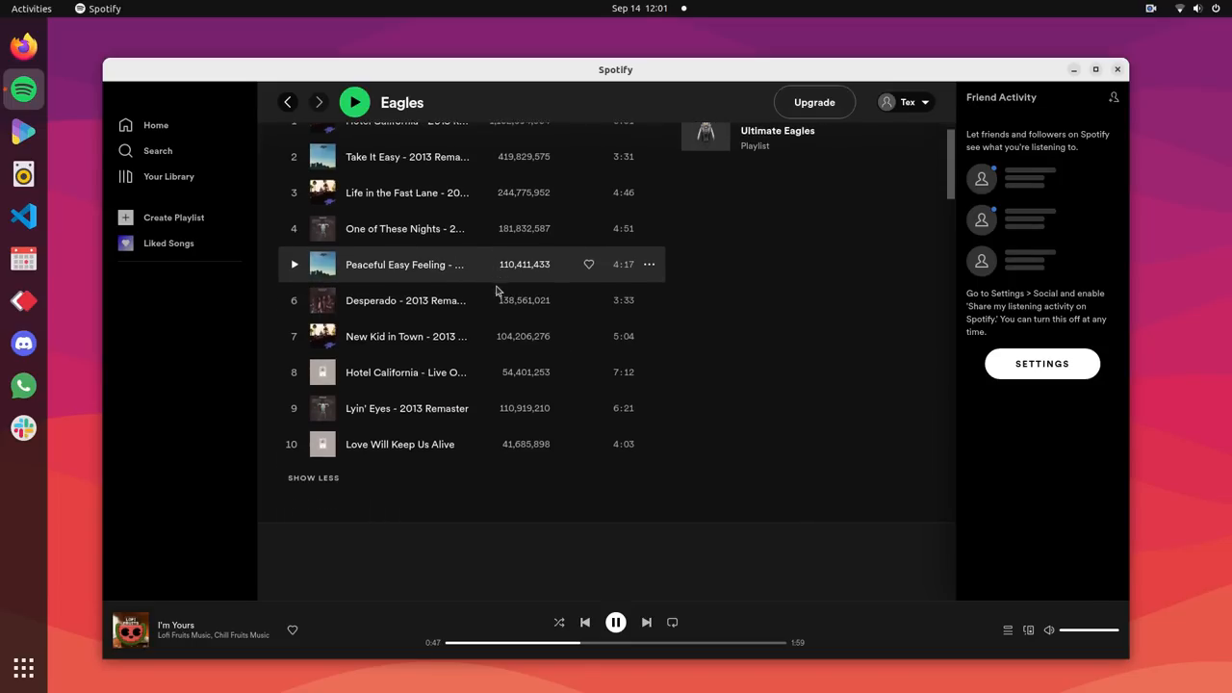
pyautogui.scroll(-3)
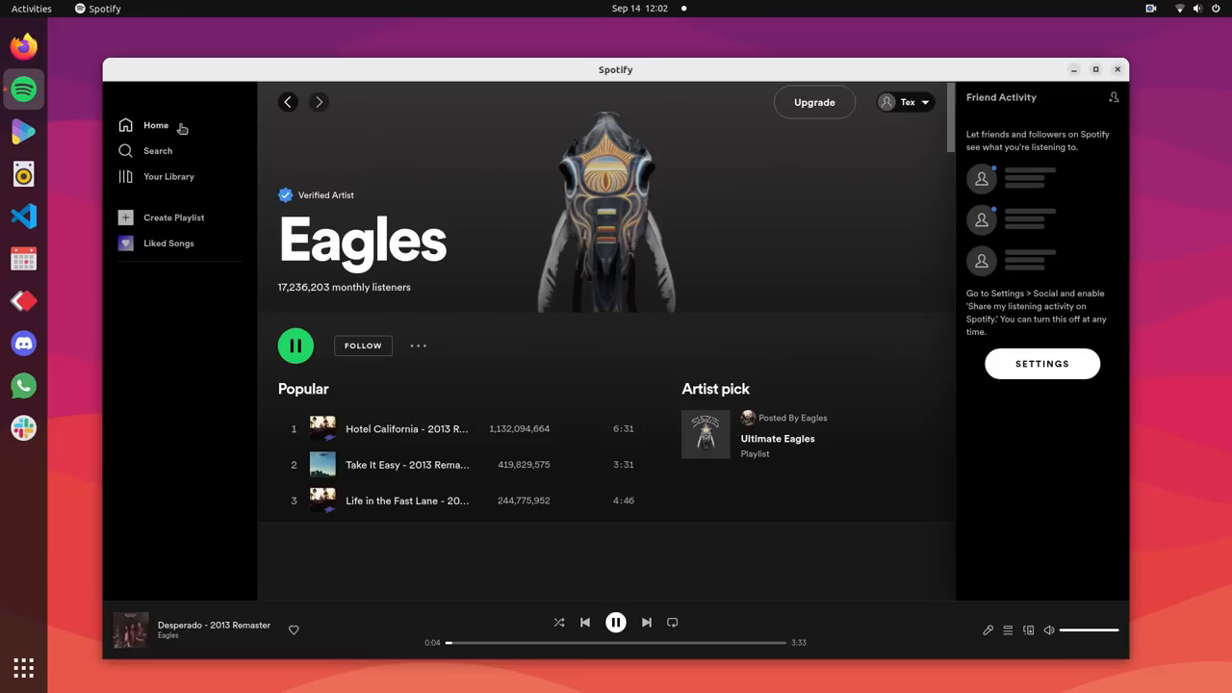
# Show the Desperado album, skip playback to about two minutes in and scroll its track list
pyautogui.click(155, 125)
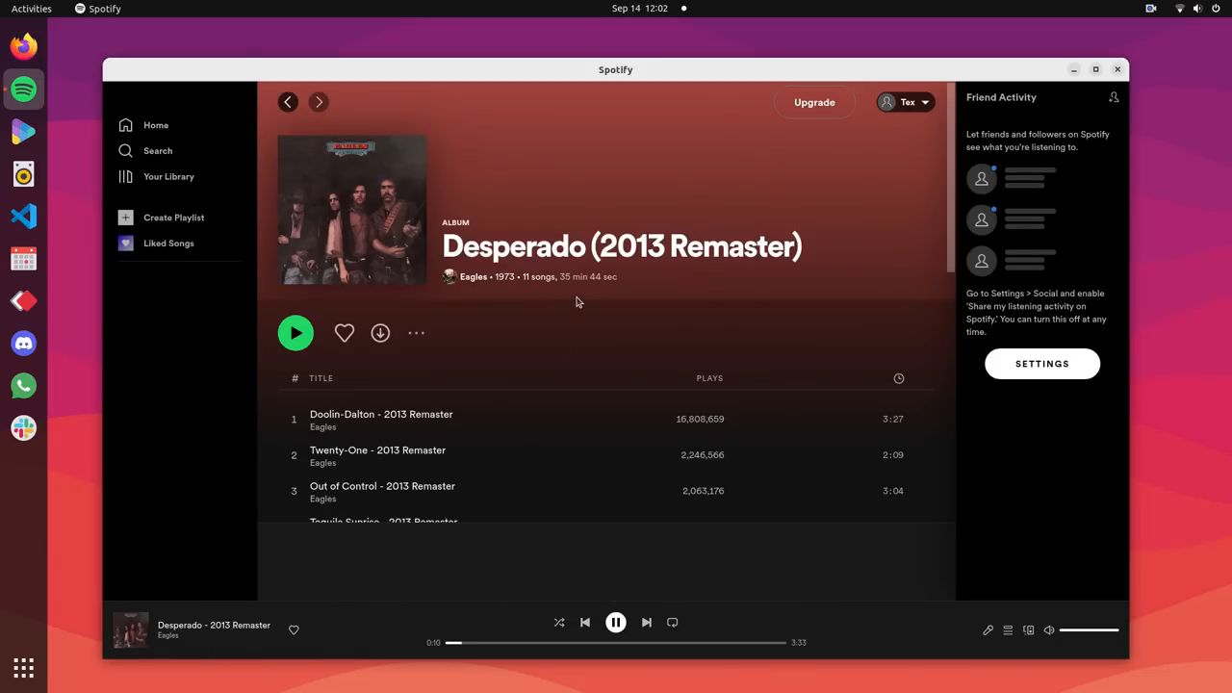
pyautogui.moveTo(453, 642); pyautogui.dragTo(664, 642)
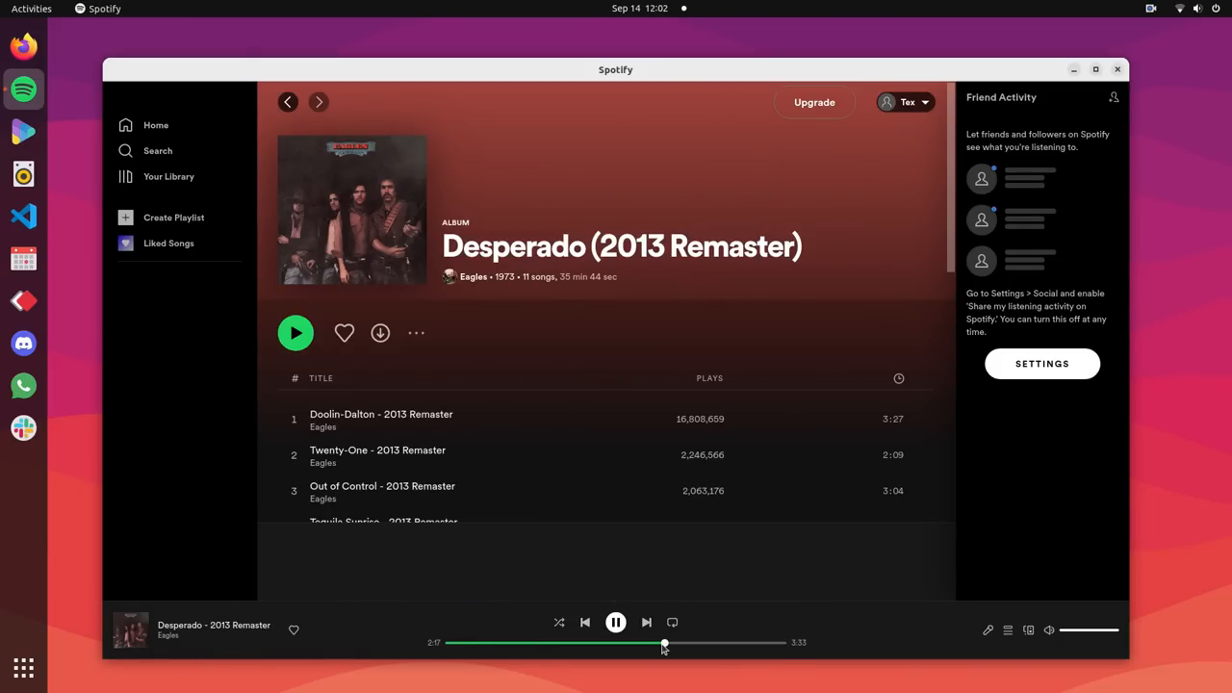
pyautogui.scroll(-3)
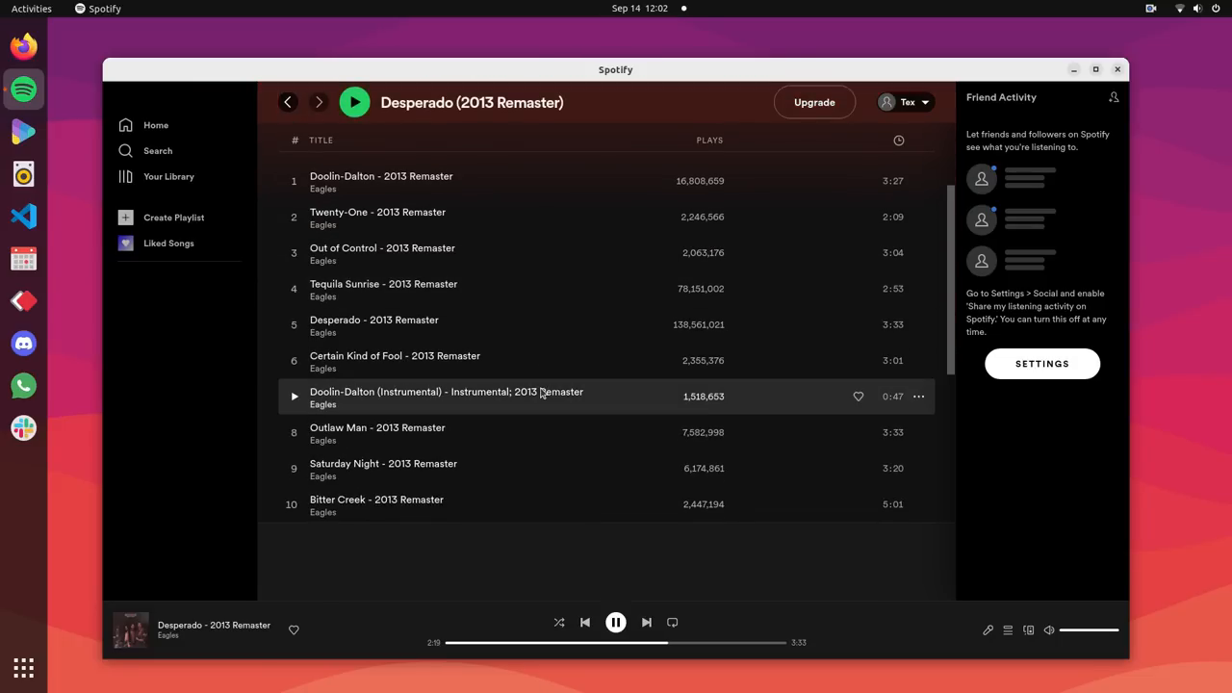
pyautogui.scroll(-3)
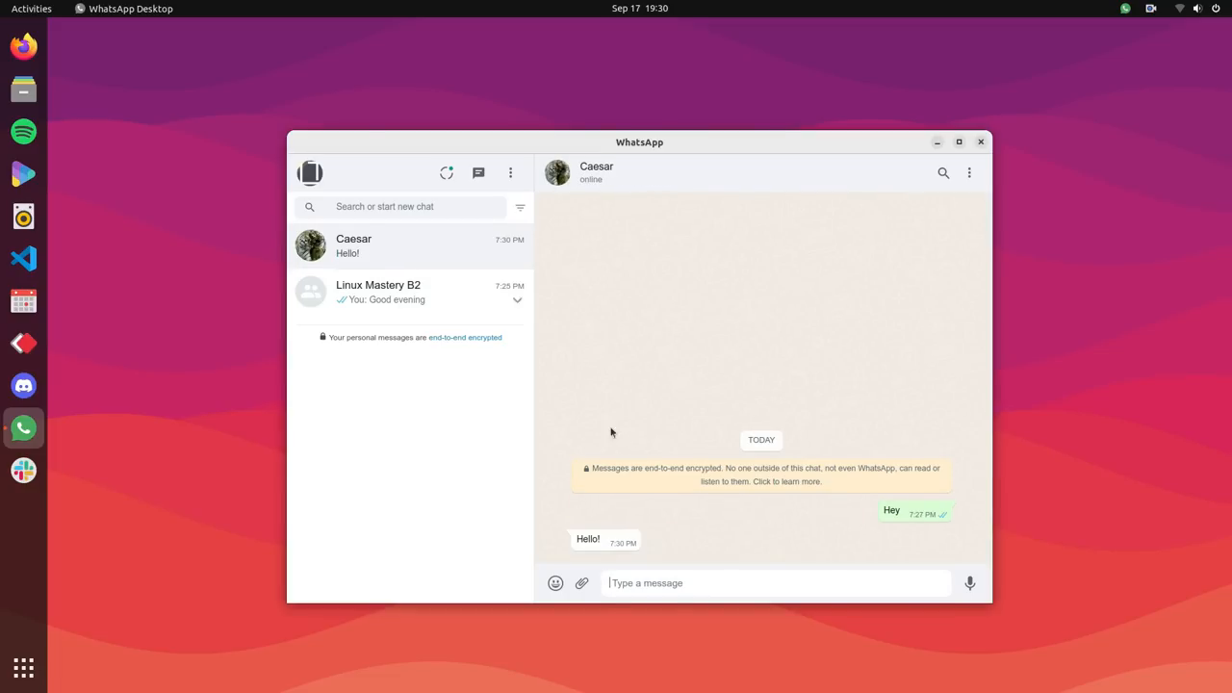
# Ask the contact for the notes, save the PDF they send to Documents and view it from Files
pyautogui.write('Could You send me the no')
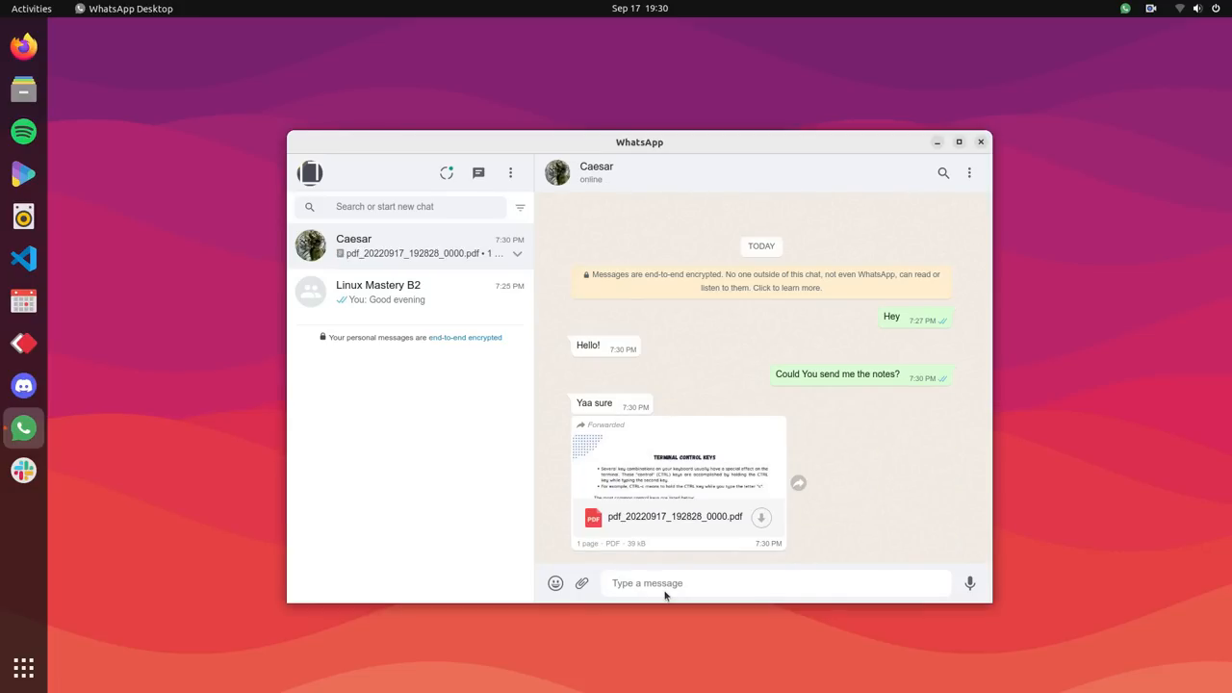
pyautogui.click(761, 517)
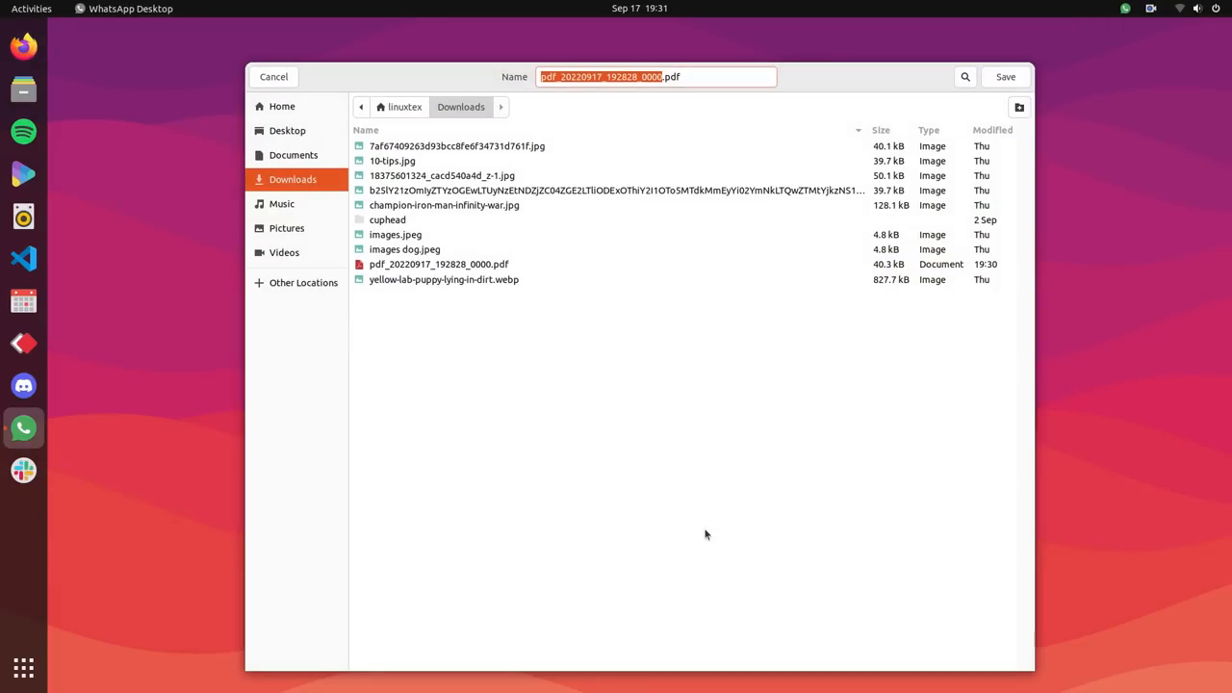
pyautogui.click(294, 155)
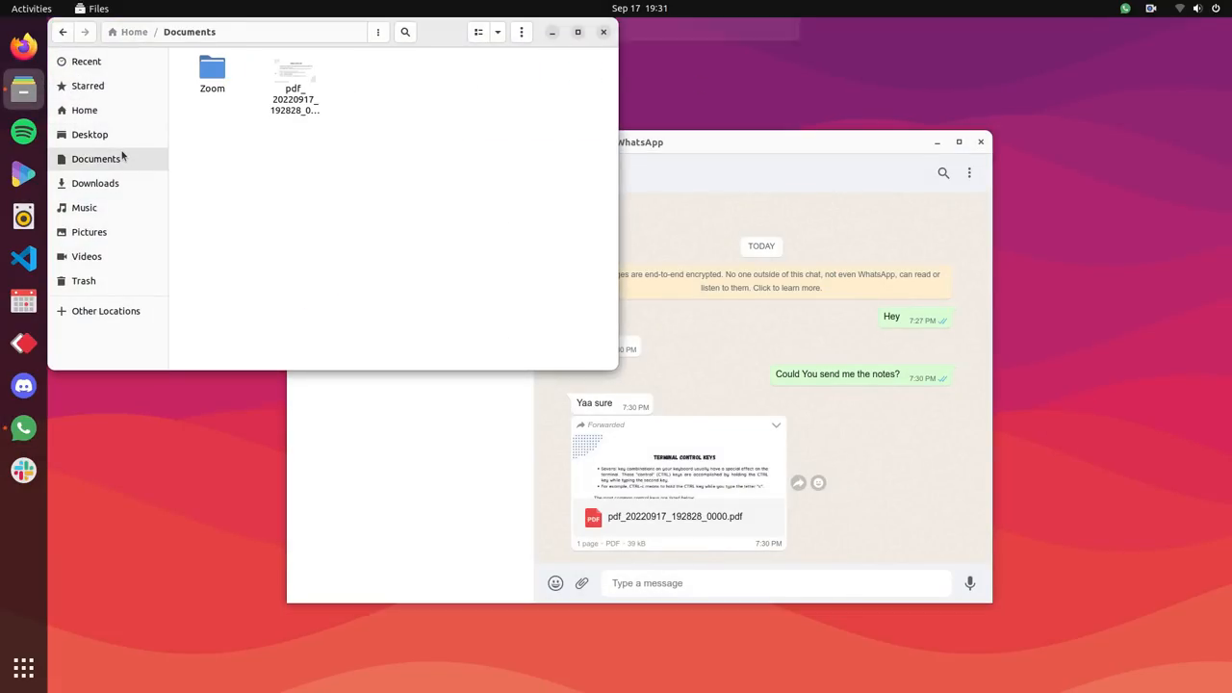
pyautogui.doubleClick(295, 77)
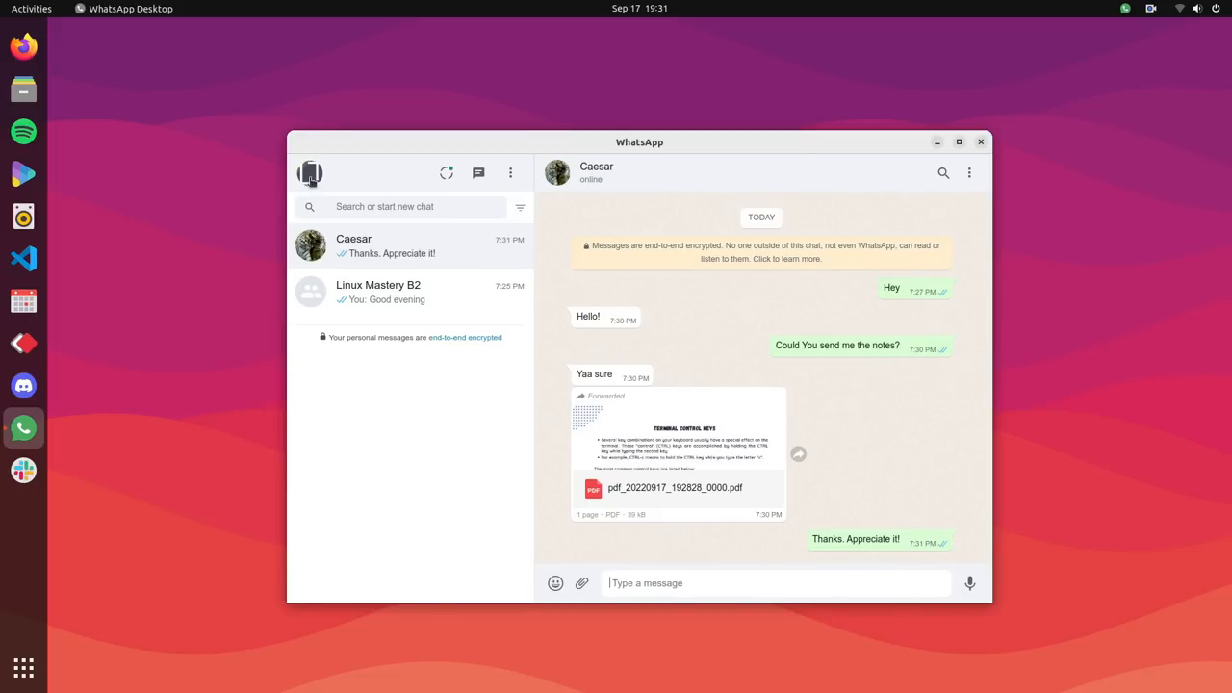
# Change the profile About text to Hello! and play Mom's recent status update
pyautogui.click(310, 173)
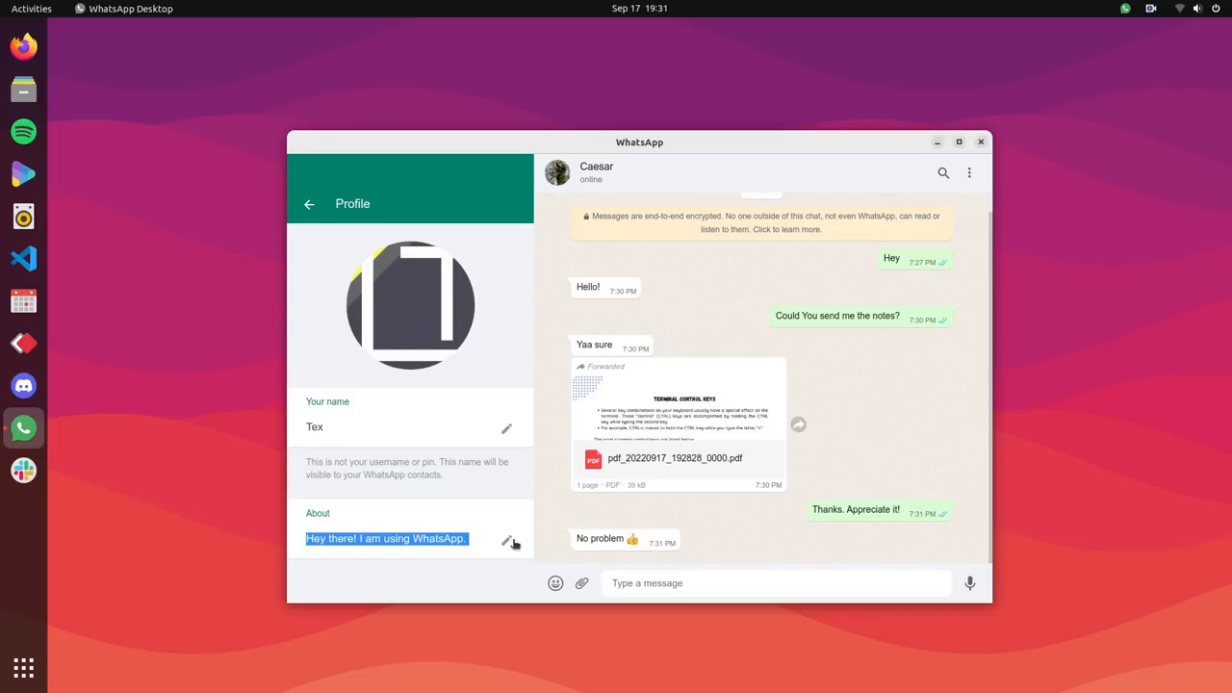
pyautogui.write('Hello!')
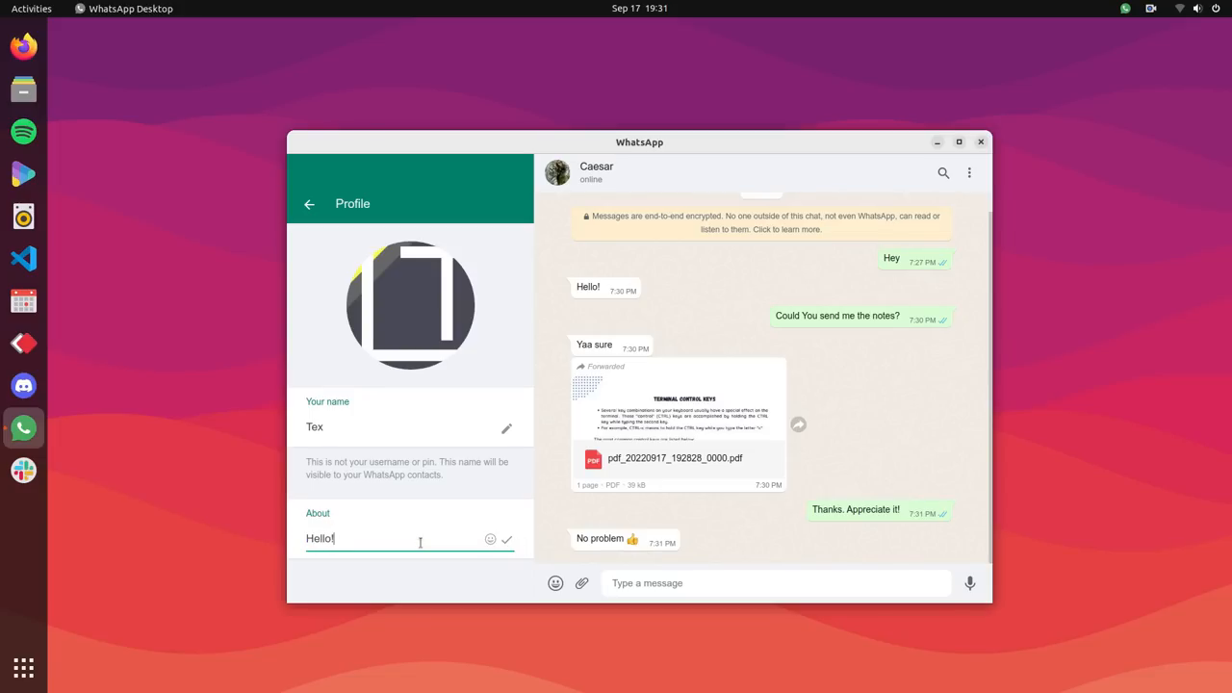
pyautogui.click(509, 537)
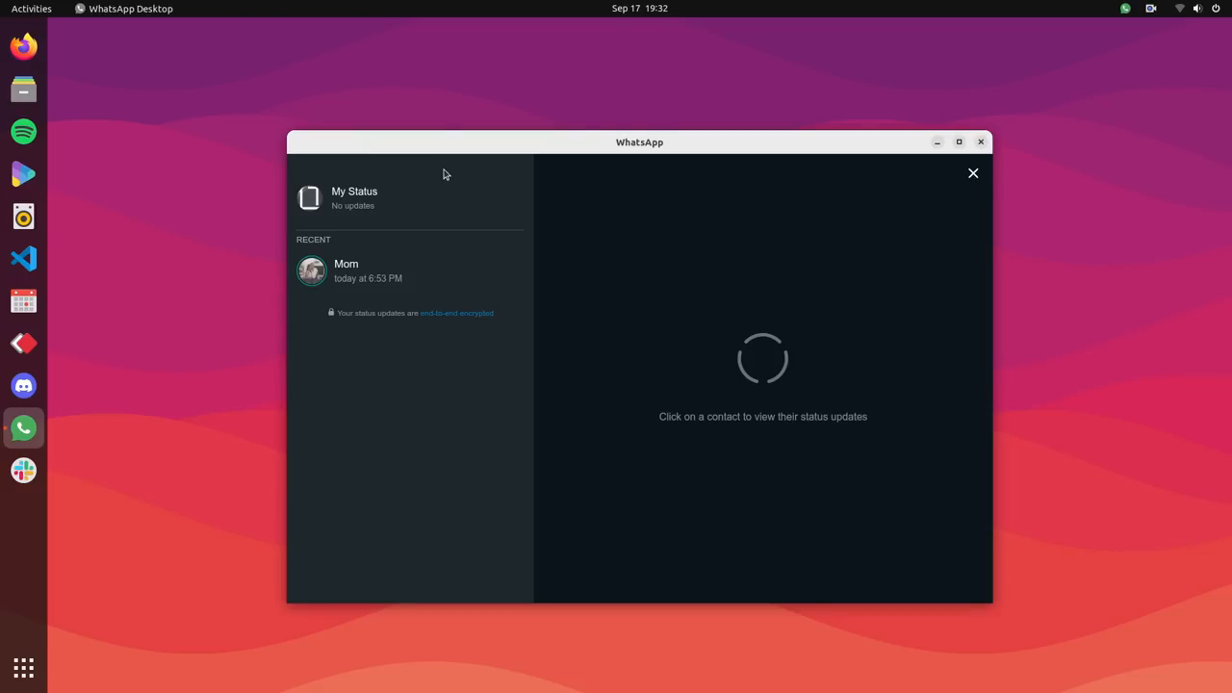
pyautogui.click(346, 271)
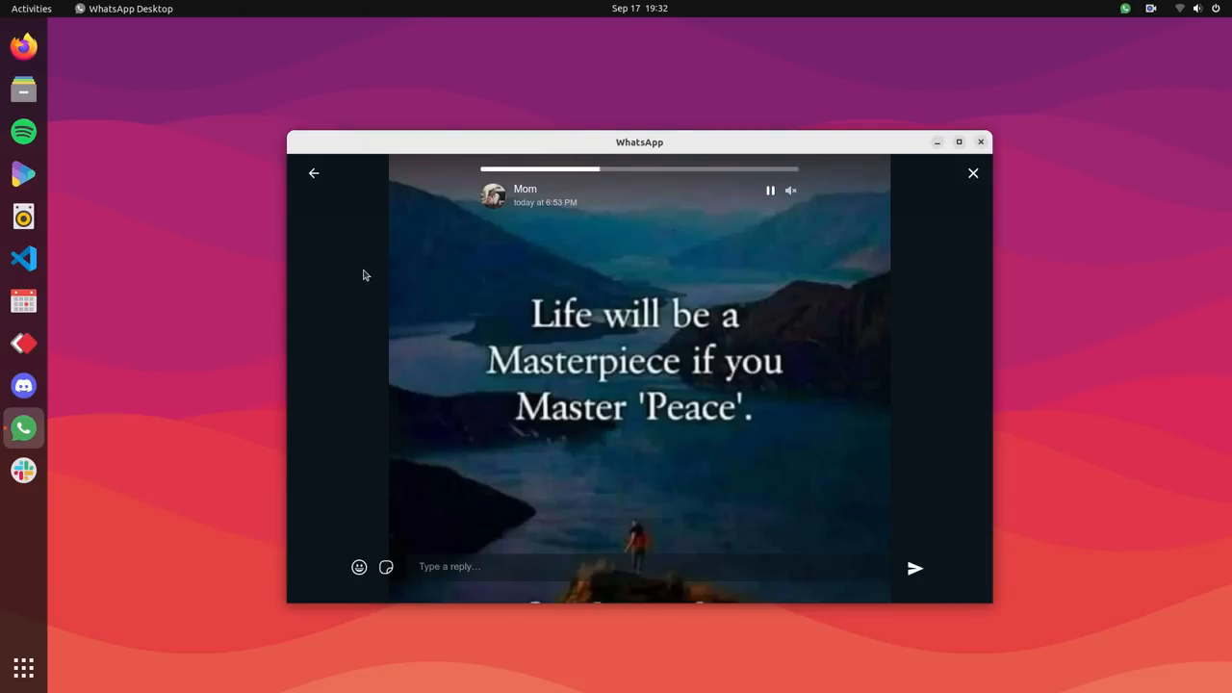